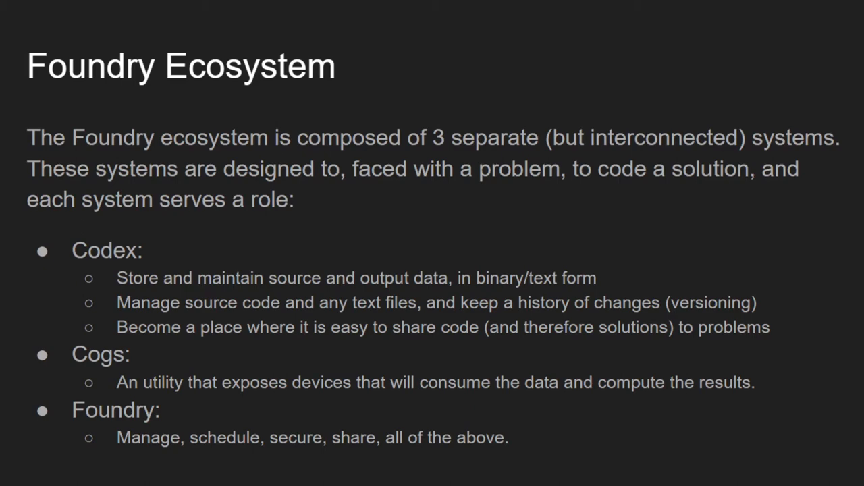
- Expand the System entry and glance at the general Options menu without changing anything
{"action": "key", "text": "Right"}
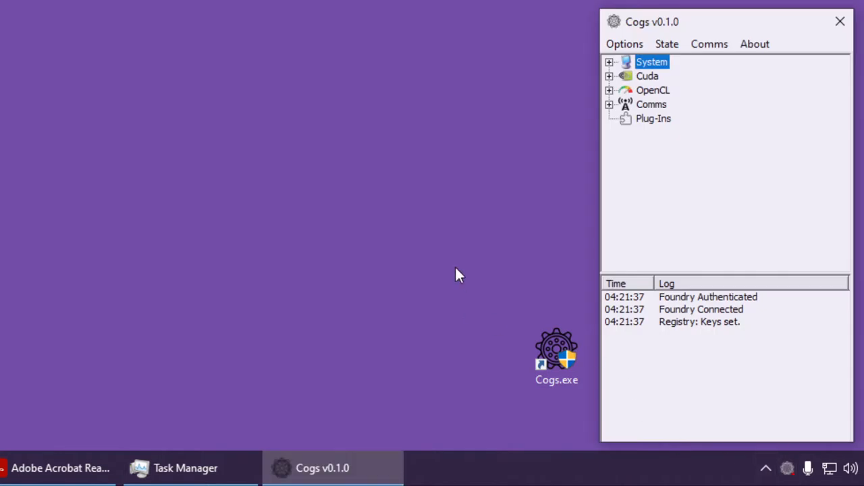
{"action": "mouse_move", "coordinate": [655, 181]}
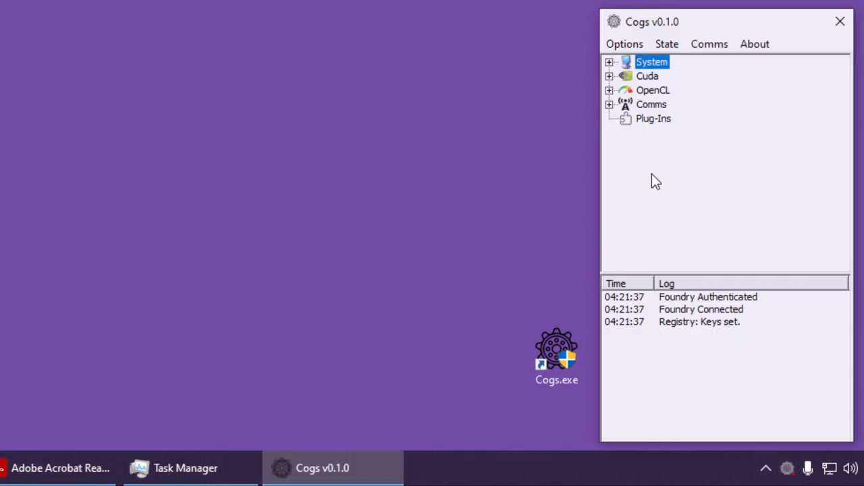
{"action": "left_click", "coordinate": [610, 62]}
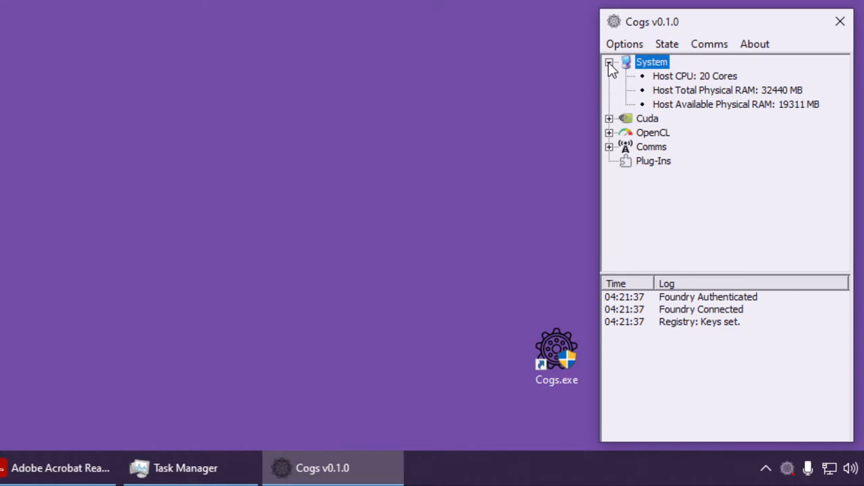
{"action": "left_click", "coordinate": [610, 62]}
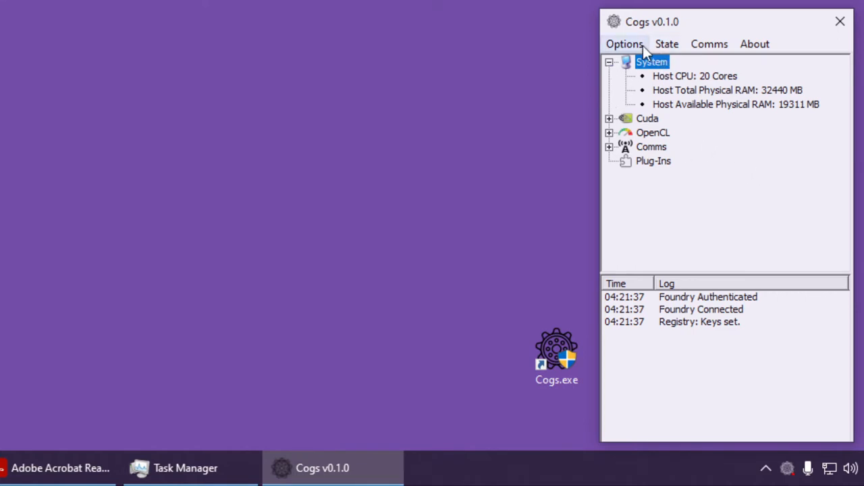
{"action": "left_click", "coordinate": [624, 44]}
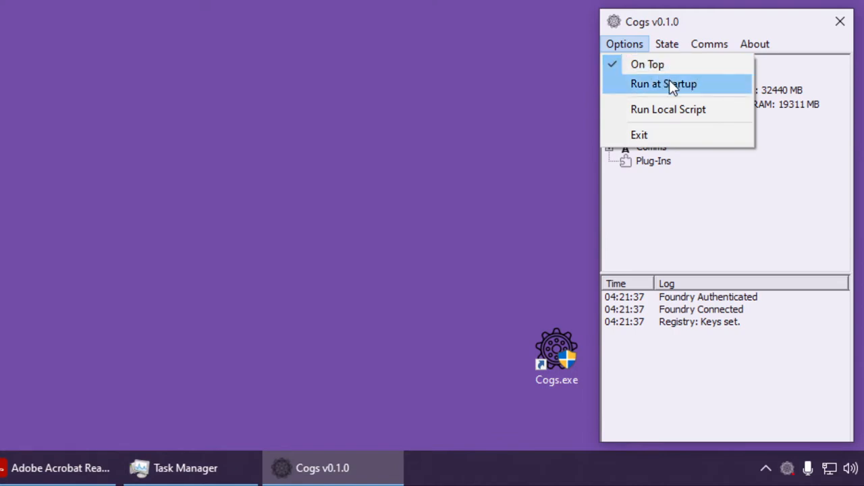
{"action": "mouse_move", "coordinate": [751, 263]}
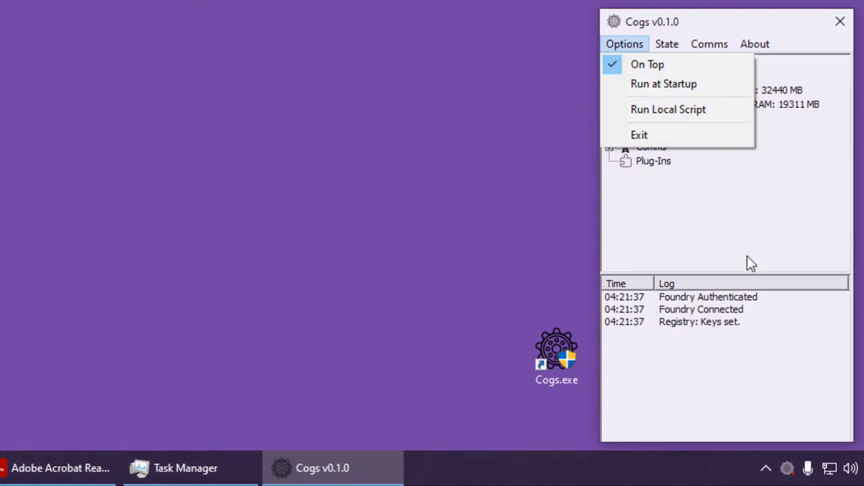
{"action": "left_click", "coordinate": [775, 224]}
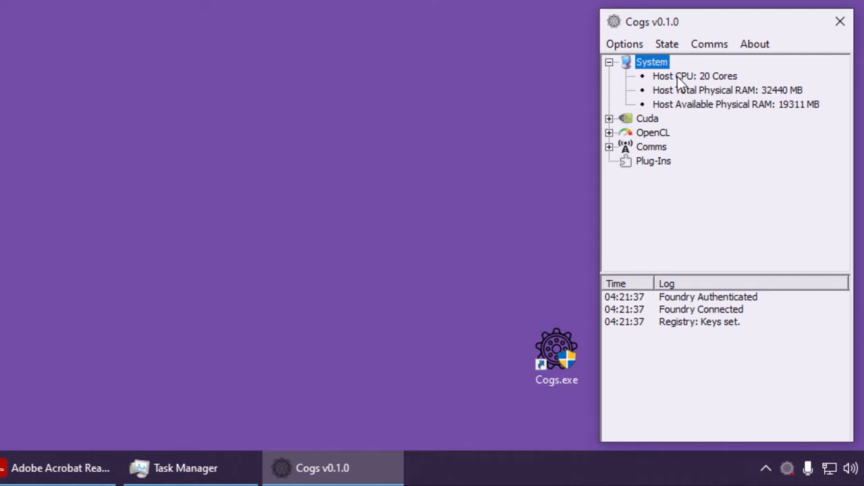
- Pick out the total (32440 MB) and available (19311 MB) physical RAM lines
{"action": "left_click", "coordinate": [728, 89]}
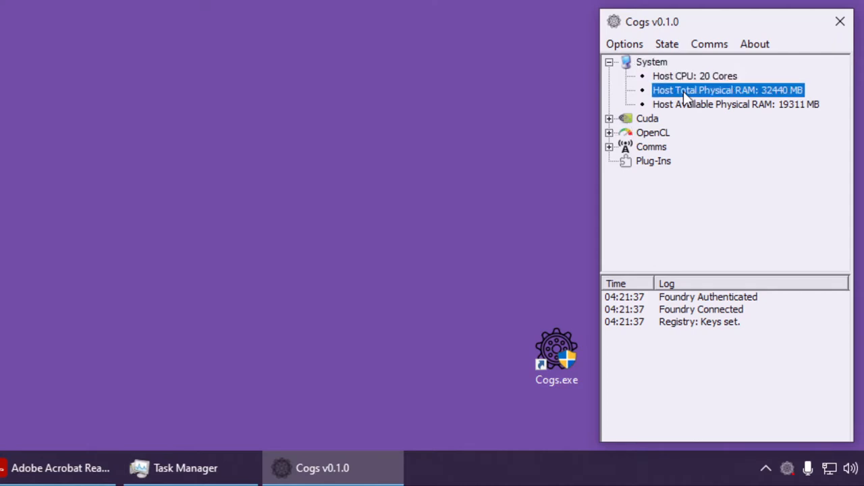
{"action": "left_click", "coordinate": [736, 104]}
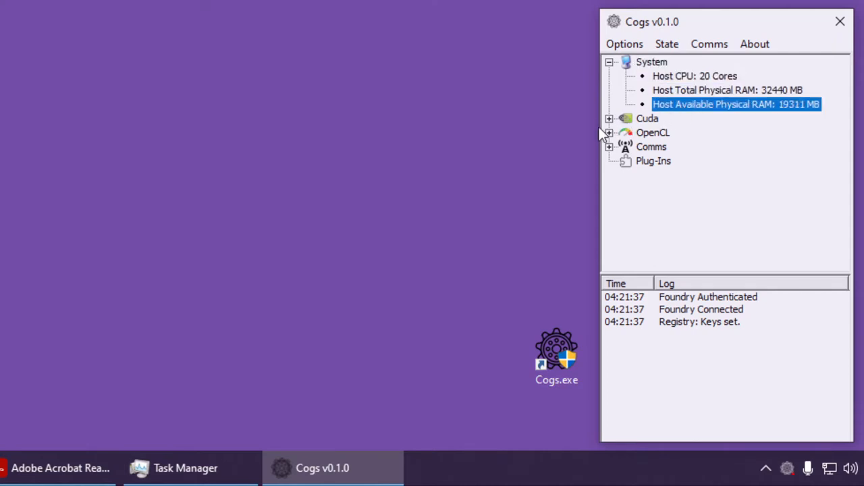
{"action": "mouse_move", "coordinate": [611, 121]}
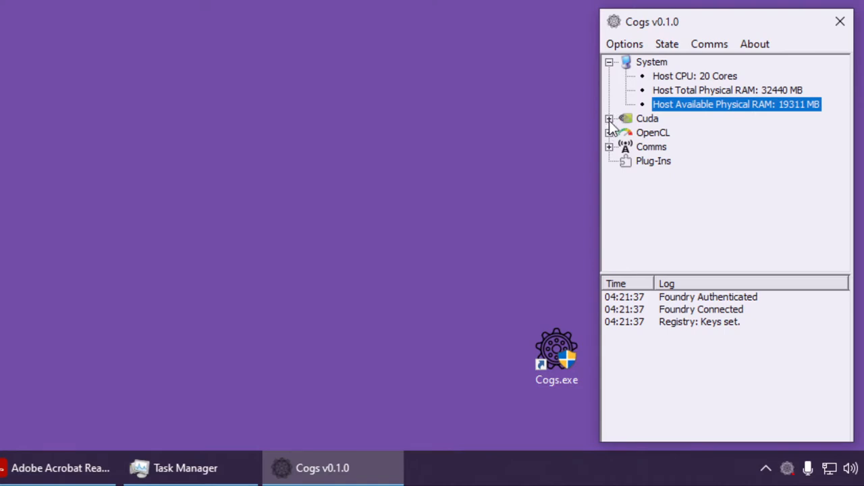
- Review the GeForce GTX 1060 6GB Cuda details with 6144 MB GPU RAM, then collapse all entries
{"action": "left_click", "coordinate": [609, 119]}
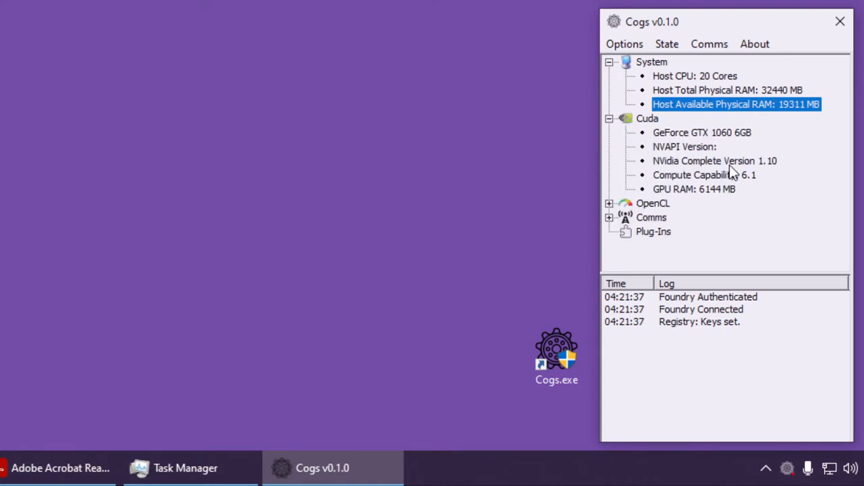
{"action": "left_click", "coordinate": [610, 62]}
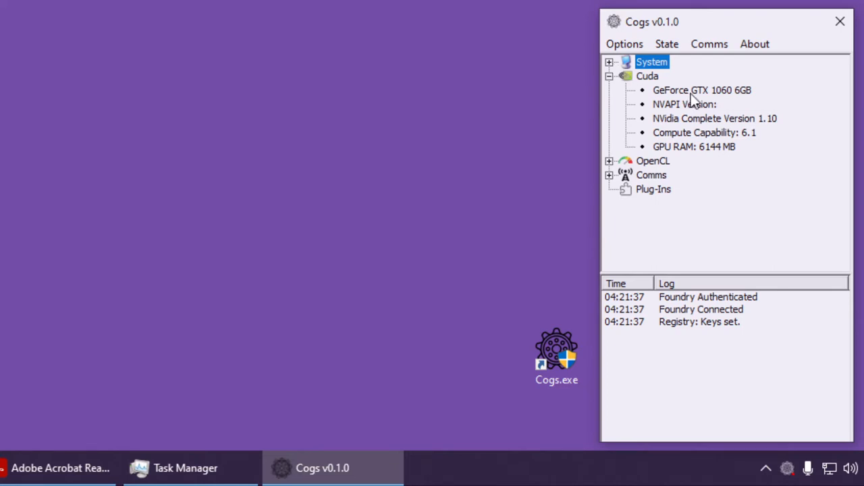
{"action": "left_click", "coordinate": [702, 89]}
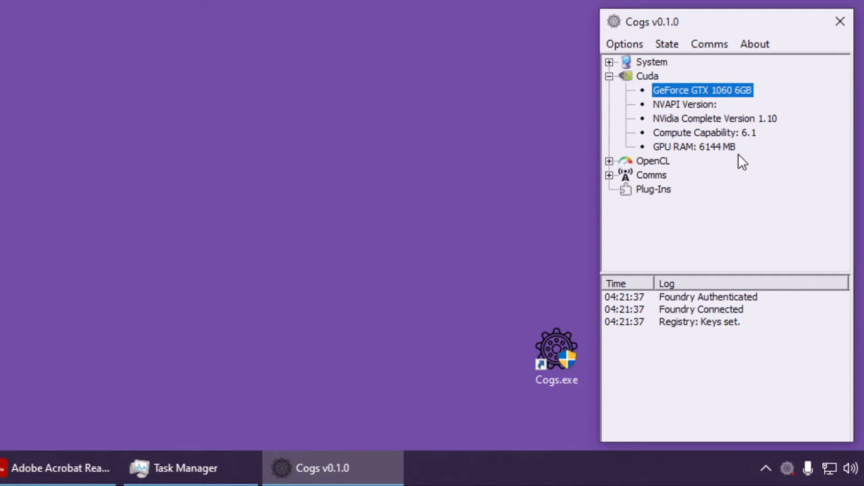
{"action": "left_click", "coordinate": [610, 75]}
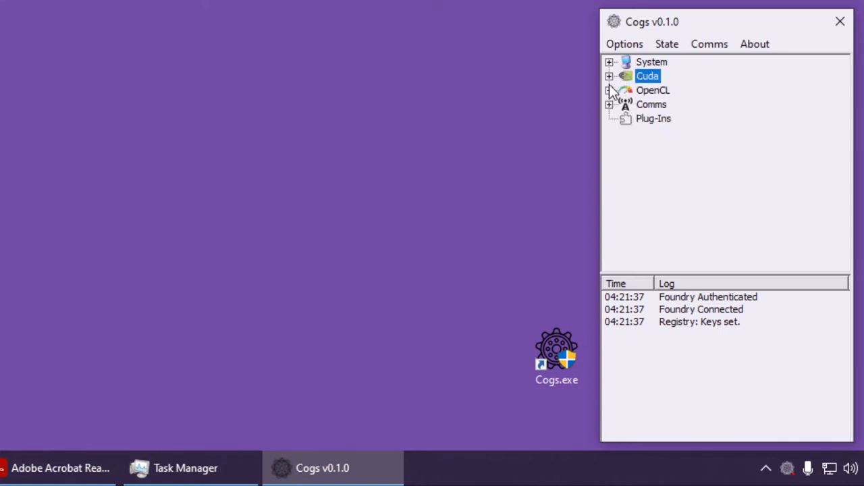
{"action": "left_click", "coordinate": [609, 89]}
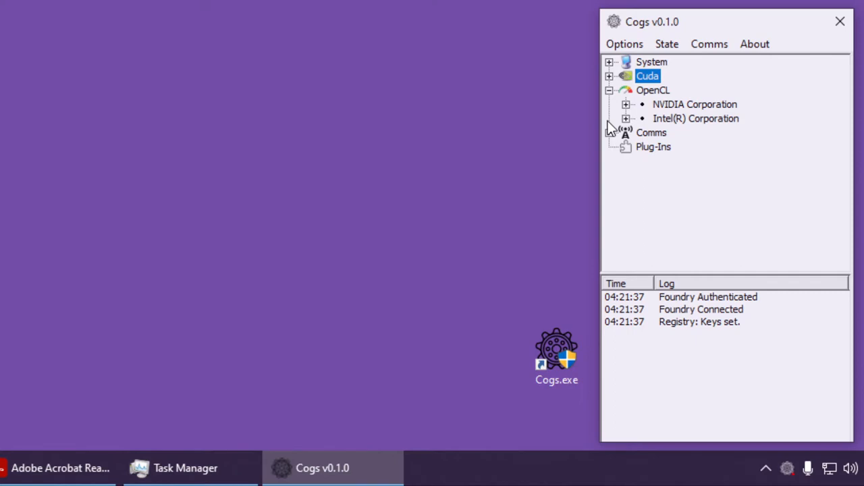
{"action": "mouse_move", "coordinate": [632, 124]}
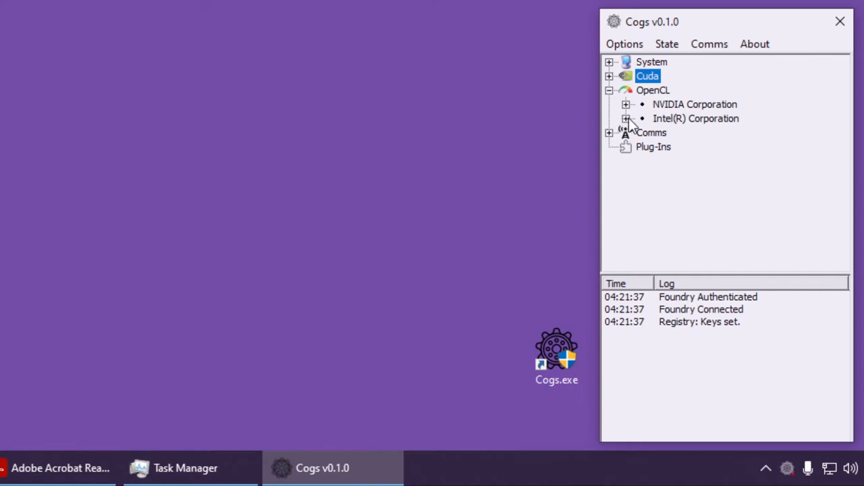
{"action": "left_click", "coordinate": [626, 118]}
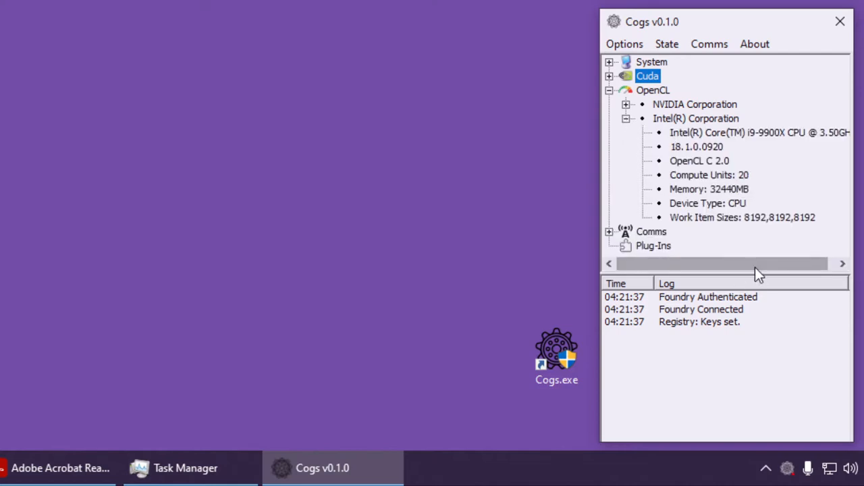
{"action": "mouse_move", "coordinate": [730, 263]}
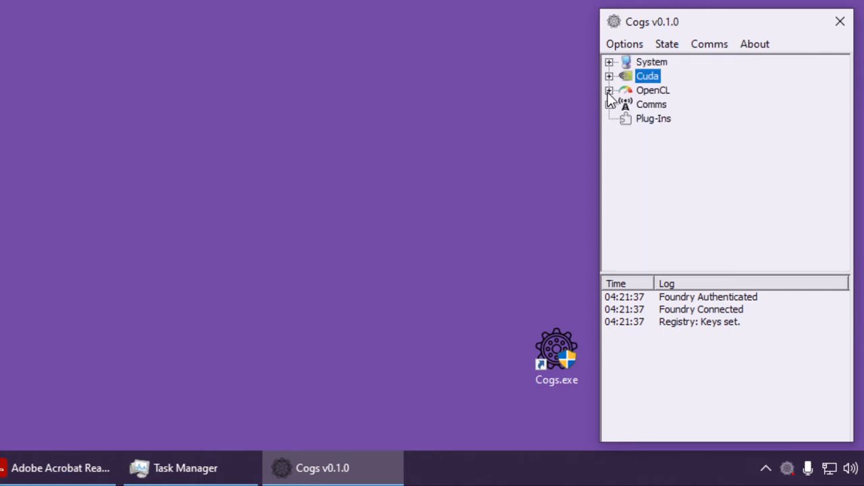
{"action": "left_click", "coordinate": [609, 104]}
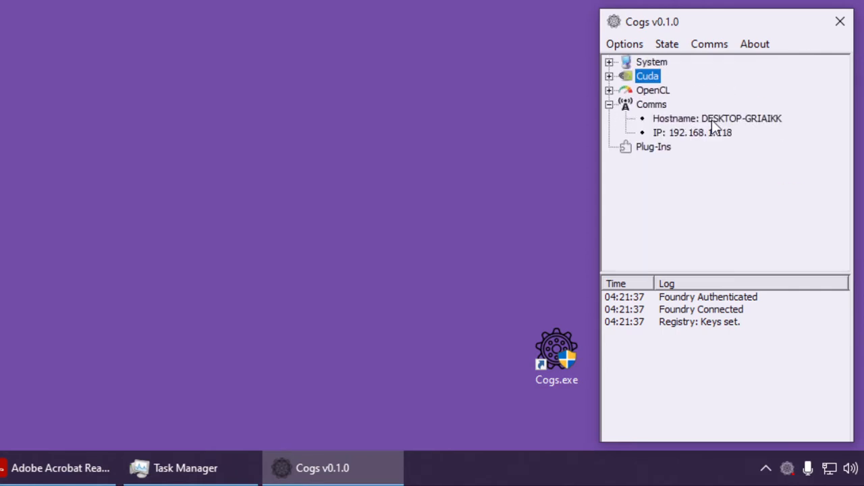
{"action": "left_click", "coordinate": [691, 132]}
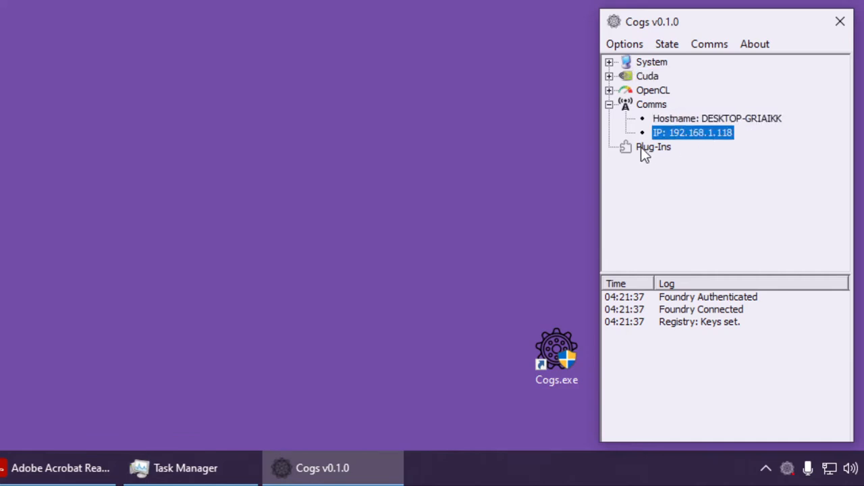
{"action": "left_click", "coordinate": [653, 145]}
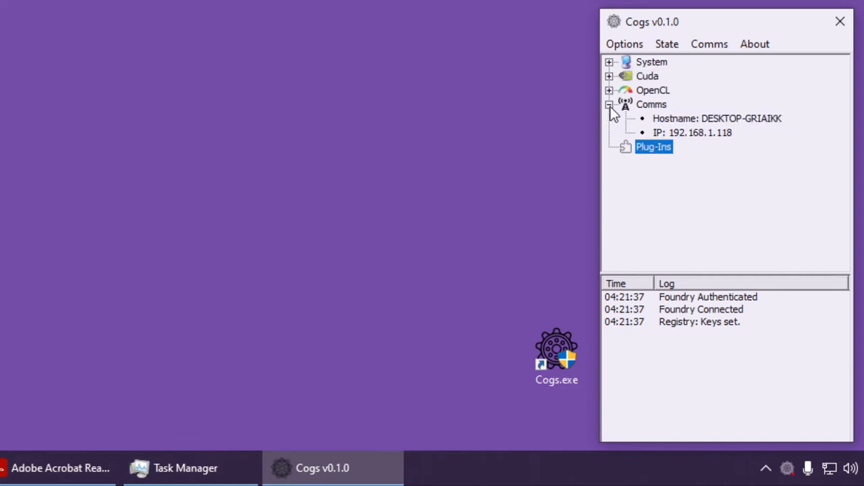
{"action": "left_click", "coordinate": [609, 104]}
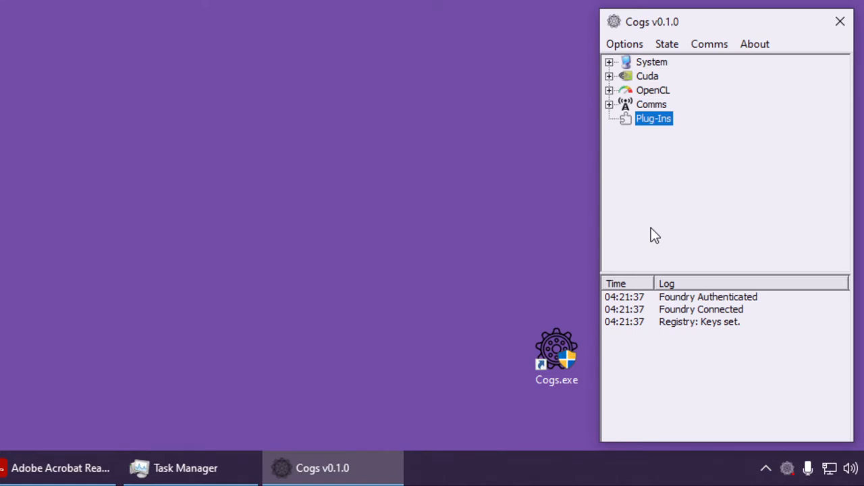
{"action": "mouse_move", "coordinate": [687, 157]}
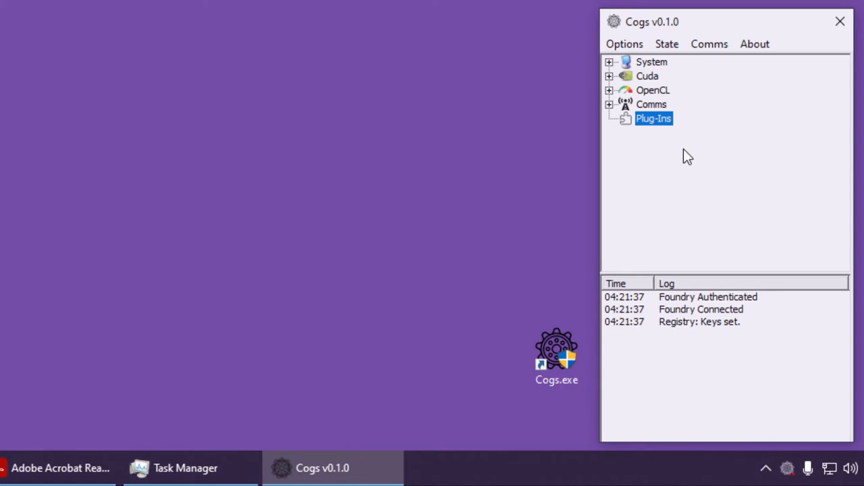
{"action": "mouse_move", "coordinate": [186, 443]}
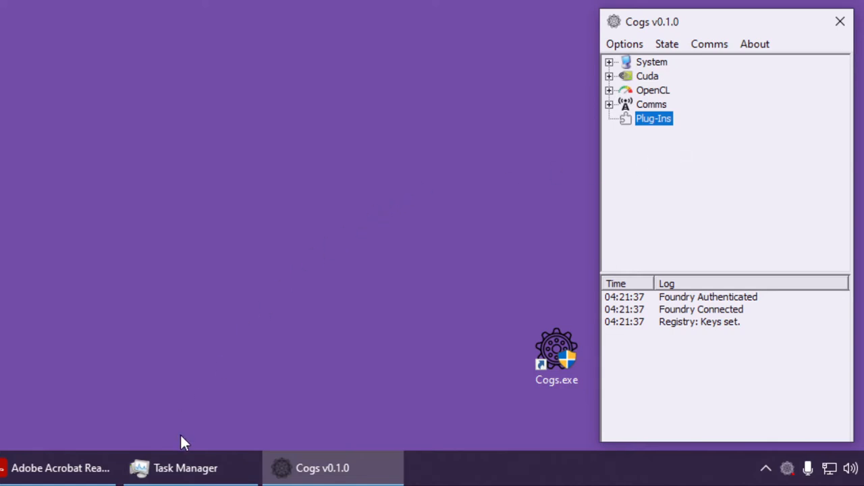
- Glance through Task Manager's running apps and return to the Cogs window
{"action": "left_click", "coordinate": [185, 467]}
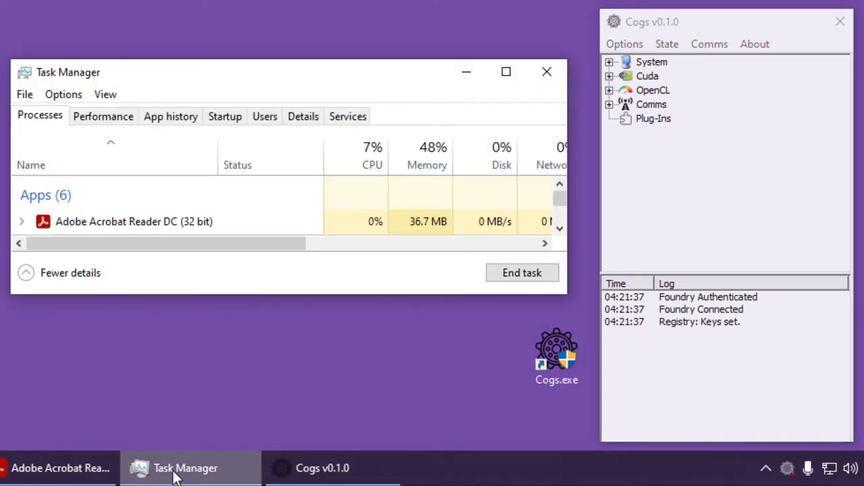
{"action": "mouse_move", "coordinate": [559, 232]}
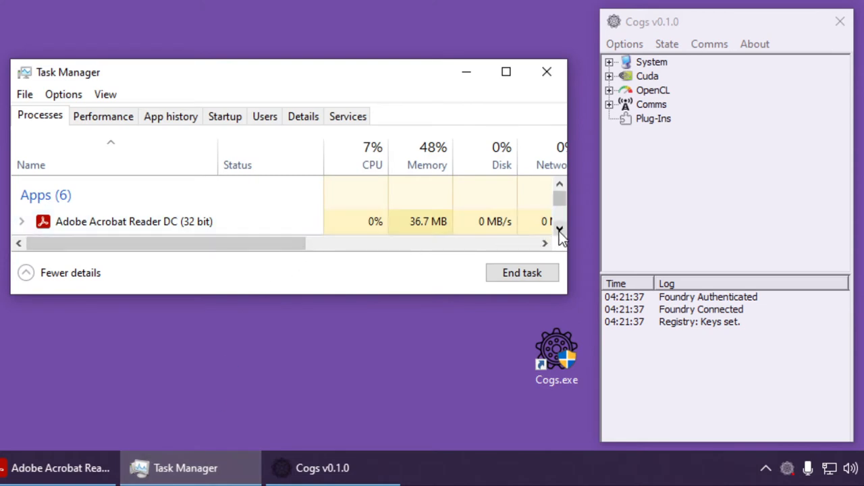
{"action": "scroll", "scroll_direction": "down", "scroll_amount": 3}
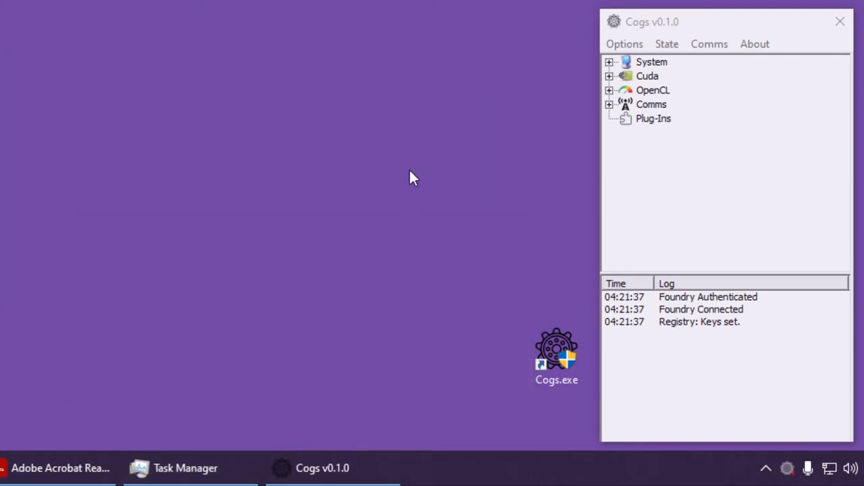
{"action": "mouse_move", "coordinate": [405, 195]}
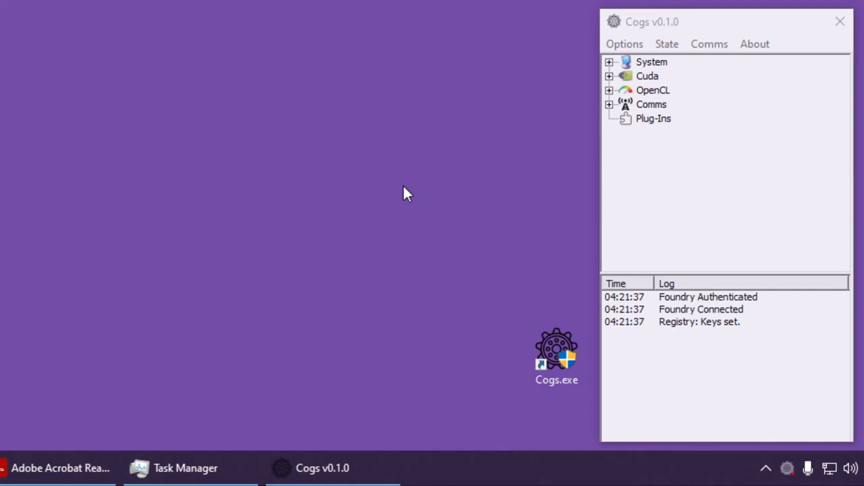
{"action": "mouse_move", "coordinate": [651, 62]}
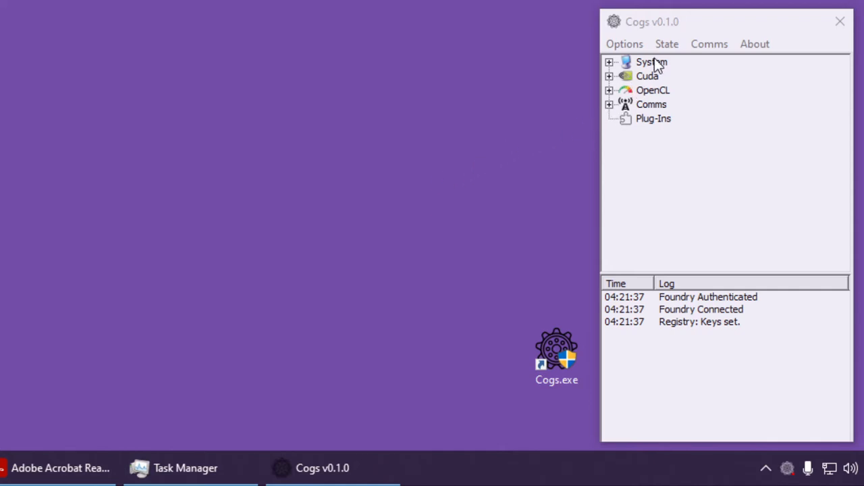
{"action": "mouse_move", "coordinate": [667, 43]}
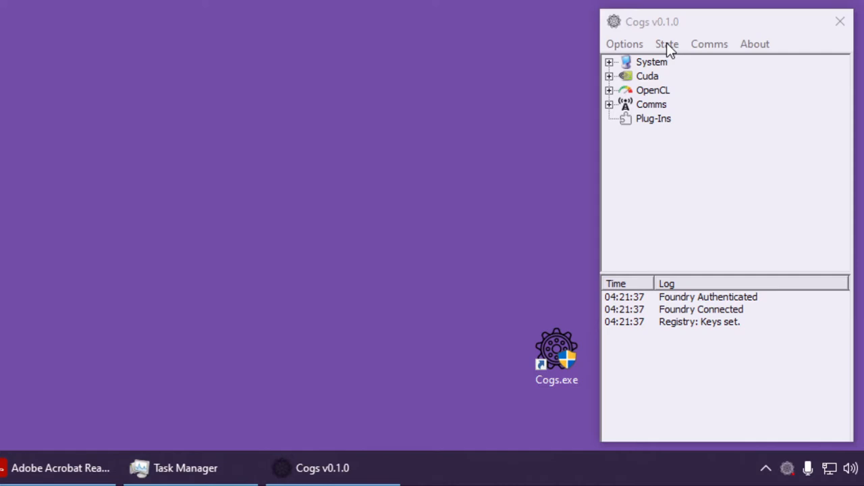
{"action": "left_click", "coordinate": [668, 43]}
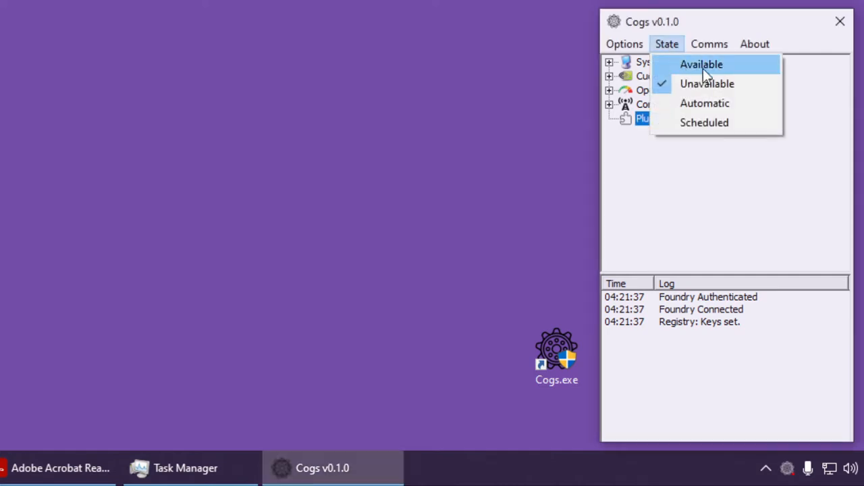
{"action": "mouse_move", "coordinate": [743, 84]}
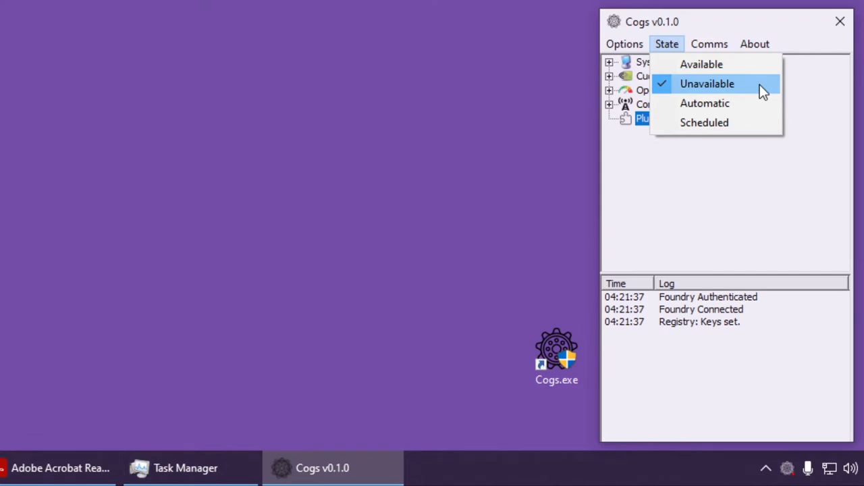
{"action": "mouse_move", "coordinate": [705, 103]}
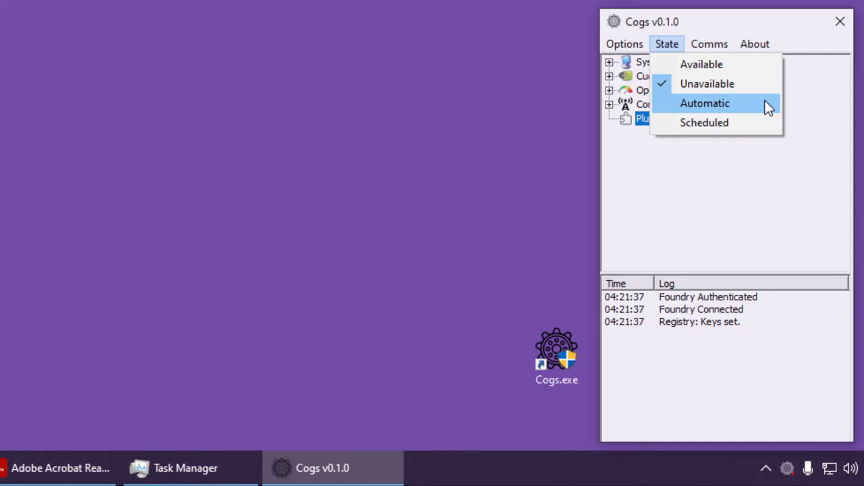
{"action": "mouse_move", "coordinate": [767, 111]}
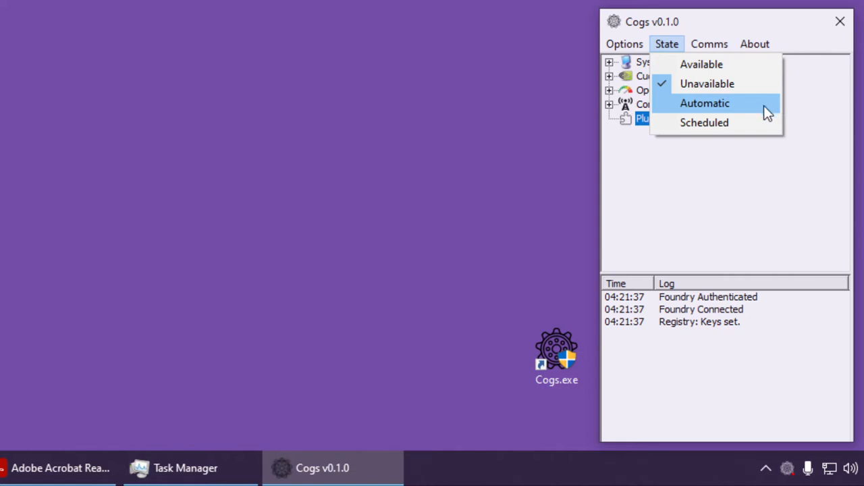
{"action": "mouse_move", "coordinate": [705, 122]}
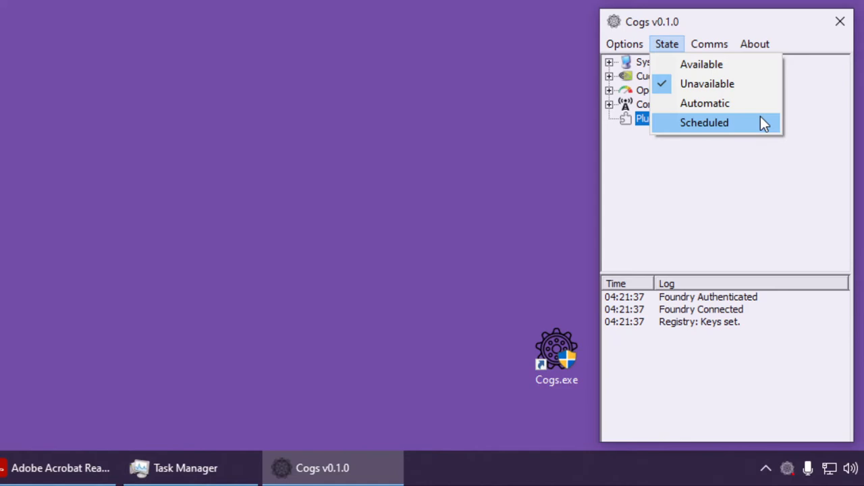
{"action": "mouse_move", "coordinate": [703, 65]}
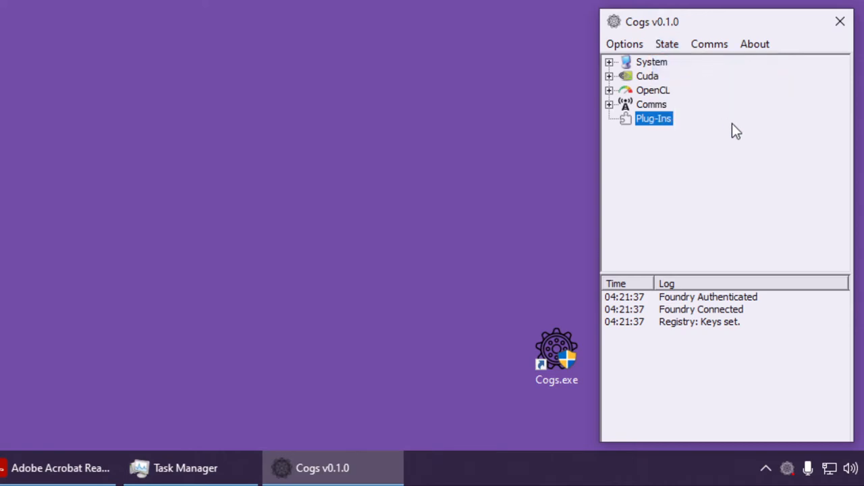
- Look over the About menu's unique ID and access token options, then close Cogs
{"action": "left_click", "coordinate": [755, 43]}
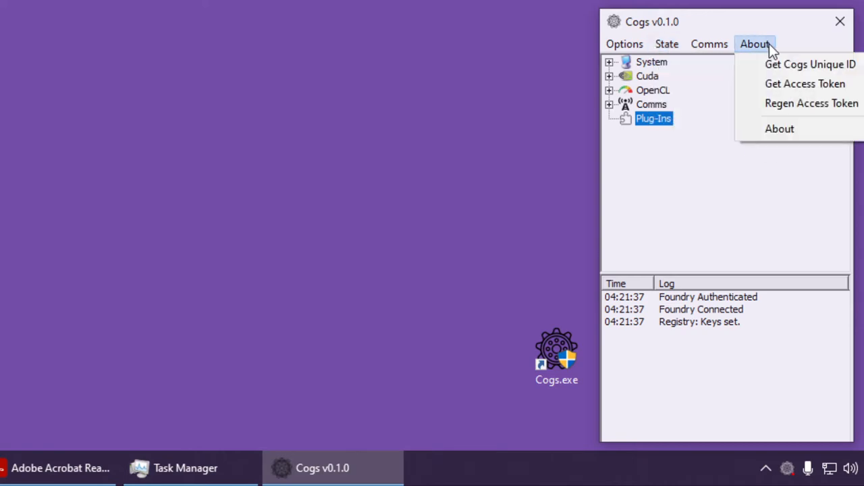
{"action": "mouse_move", "coordinate": [810, 65]}
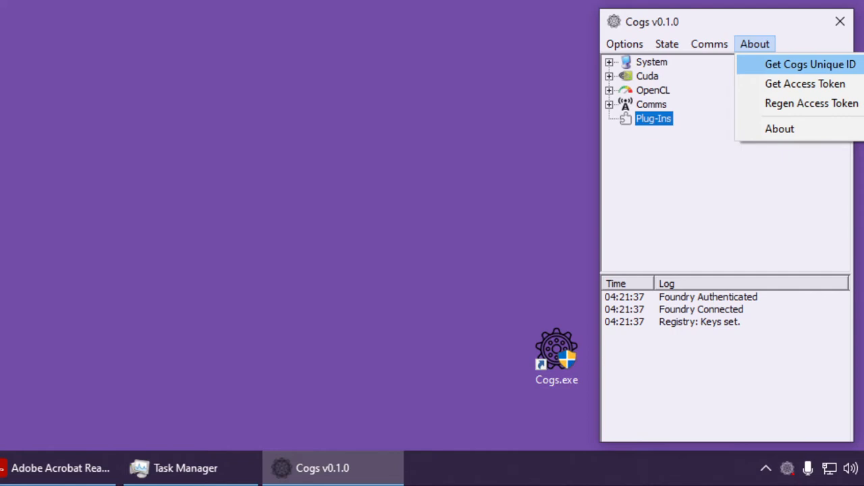
{"action": "mouse_move", "coordinate": [810, 103]}
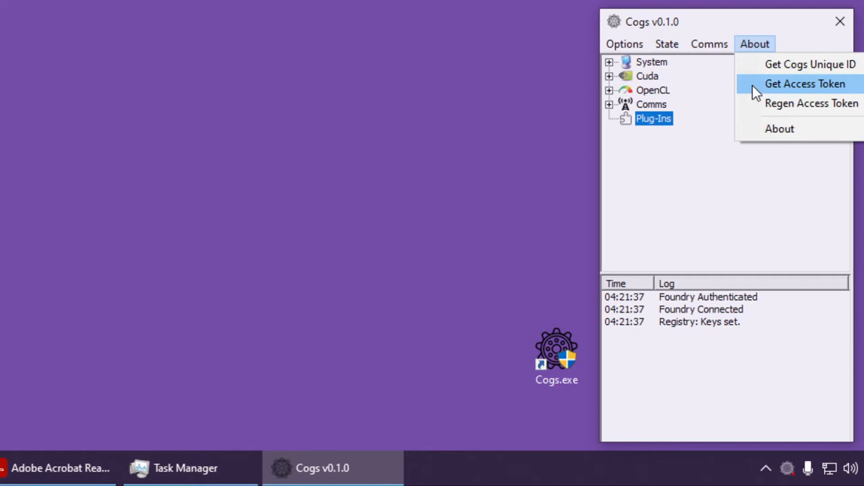
{"action": "mouse_move", "coordinate": [840, 22]}
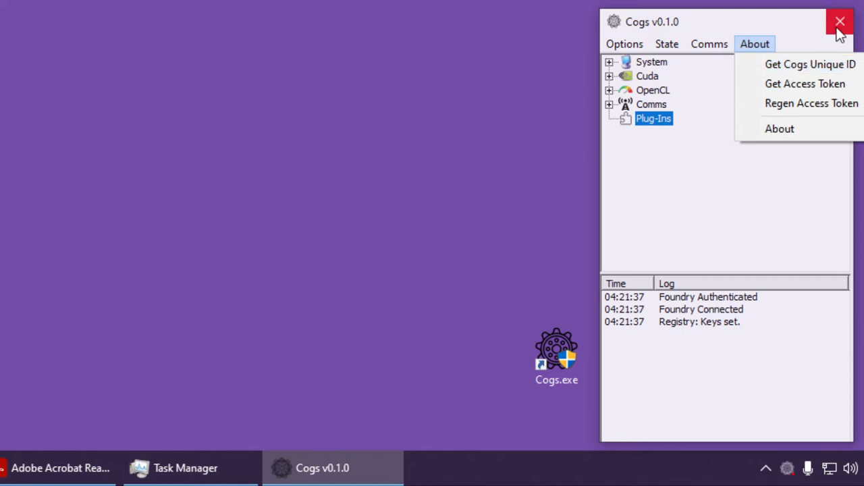
{"action": "left_click", "coordinate": [840, 22]}
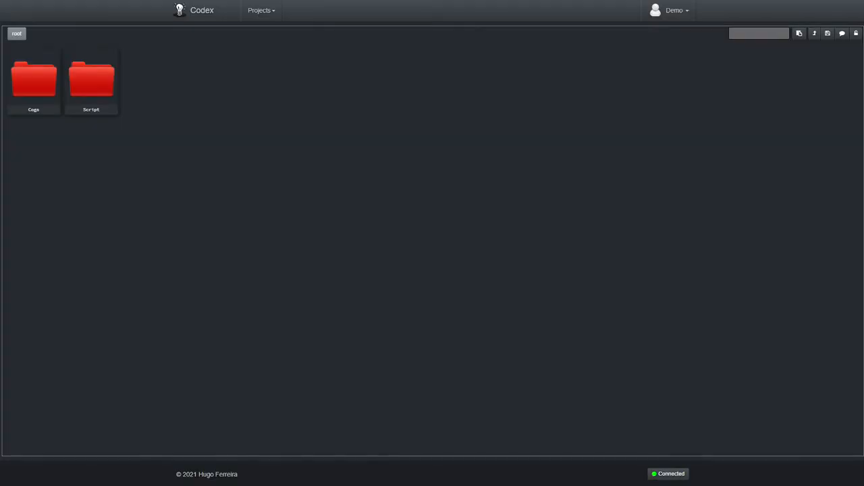
{"action": "mouse_move", "coordinate": [235, 219]}
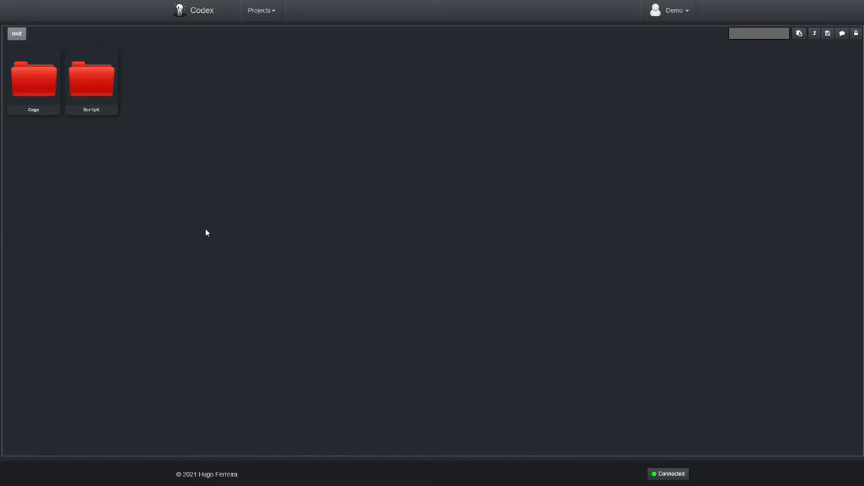
{"action": "mouse_move", "coordinate": [209, 160]}
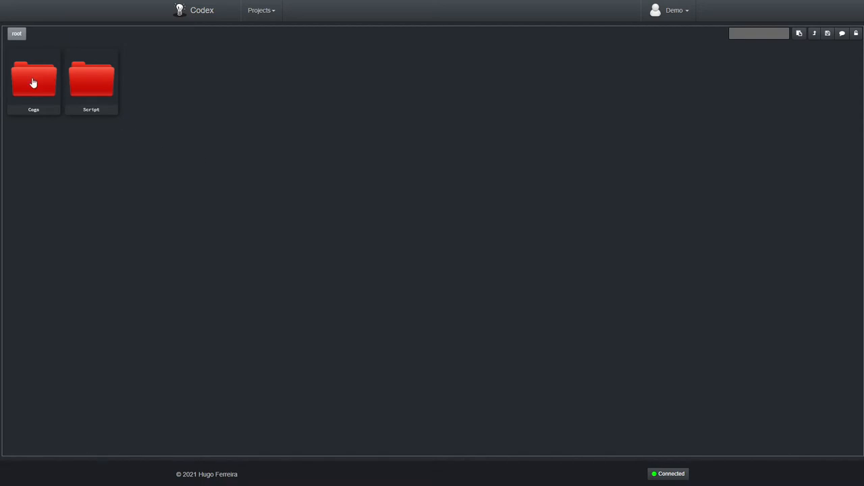
{"action": "double_click", "coordinate": [34, 79]}
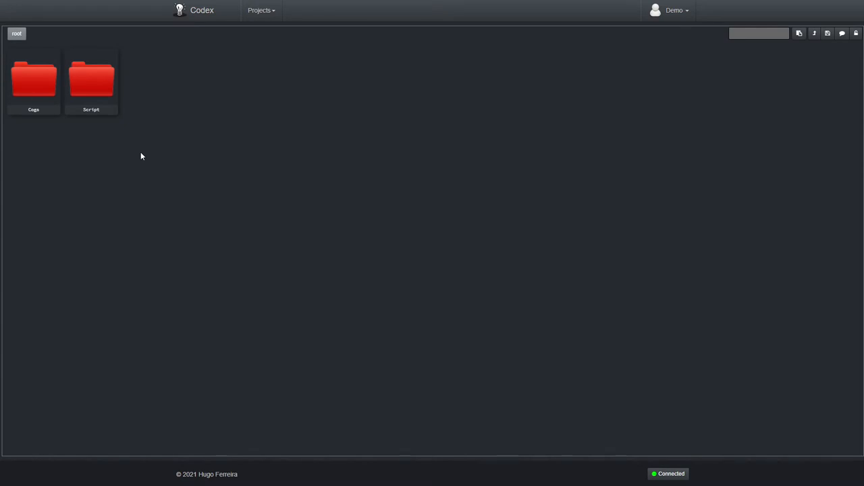
{"action": "mouse_move", "coordinate": [83, 80]}
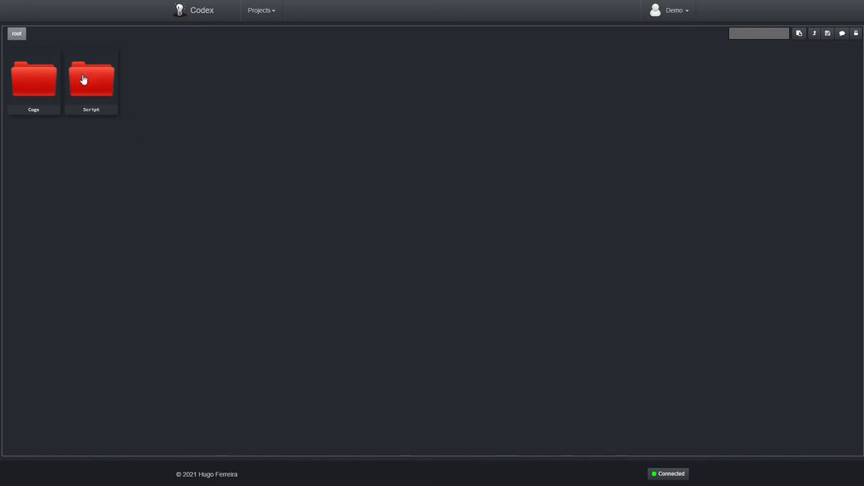
{"action": "left_click", "coordinate": [92, 77]}
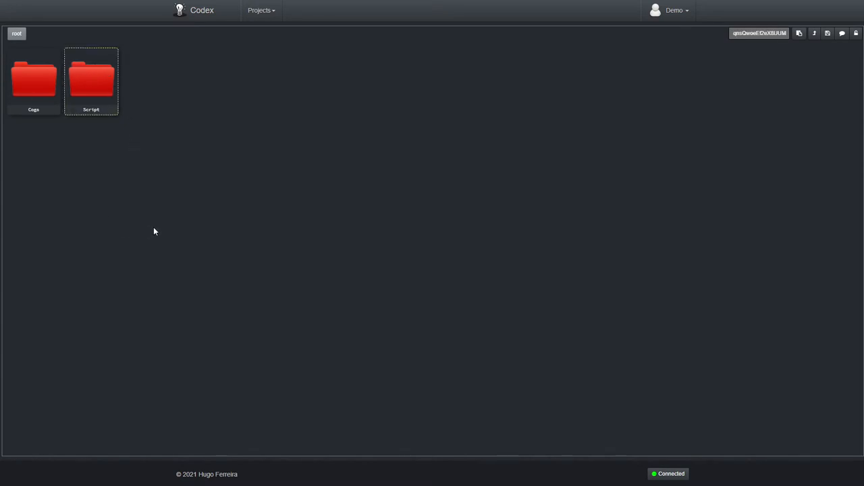
{"action": "mouse_move", "coordinate": [211, 173]}
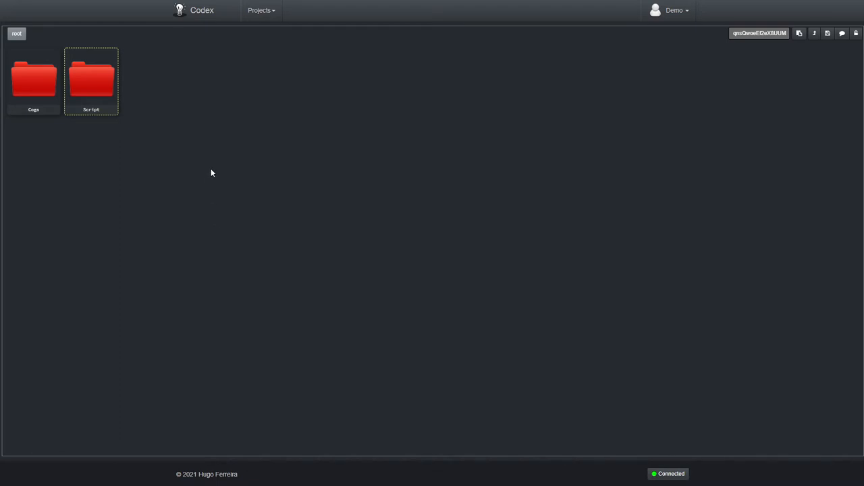
- Create a new container labelled JOB beside the Cogs and Scripts folders
{"action": "right_click", "coordinate": [211, 173]}
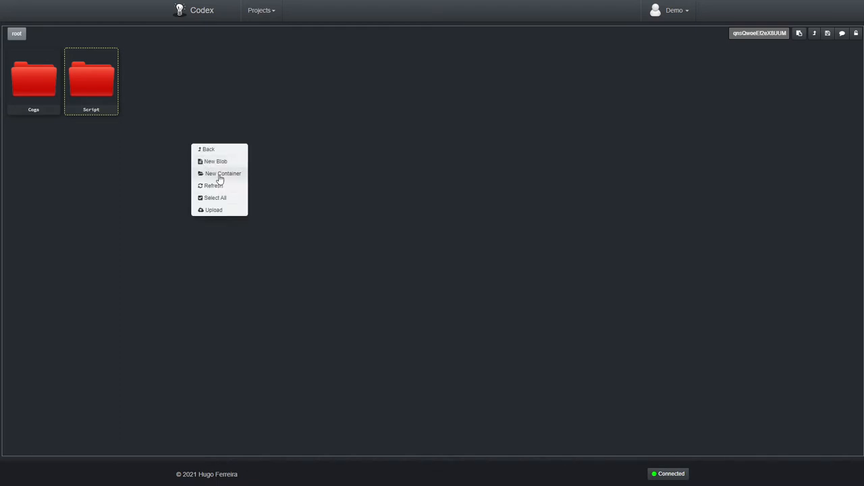
{"action": "mouse_move", "coordinate": [223, 178]}
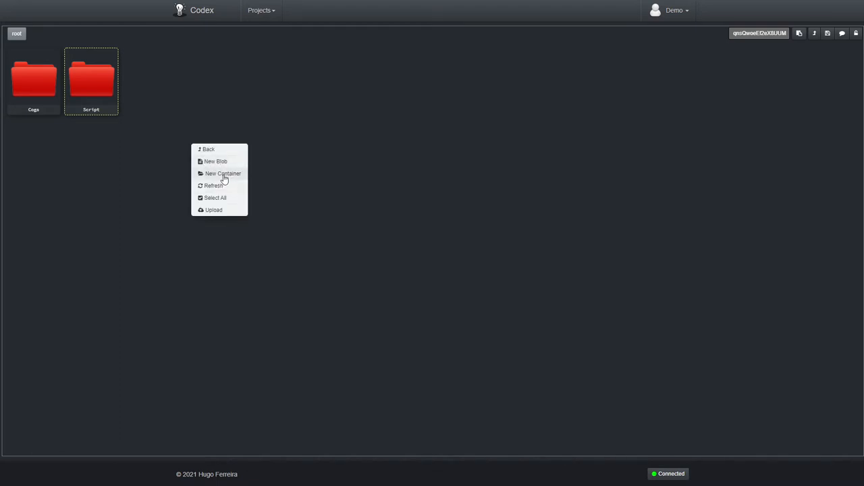
{"action": "left_click", "coordinate": [223, 172]}
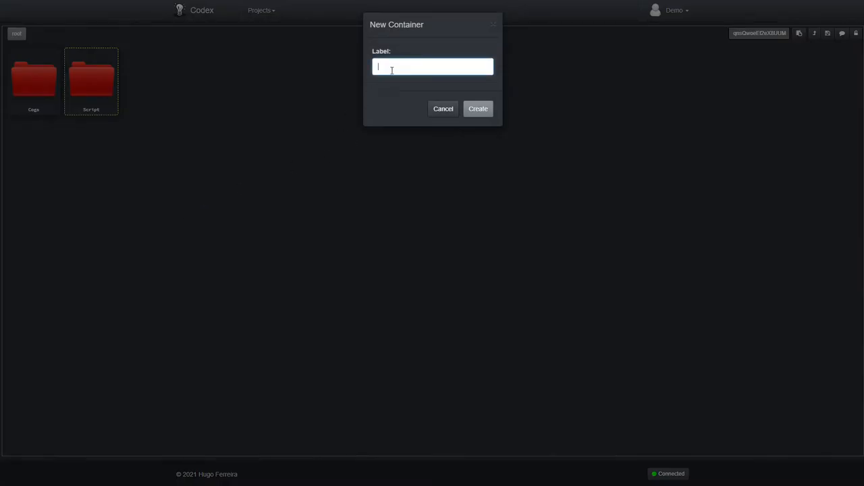
{"action": "type", "text": "JOB"}
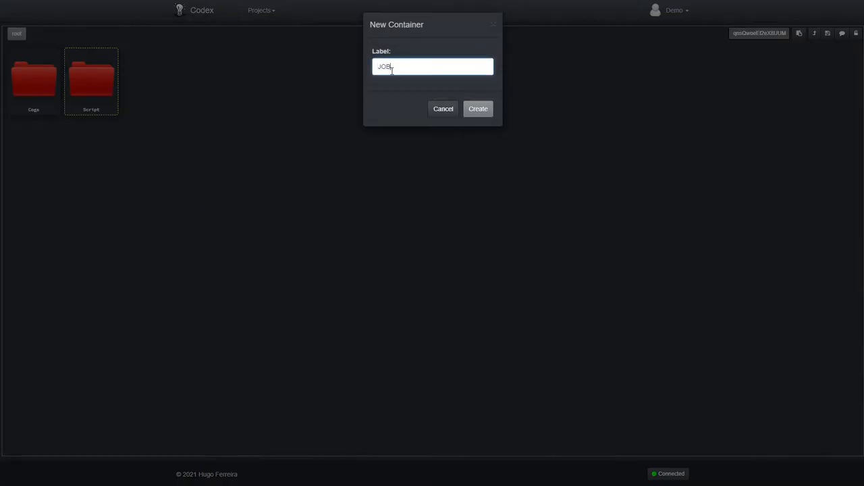
{"action": "left_click", "coordinate": [478, 108]}
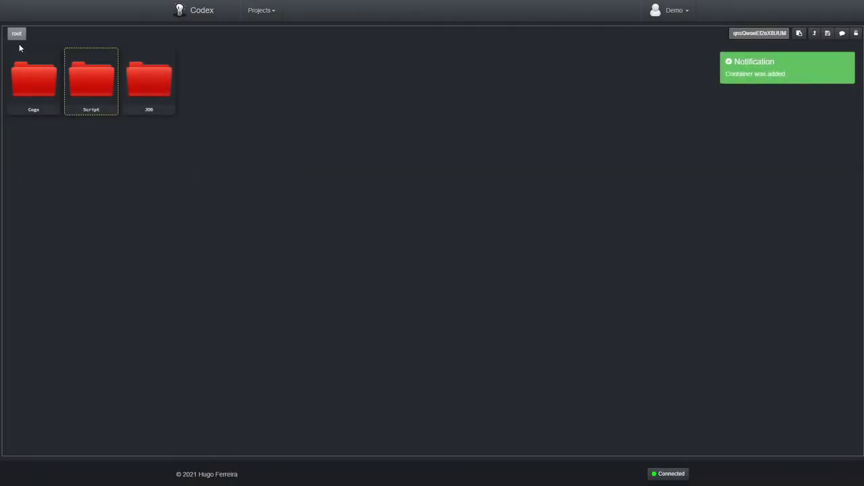
- Enter the JOB container and upload bird.jpg and the two Christmas tree photos
{"action": "double_click", "coordinate": [148, 79]}
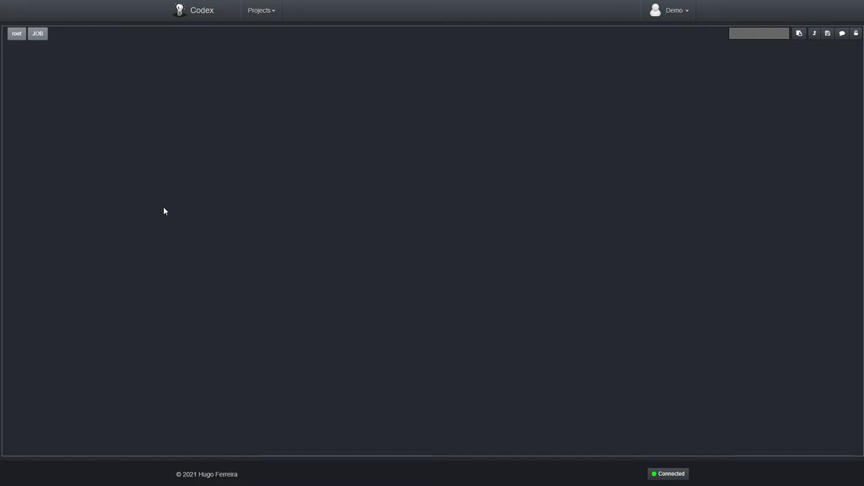
{"action": "mouse_move", "coordinate": [47, 137]}
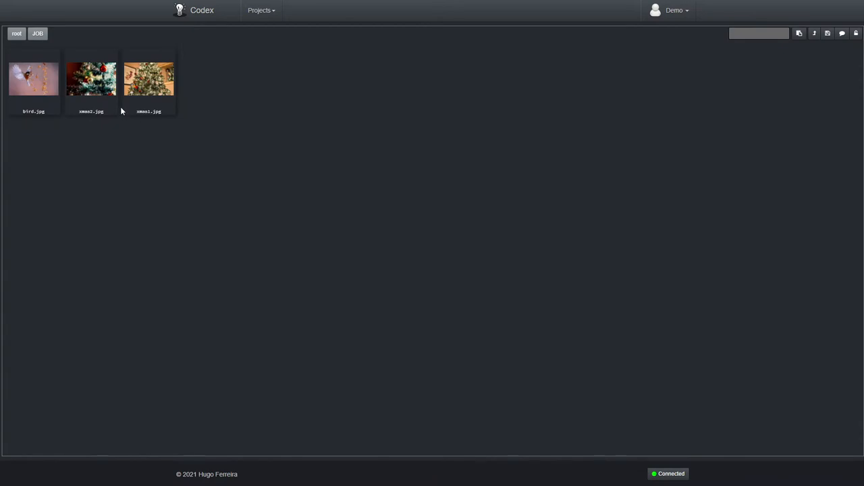
{"action": "double_click", "coordinate": [148, 78]}
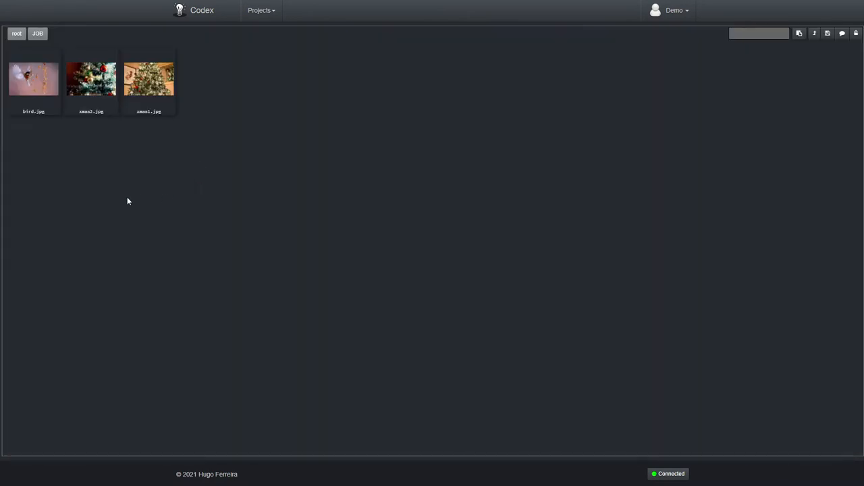
{"action": "mouse_move", "coordinate": [175, 202]}
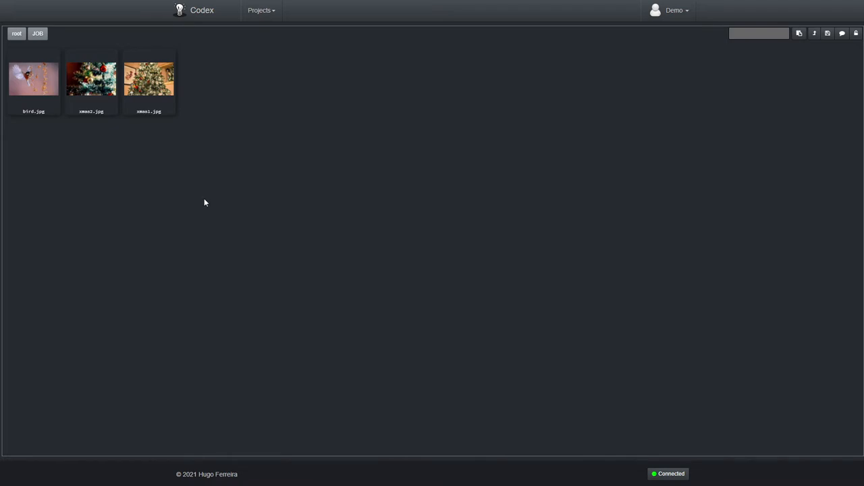
{"action": "mouse_move", "coordinate": [263, 238]}
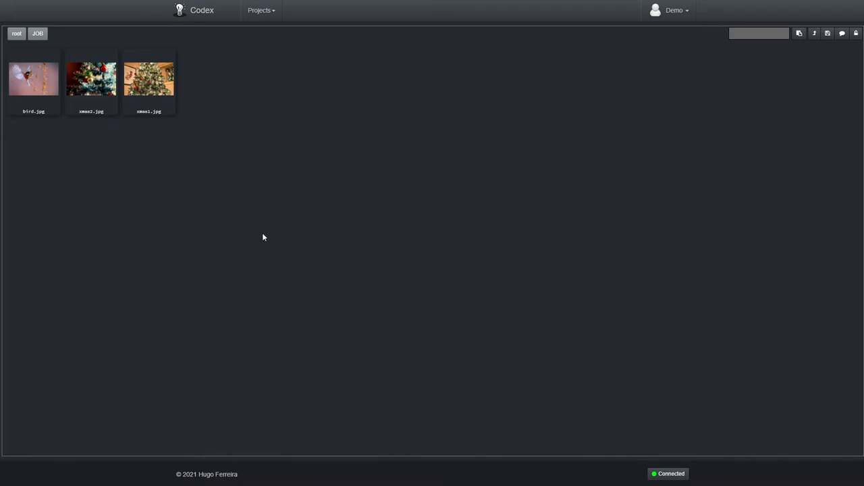
- Create a new blob labelled hello.txt in the JOB container
{"action": "right_click", "coordinate": [263, 238]}
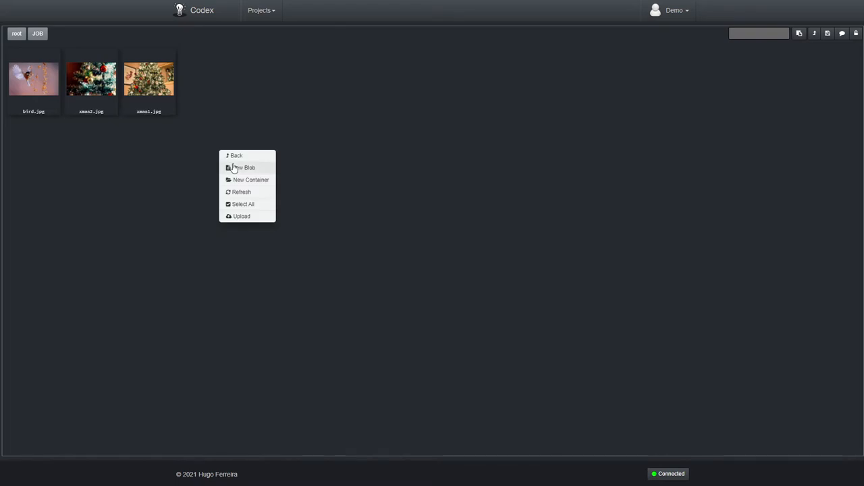
{"action": "left_click", "coordinate": [244, 167]}
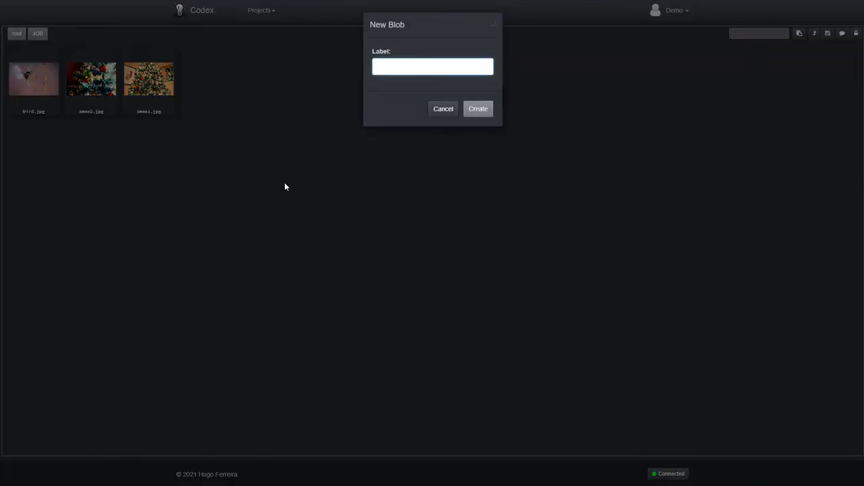
{"action": "type", "text": "hello"}
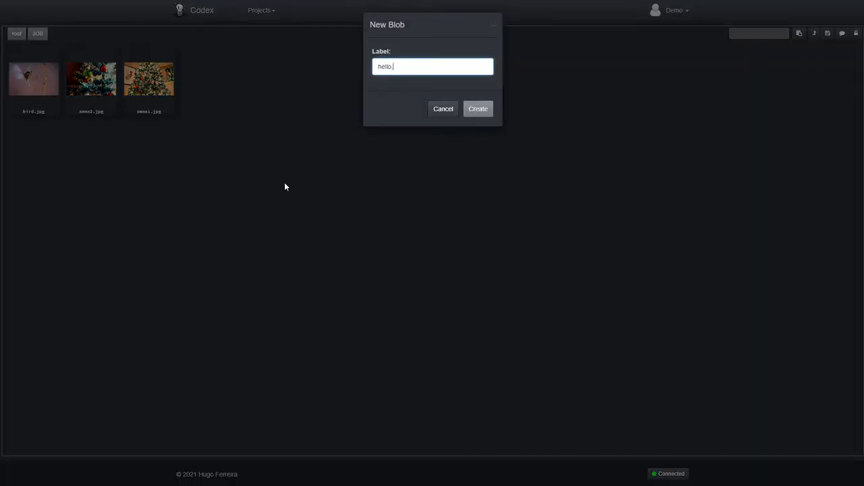
{"action": "type", "text": ".txt"}
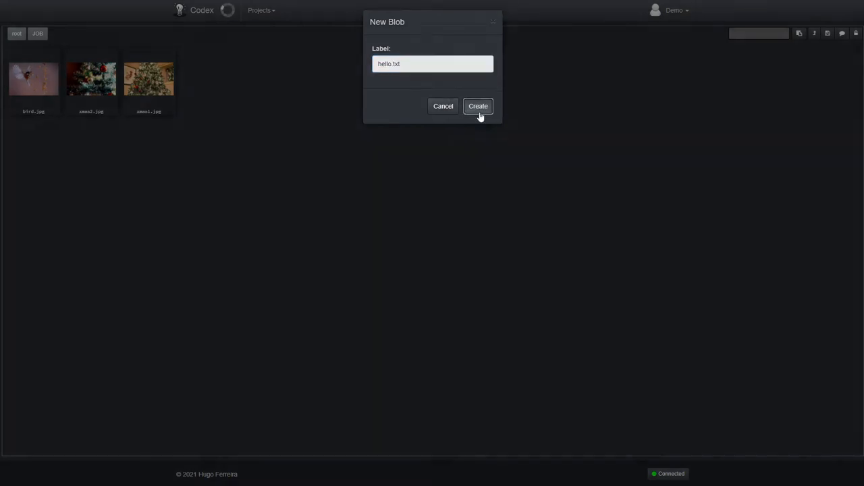
{"action": "left_click", "coordinate": [478, 106]}
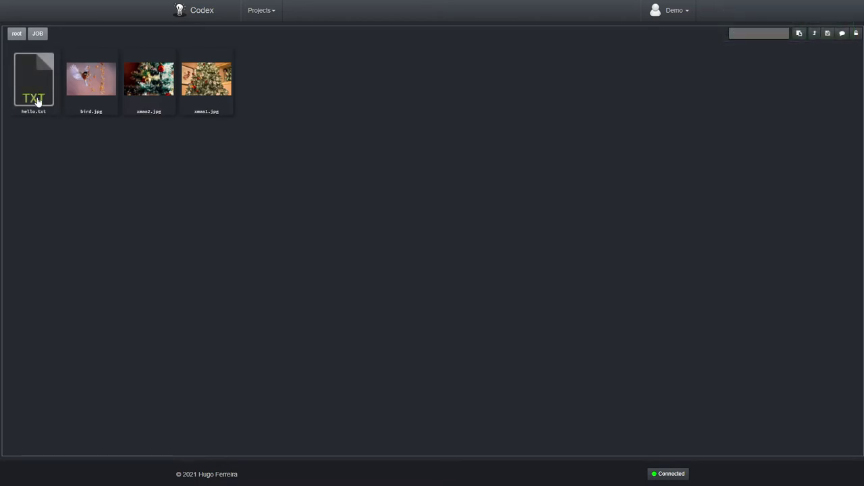
- Edit hello.txt, saving versions reading first edit, second edit, then third edit
{"action": "double_click", "coordinate": [32, 77]}
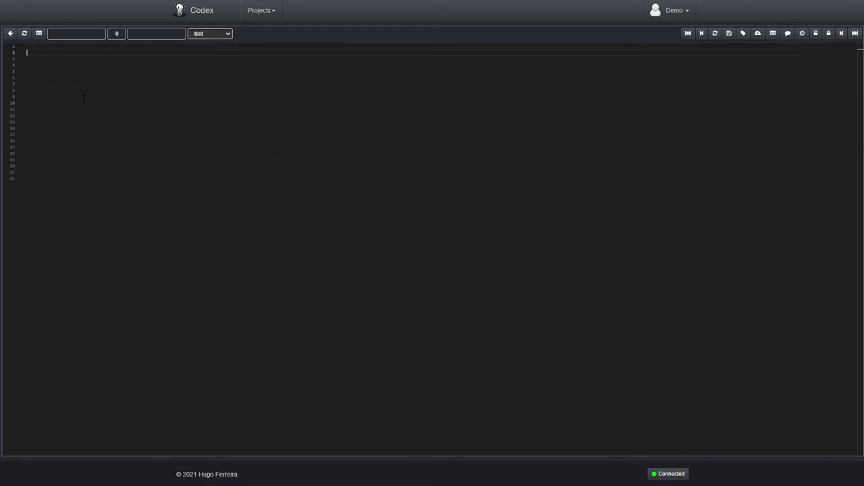
{"action": "type", "text": "first edit"}
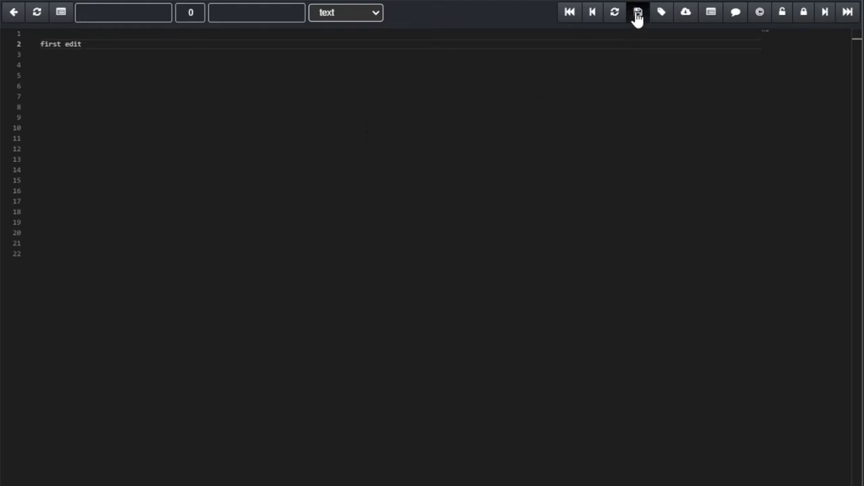
{"action": "left_click", "coordinate": [638, 12]}
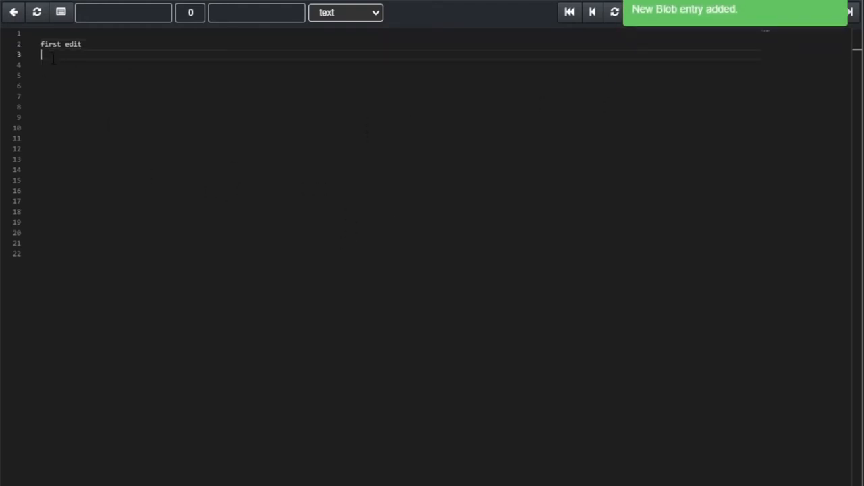
{"action": "type", "text": "second edit"}
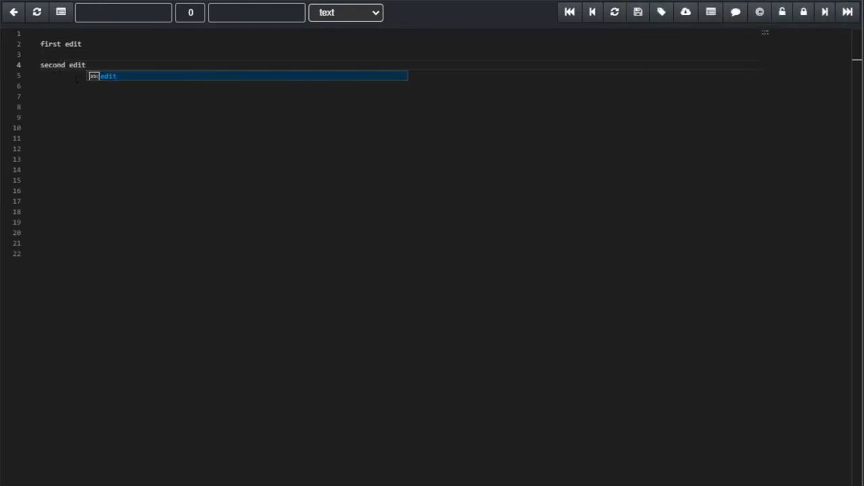
{"action": "left_click", "coordinate": [638, 13]}
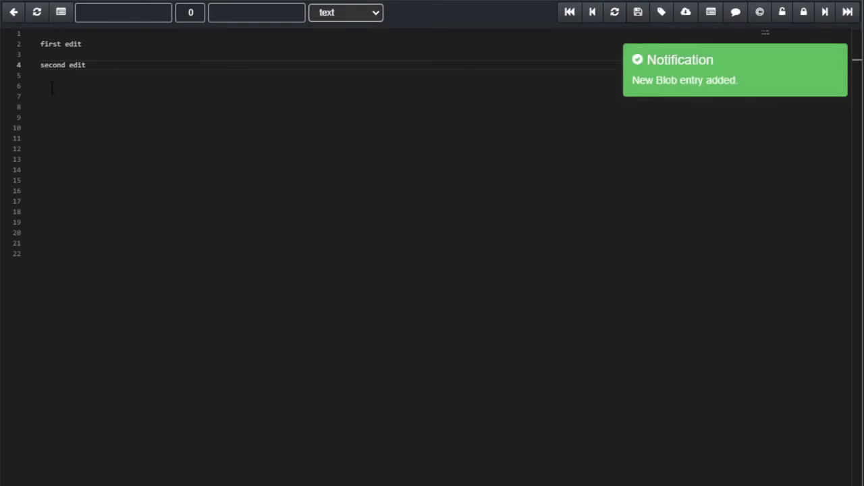
{"action": "type", "text": "third edit"}
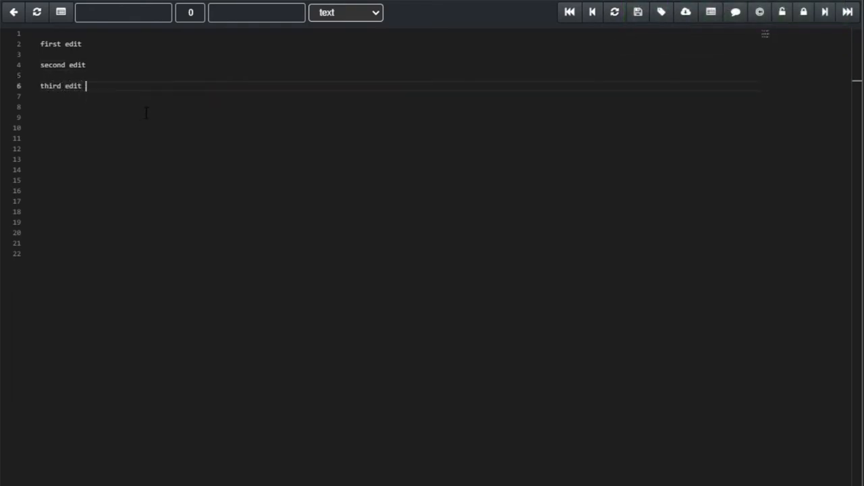
{"action": "left_click", "coordinate": [637, 12]}
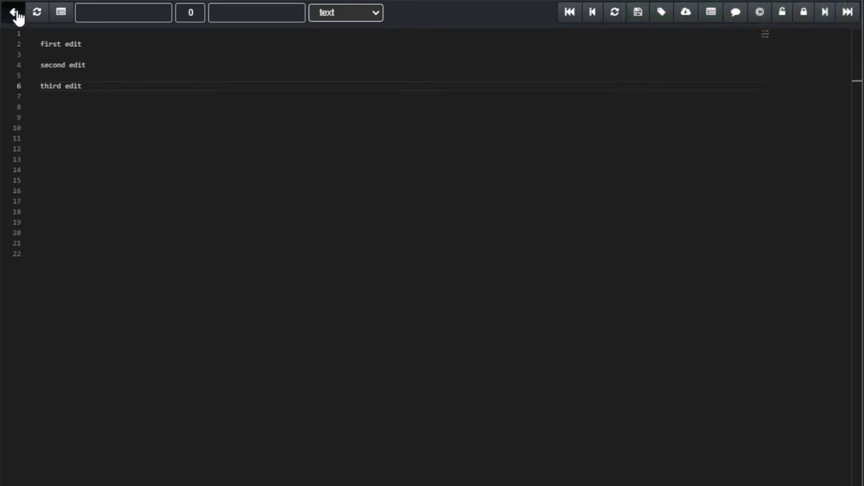
- Reopen hello.txt and step between version 1 (first edit only) and the three-line version 3
{"action": "left_click", "coordinate": [14, 12]}
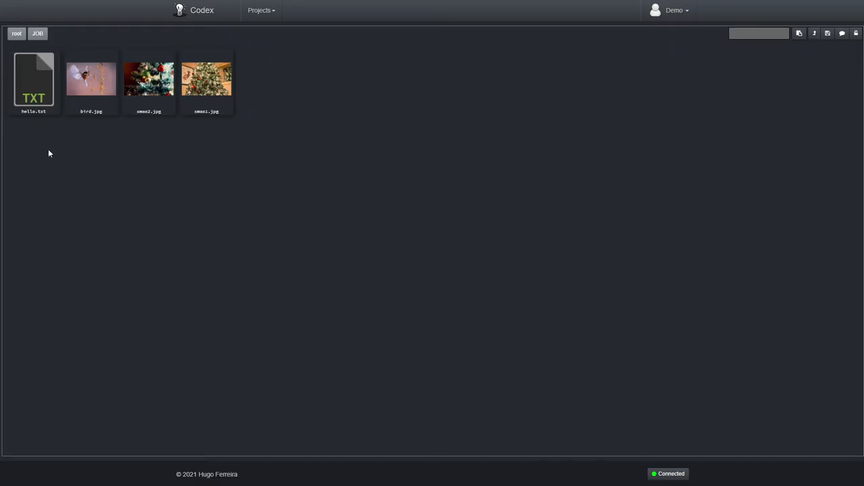
{"action": "double_click", "coordinate": [32, 77]}
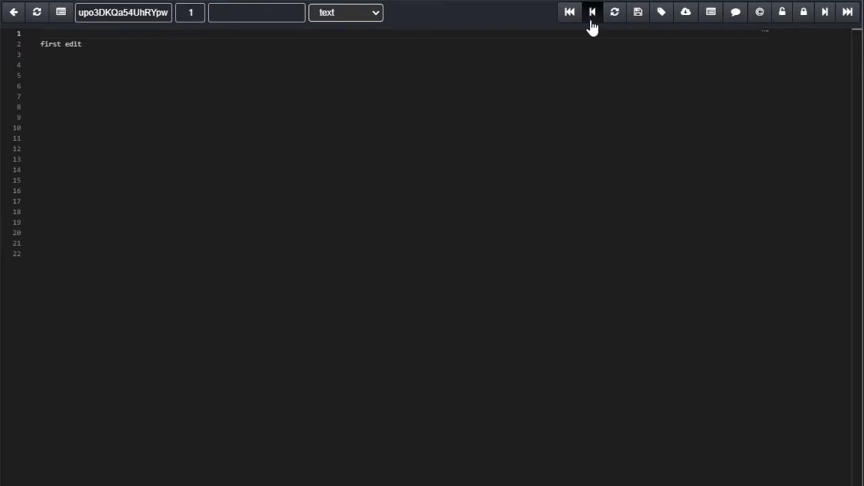
{"action": "left_click", "coordinate": [824, 12]}
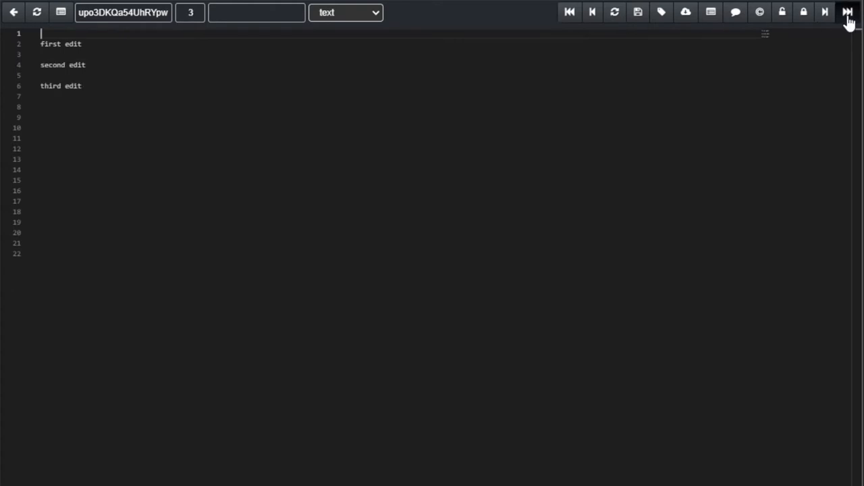
{"action": "left_click", "coordinate": [849, 12]}
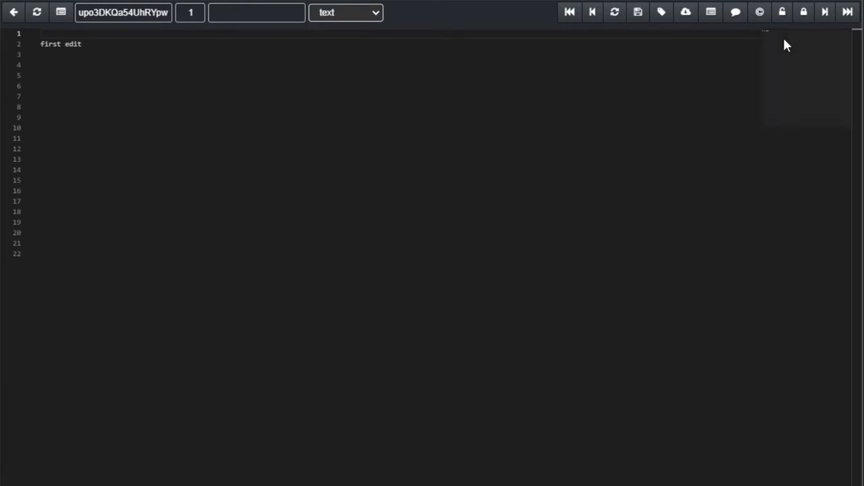
{"action": "left_click", "coordinate": [823, 12]}
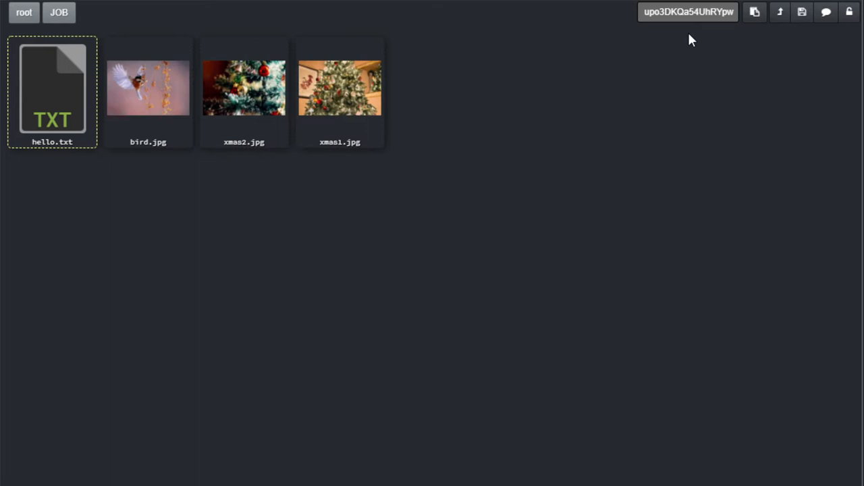
{"action": "mouse_move", "coordinate": [700, 49]}
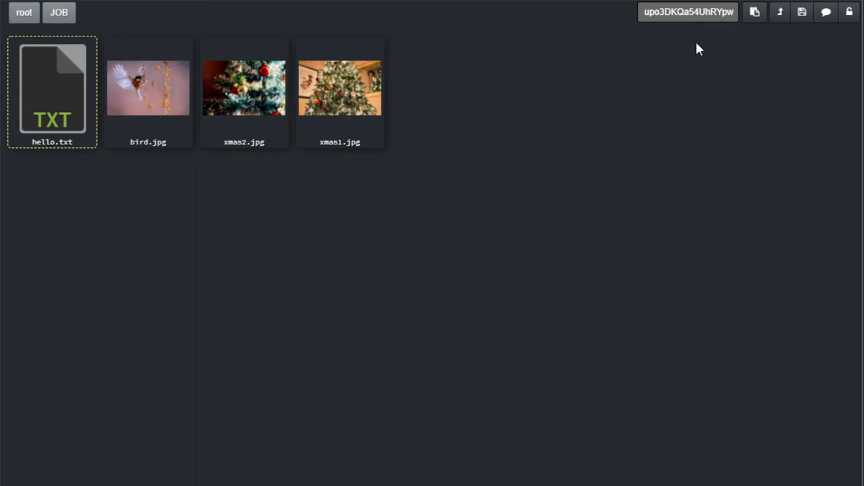
{"action": "mouse_move", "coordinate": [742, 42]}
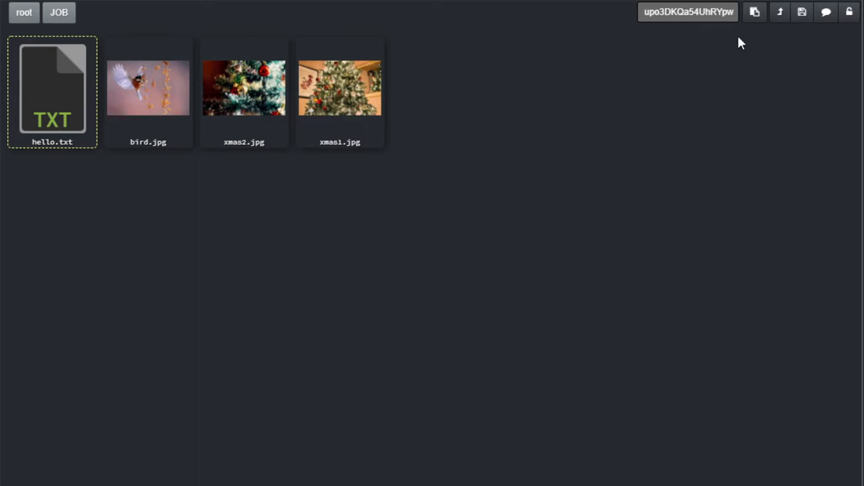
{"action": "mouse_move", "coordinate": [273, 147]}
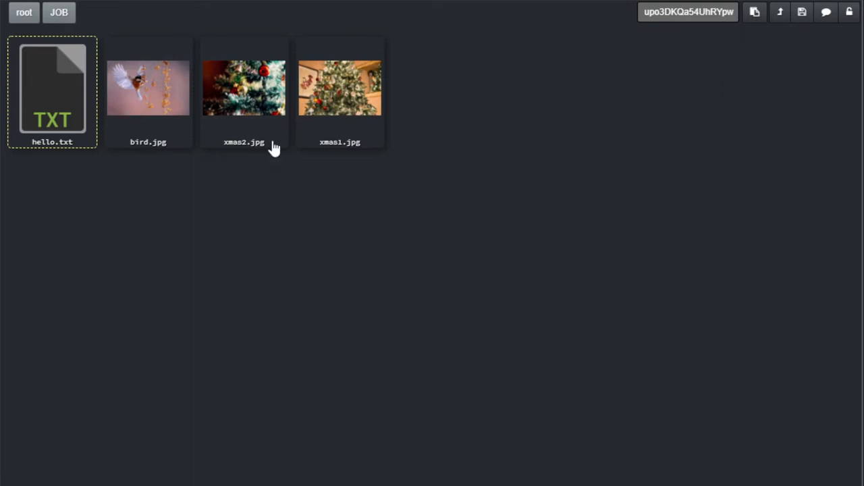
- Select bird.jpg, xmas2.jpg and xmas1.jpg in turn to read each file's identifier
{"action": "left_click", "coordinate": [149, 87]}
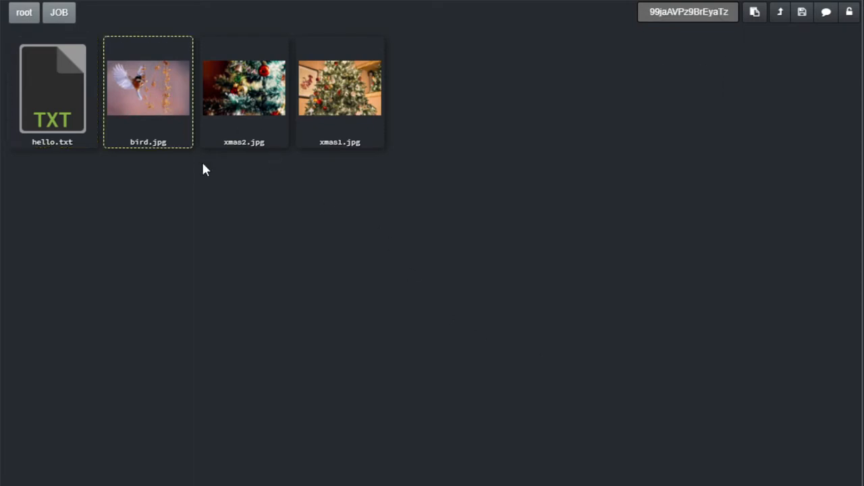
{"action": "mouse_move", "coordinate": [244, 74]}
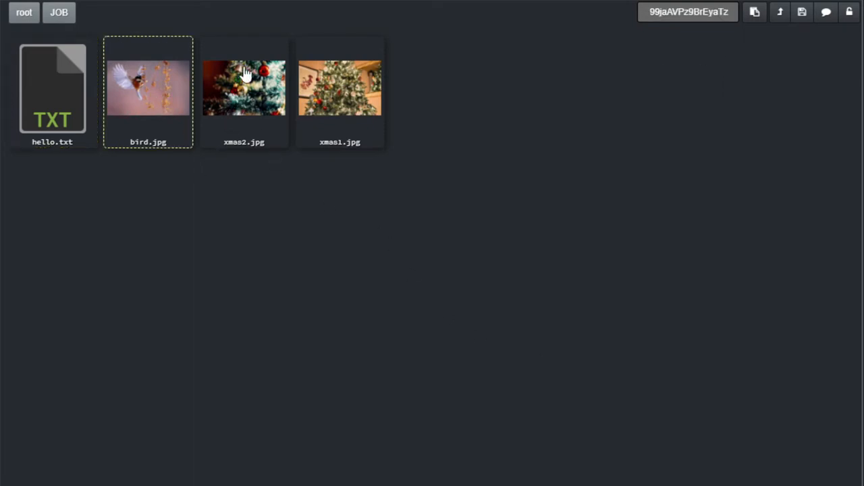
{"action": "left_click", "coordinate": [243, 88]}
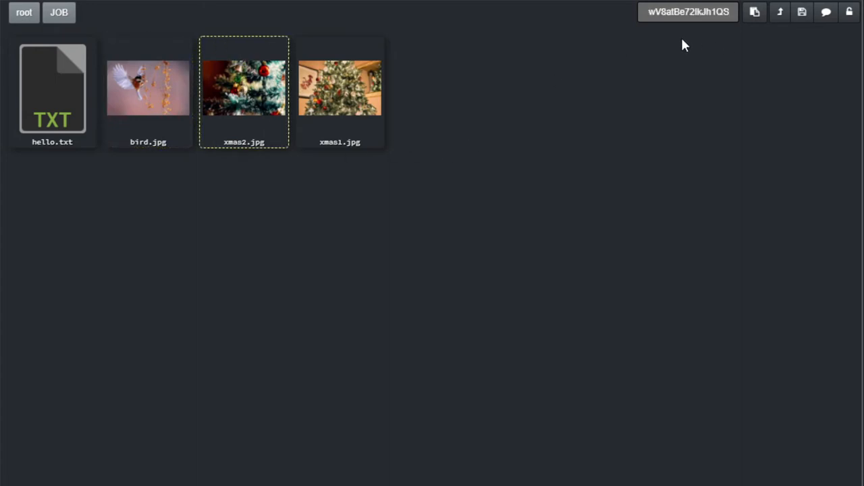
{"action": "mouse_move", "coordinate": [672, 43]}
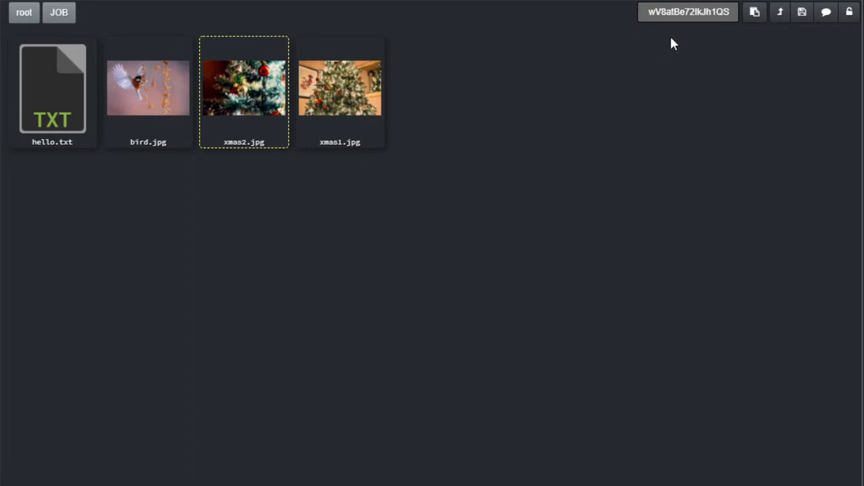
{"action": "mouse_move", "coordinate": [331, 92]}
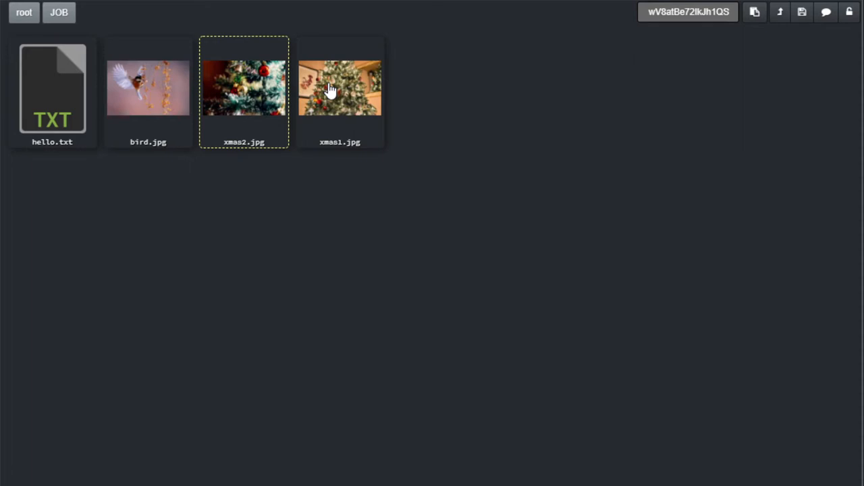
{"action": "left_click", "coordinate": [341, 88]}
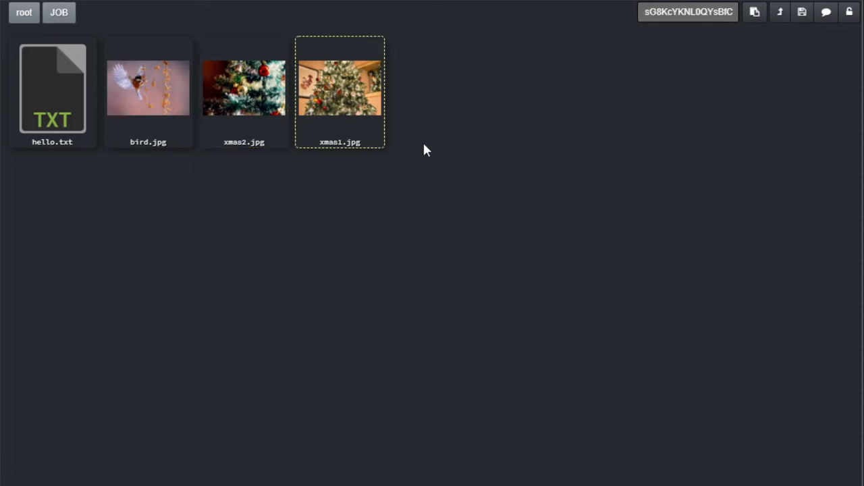
{"action": "mouse_move", "coordinate": [431, 249]}
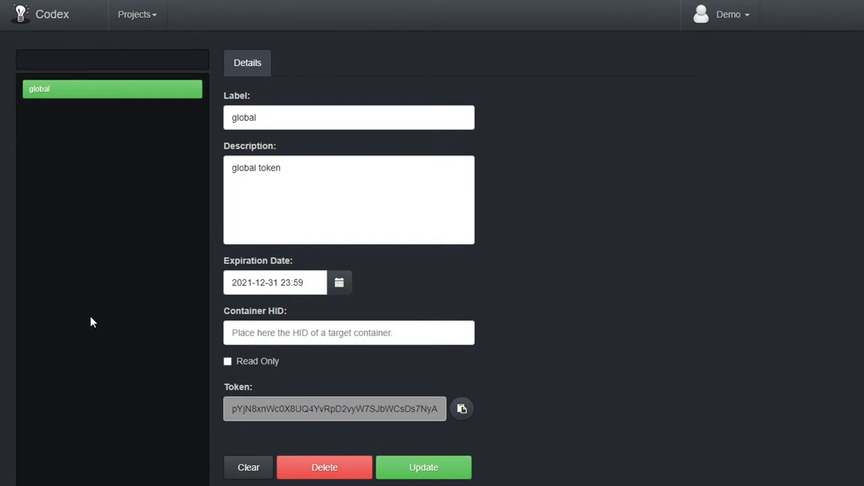
{"action": "mouse_move", "coordinate": [114, 398]}
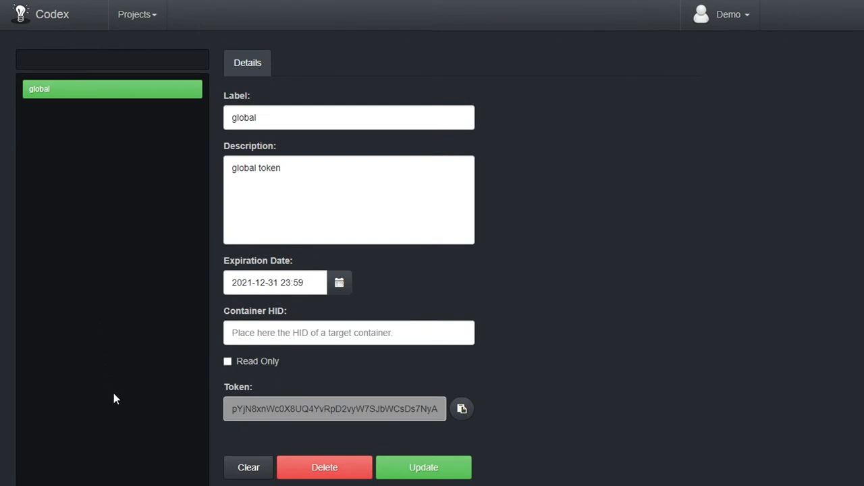
{"action": "mouse_move", "coordinate": [251, 376]}
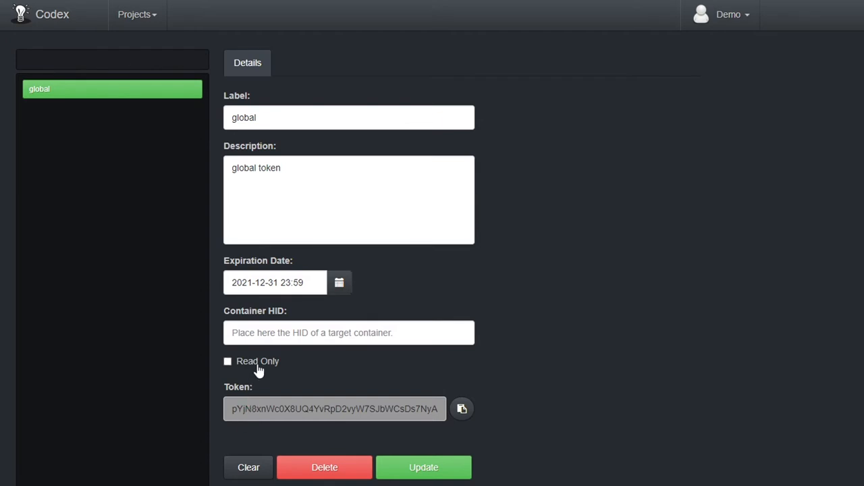
- Show the global access token's details and toggle its Read Only setting
{"action": "left_click", "coordinate": [349, 332]}
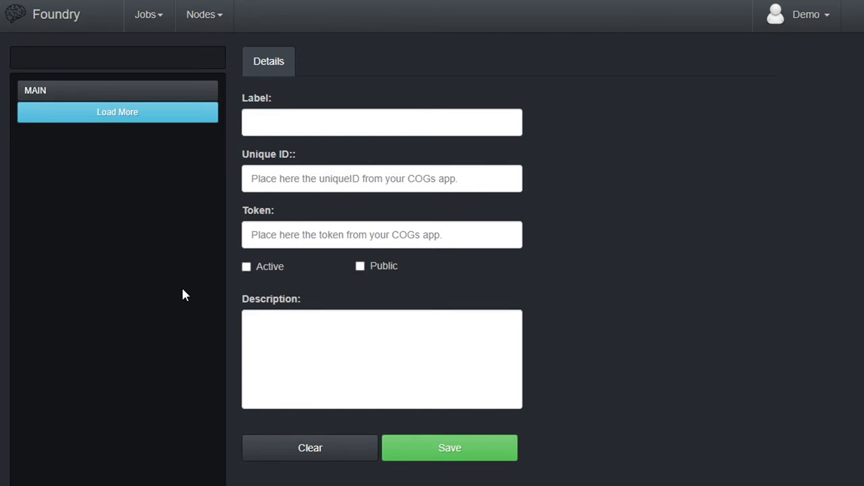
- Load the MAIN work node's details and place the caret in its Token field
{"action": "left_click", "coordinate": [117, 89]}
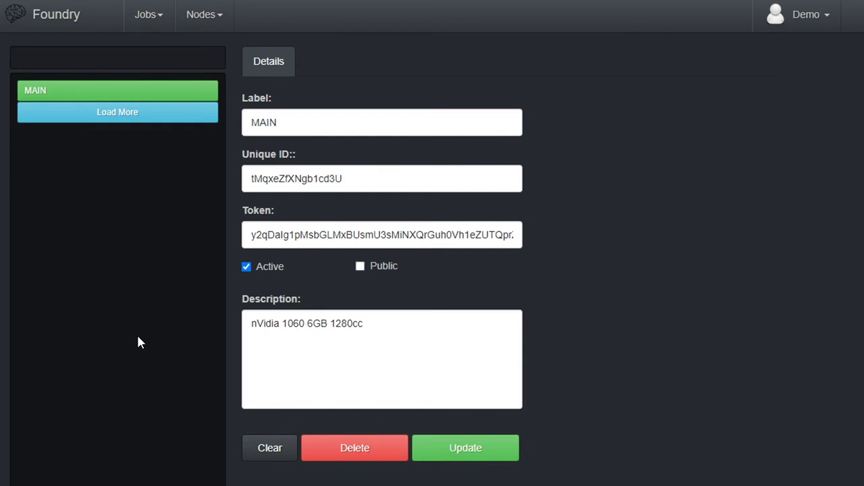
{"action": "left_click", "coordinate": [389, 178]}
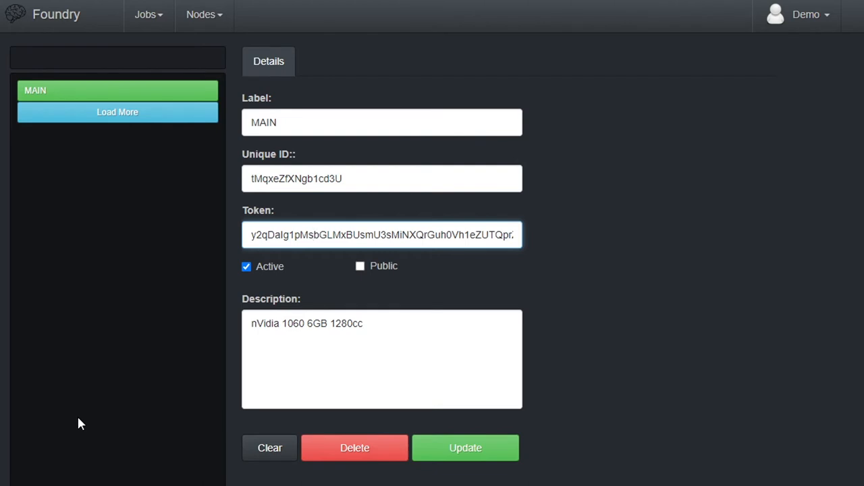
{"action": "left_click", "coordinate": [310, 235]}
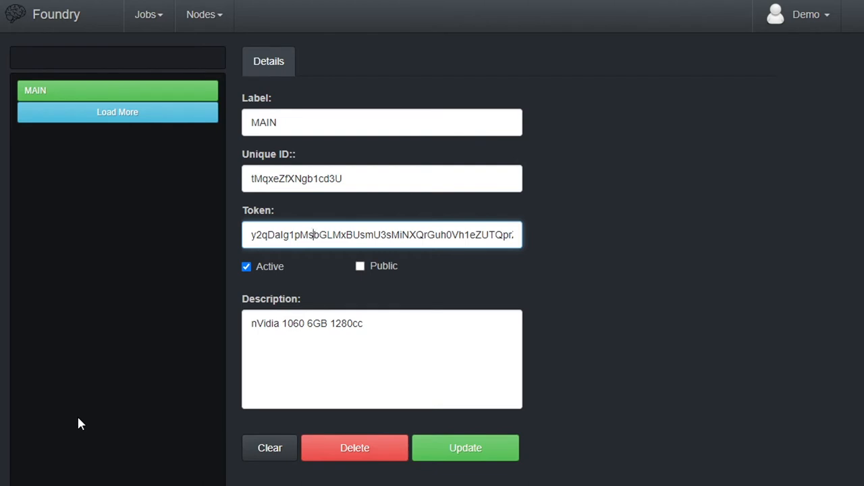
{"action": "mouse_move", "coordinate": [84, 419]}
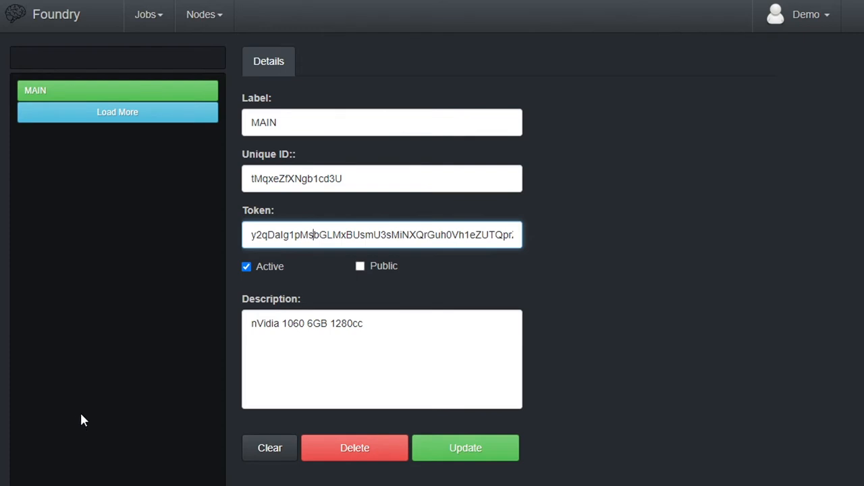
{"action": "mouse_move", "coordinate": [270, 284]}
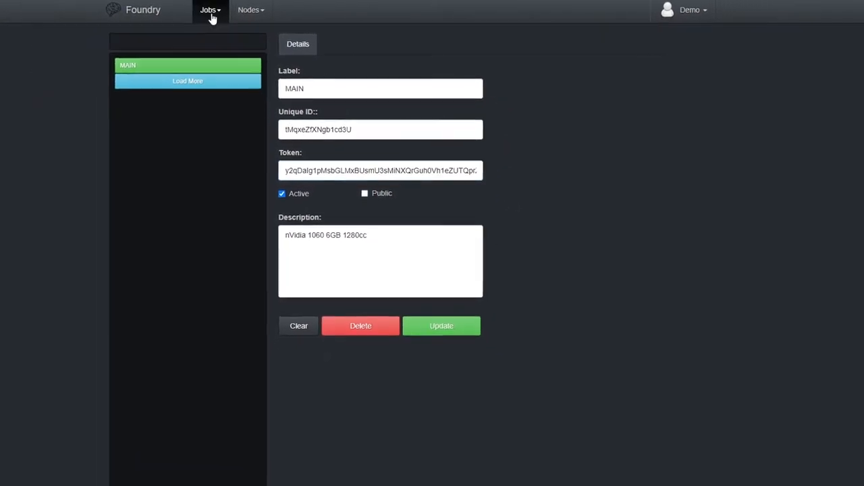
- Load the Demo Job's details from the Jobs section and select its parameters text
{"action": "left_click", "coordinate": [208, 9]}
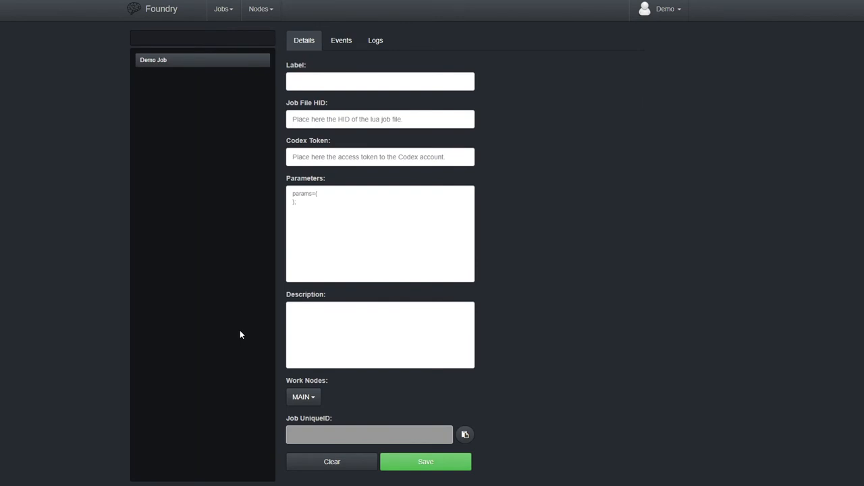
{"action": "left_click", "coordinate": [380, 81]}
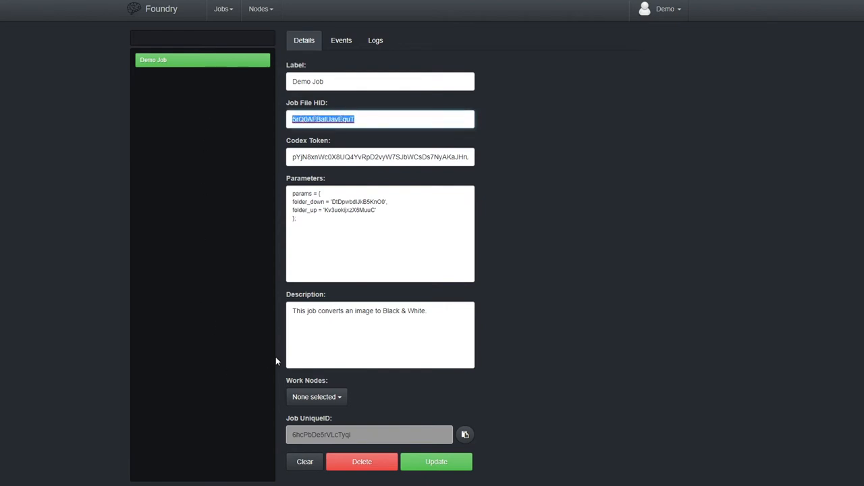
{"action": "mouse_move", "coordinate": [283, 346]}
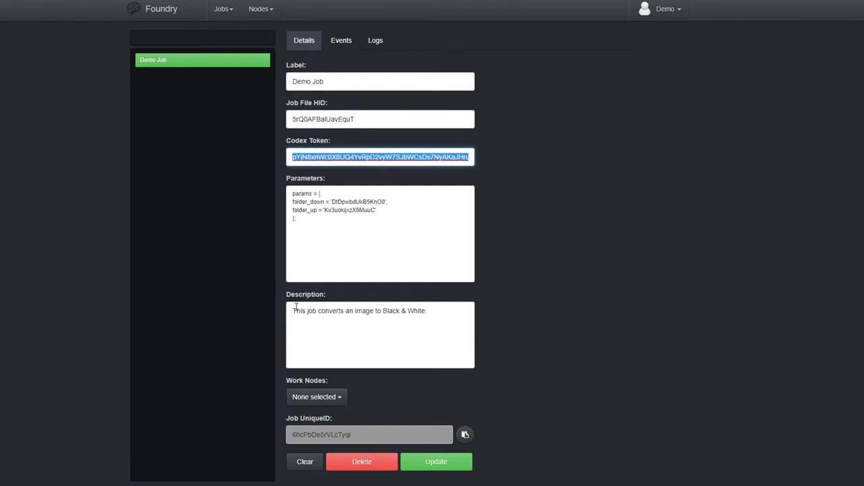
{"action": "left_click", "coordinate": [379, 230]}
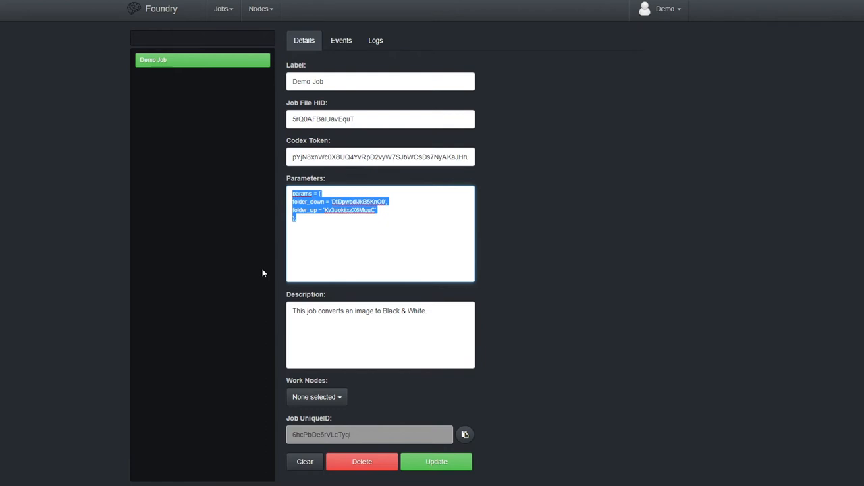
- Assign the MAIN work node to the Demo Job, save with Update, and reload the job
{"action": "left_click", "coordinate": [316, 397]}
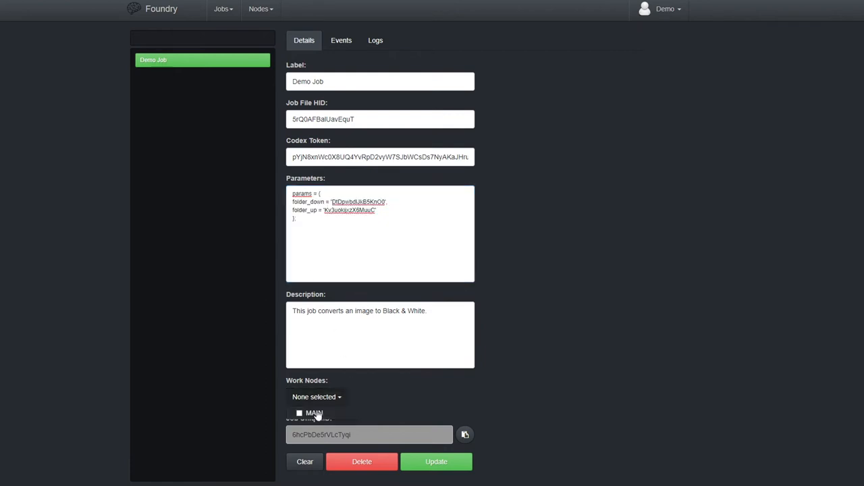
{"action": "left_click", "coordinate": [300, 413]}
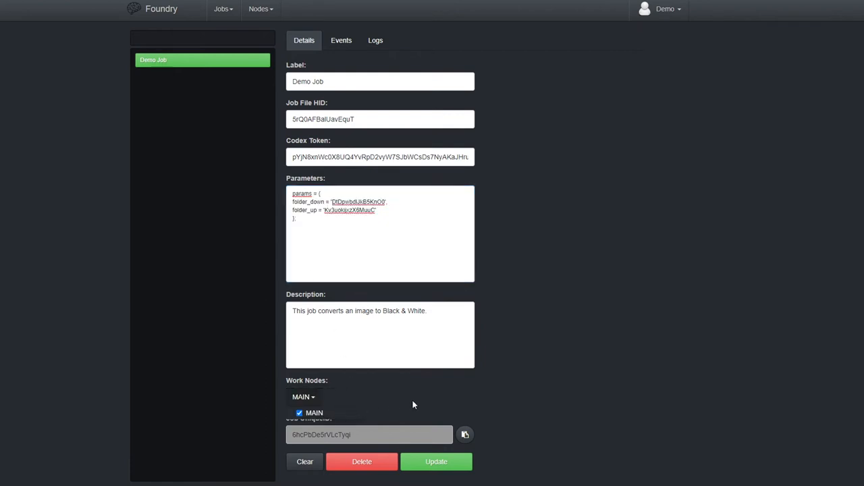
{"action": "mouse_move", "coordinate": [451, 418]}
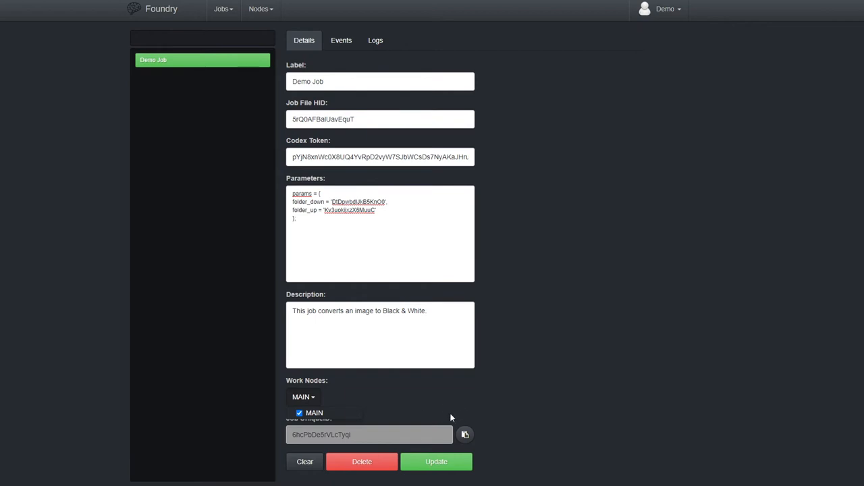
{"action": "left_click", "coordinate": [437, 462]}
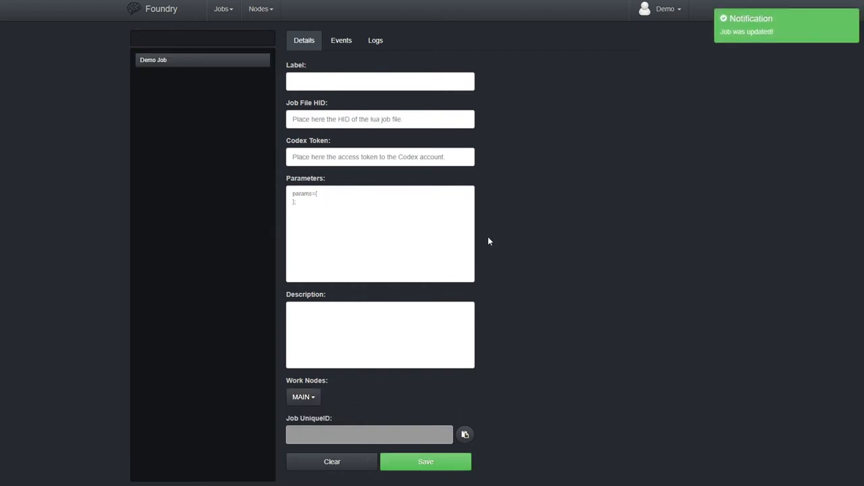
{"action": "left_click", "coordinate": [340, 41]}
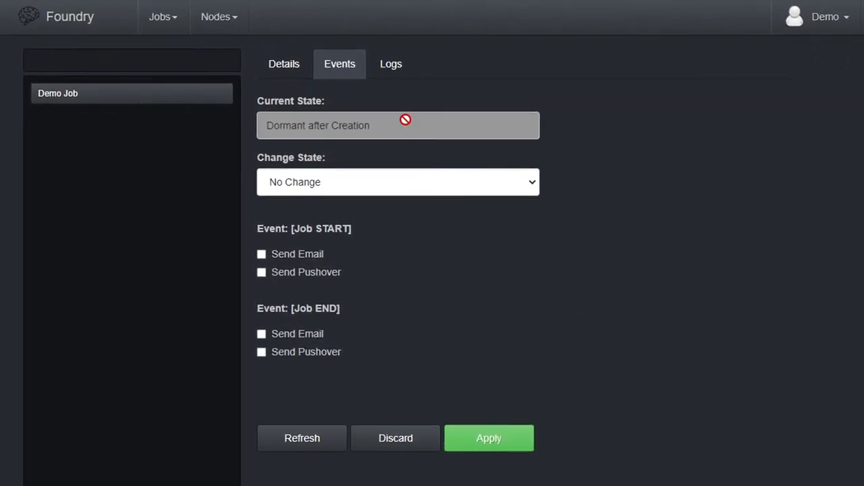
{"action": "mouse_move", "coordinate": [551, 221]}
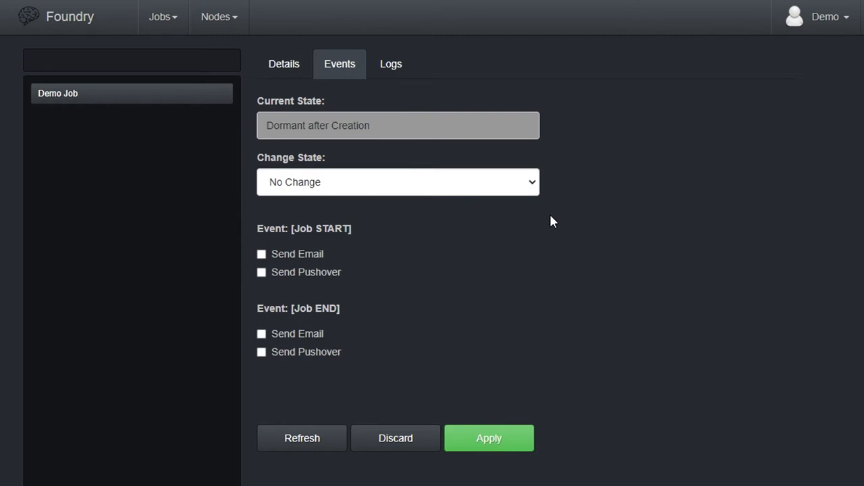
- Show the Demo Job's Events settings with its Dormant after Creation state
{"action": "left_click", "coordinate": [397, 181]}
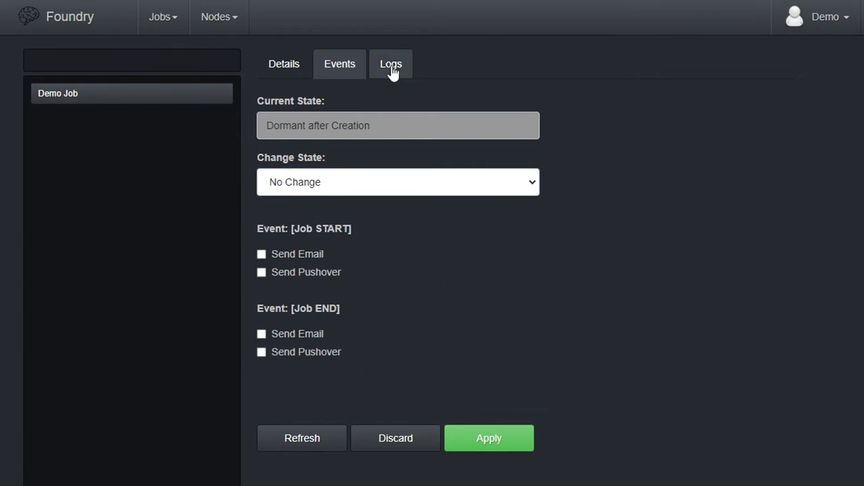
- Show the Demo Job's Logs view with the session picker
{"action": "left_click", "coordinate": [392, 63]}
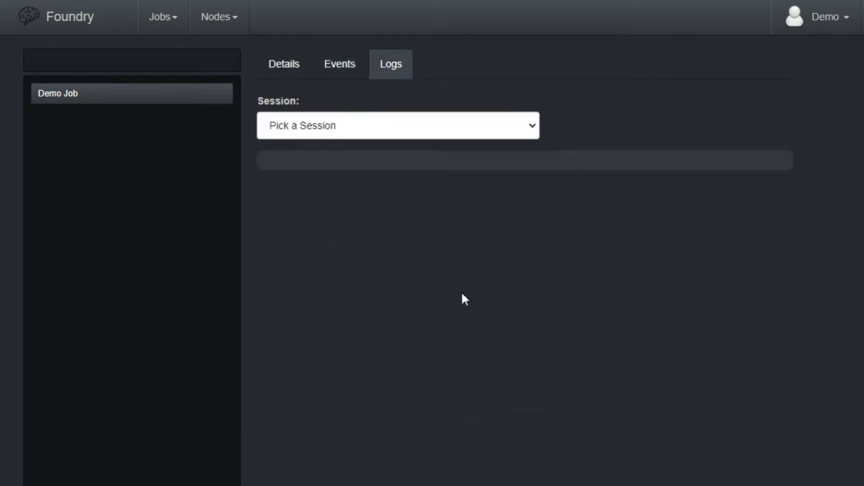
{"action": "mouse_move", "coordinate": [402, 197]}
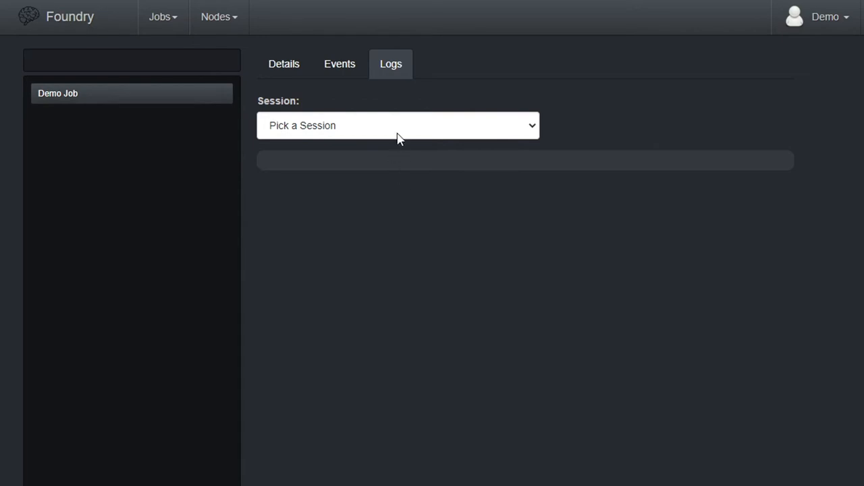
{"action": "mouse_move", "coordinate": [362, 267]}
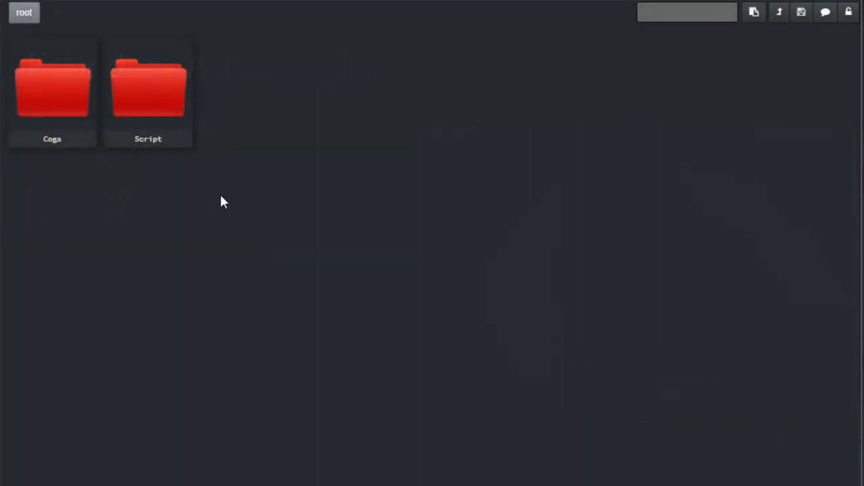
{"action": "mouse_move", "coordinate": [228, 200]}
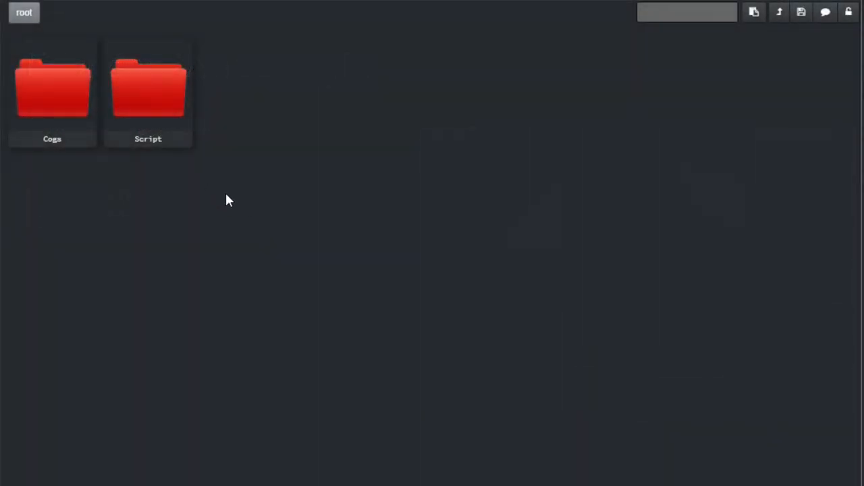
{"action": "mouse_move", "coordinate": [132, 177]}
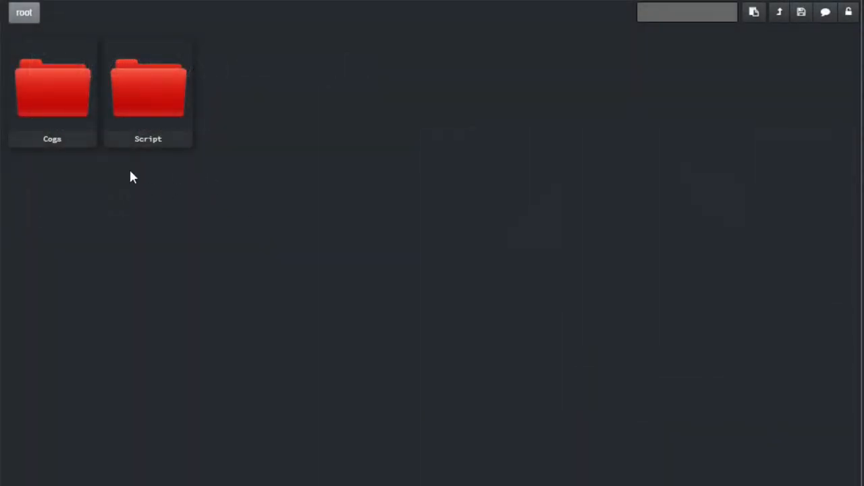
{"action": "left_click", "coordinate": [148, 92]}
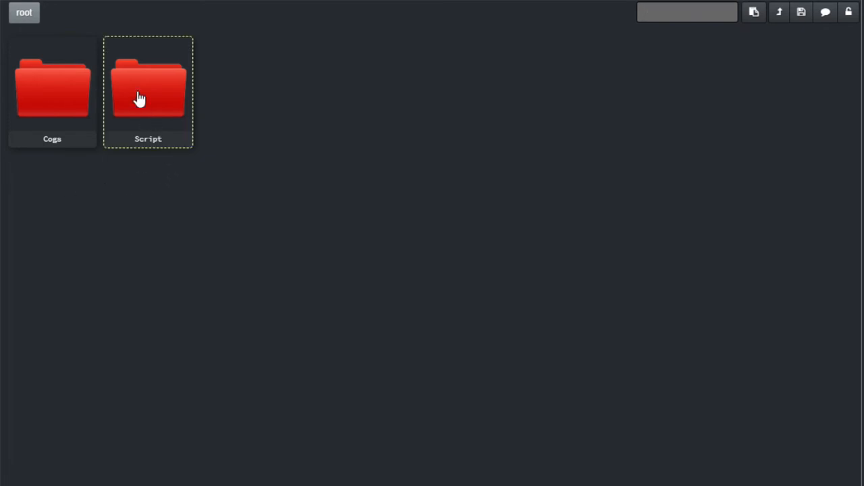
{"action": "double_click", "coordinate": [149, 92]}
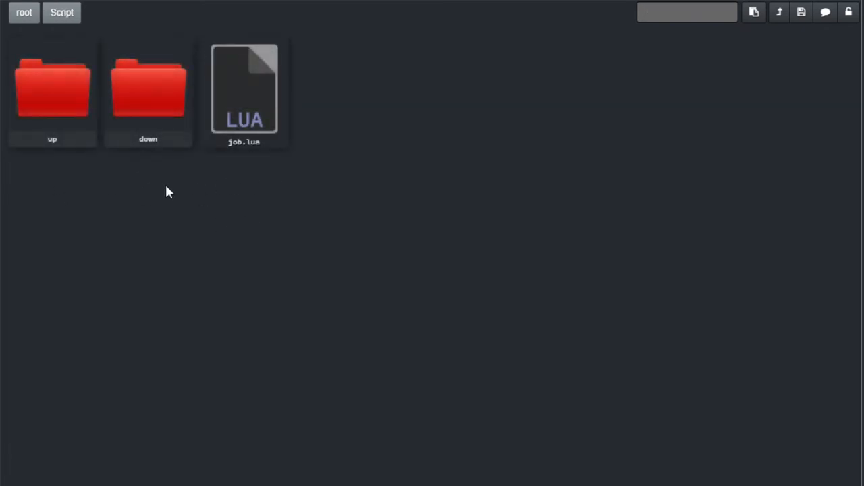
{"action": "mouse_move", "coordinate": [147, 114]}
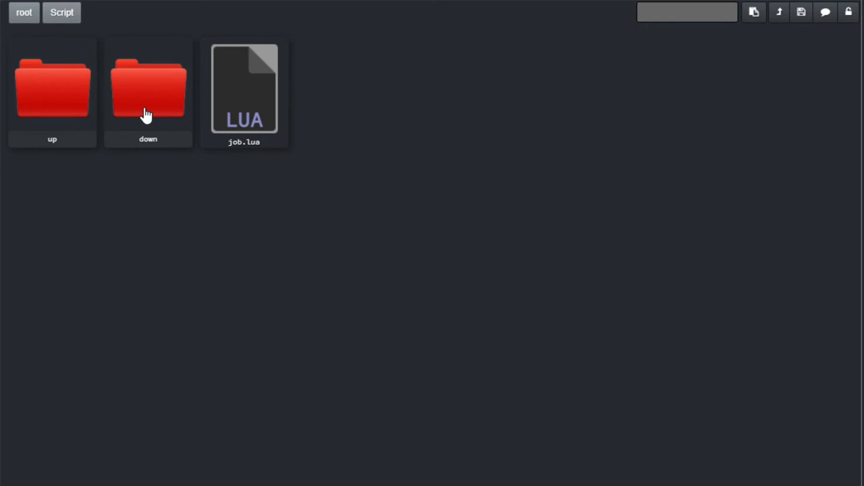
{"action": "mouse_move", "coordinate": [135, 100]}
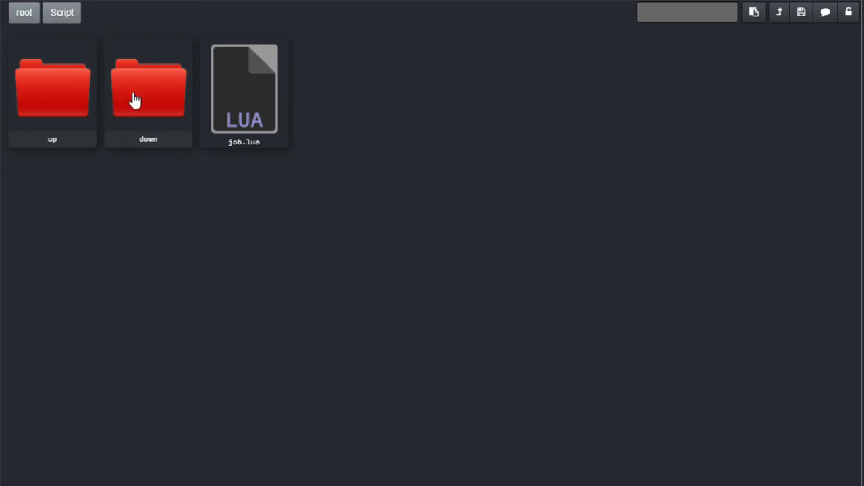
{"action": "mouse_move", "coordinate": [68, 100]}
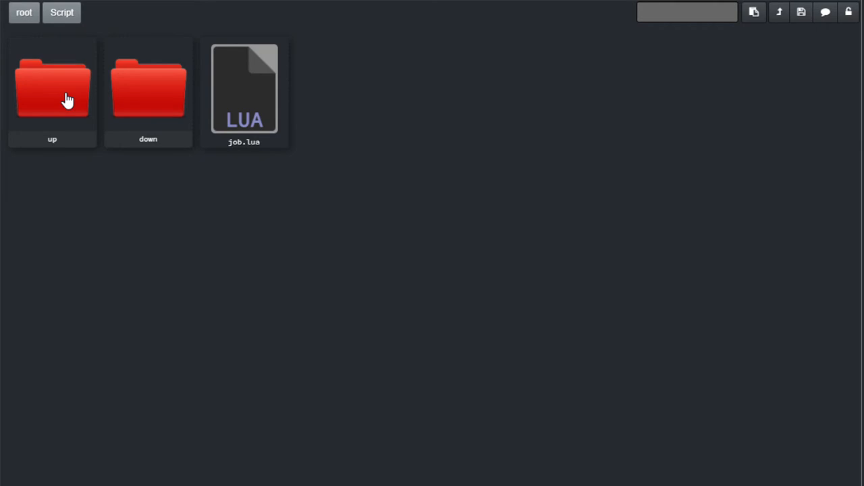
{"action": "mouse_move", "coordinate": [244, 119]}
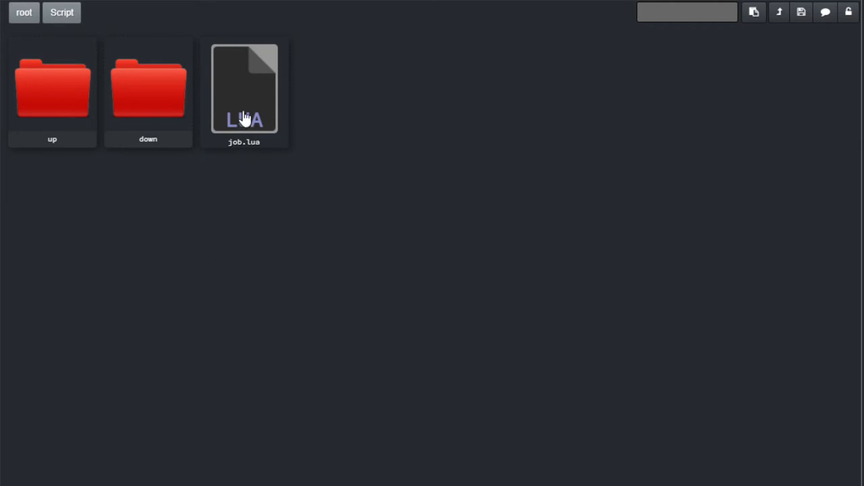
{"action": "mouse_move", "coordinate": [245, 178]}
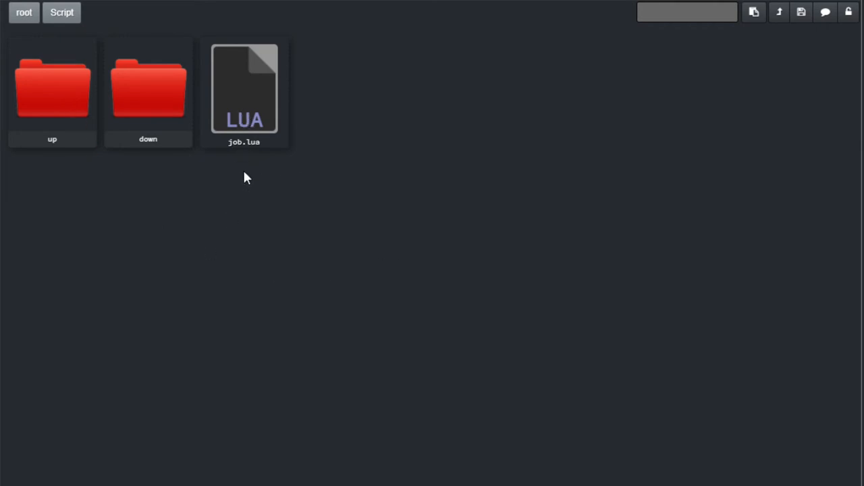
{"action": "left_click", "coordinate": [148, 92]}
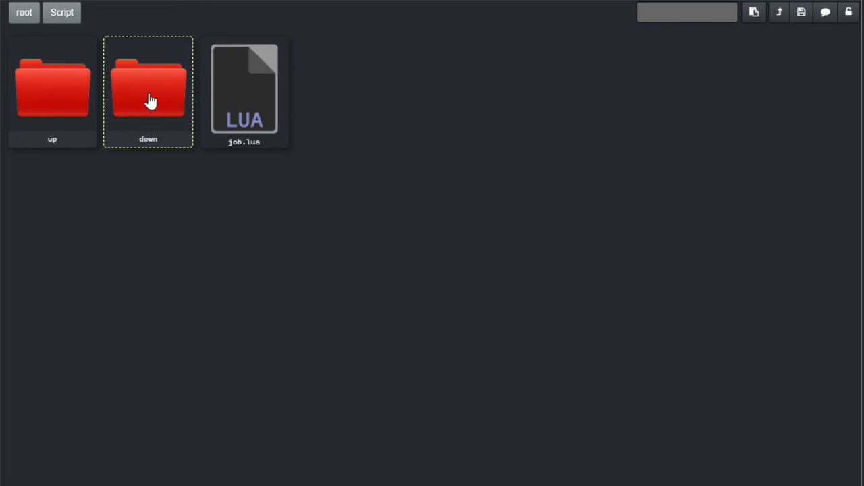
{"action": "double_click", "coordinate": [149, 88]}
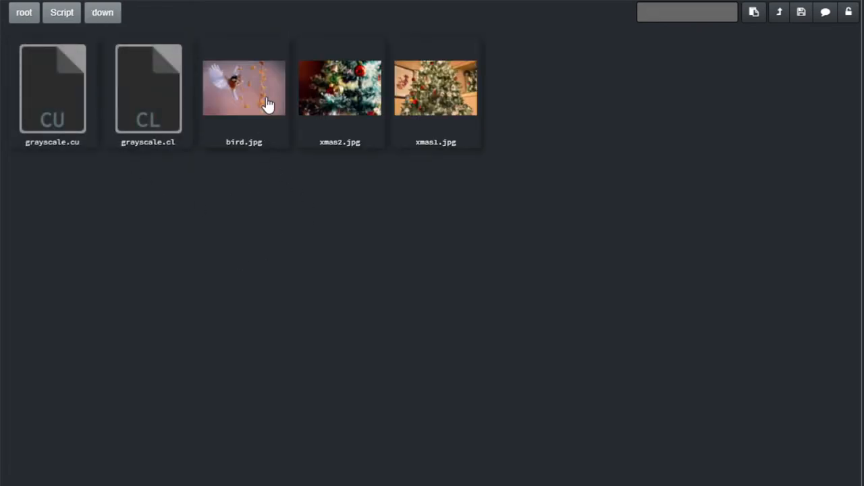
{"action": "mouse_move", "coordinate": [419, 107]}
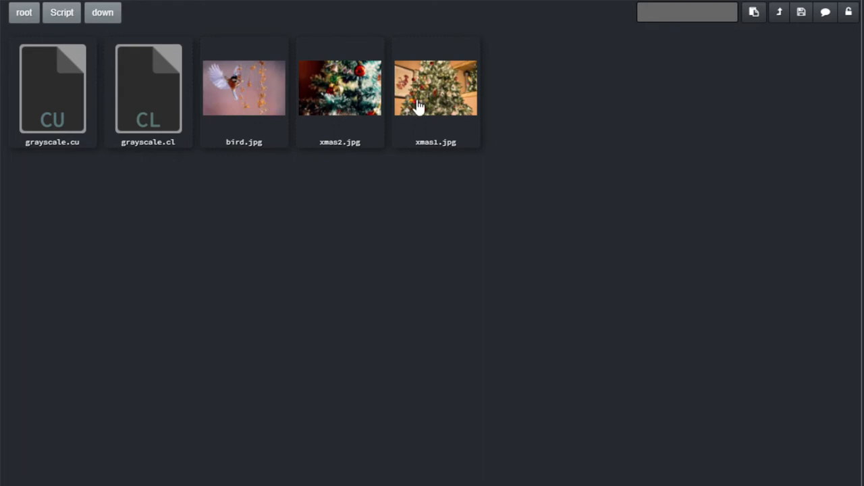
{"action": "mouse_move", "coordinate": [148, 164]}
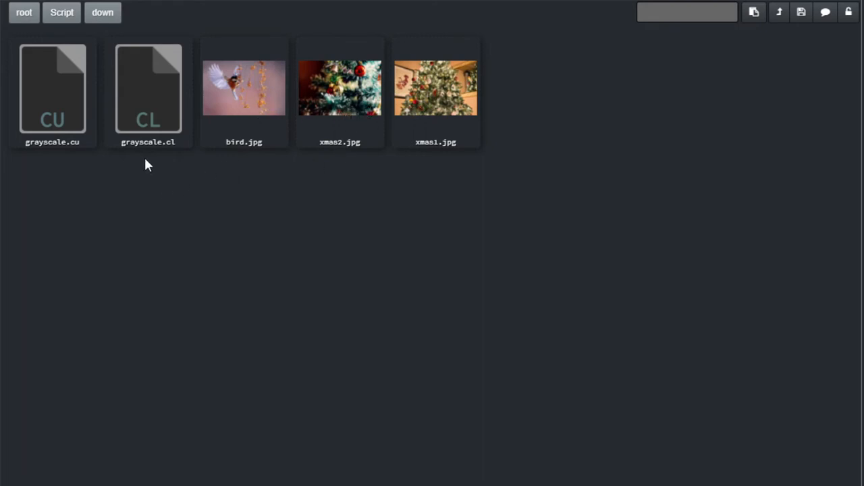
{"action": "mouse_move", "coordinate": [143, 176]}
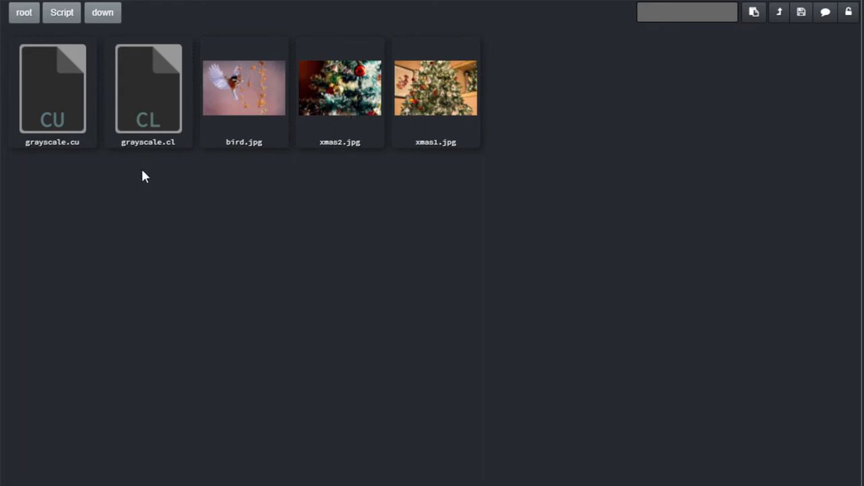
{"action": "mouse_move", "coordinate": [157, 183]}
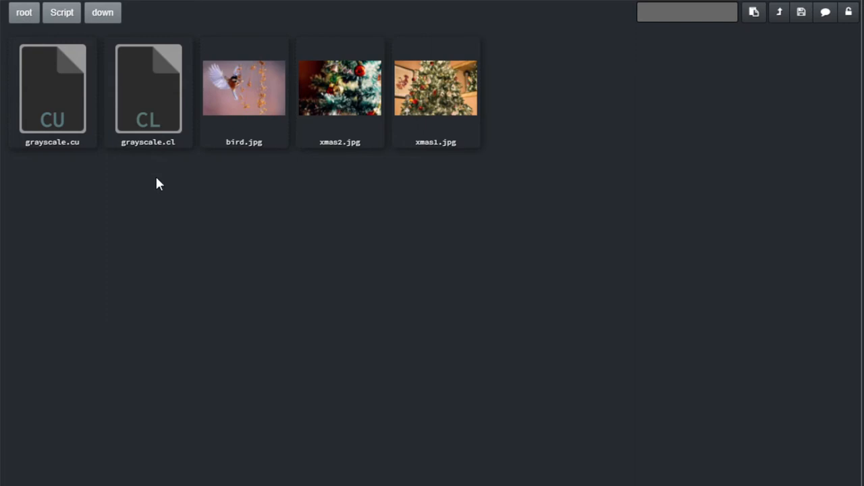
{"action": "mouse_move", "coordinate": [147, 171]}
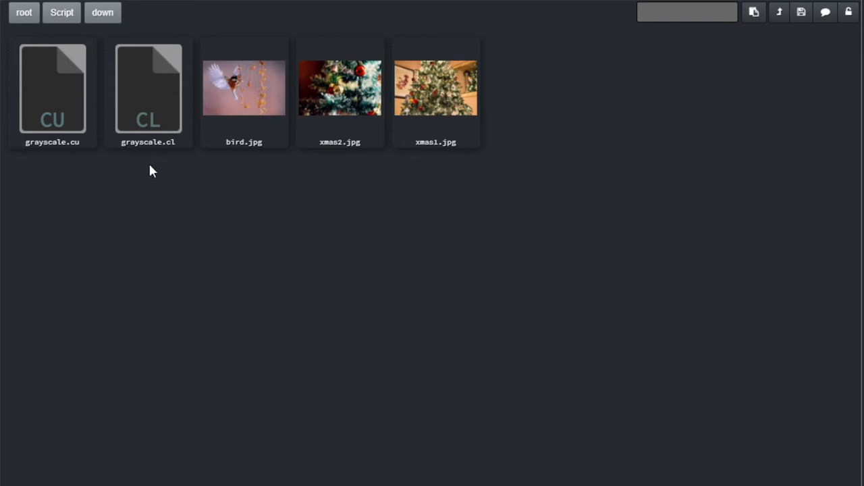
{"action": "mouse_move", "coordinate": [57, 162]}
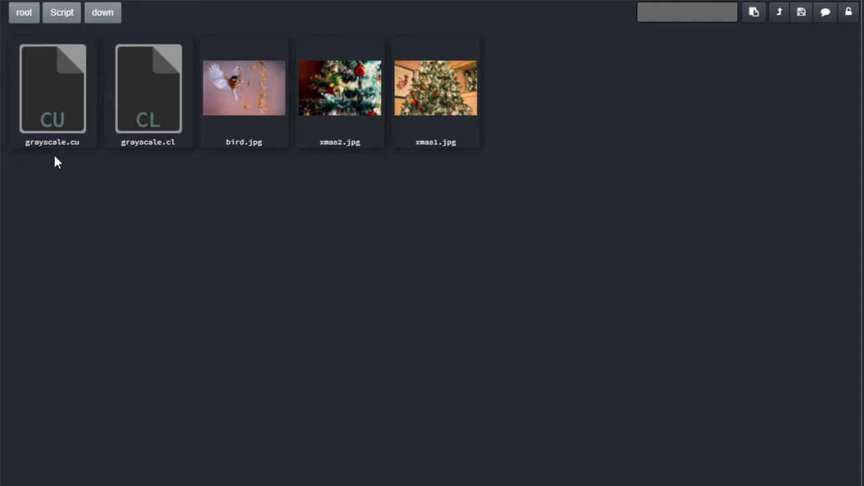
{"action": "left_click", "coordinate": [103, 12]}
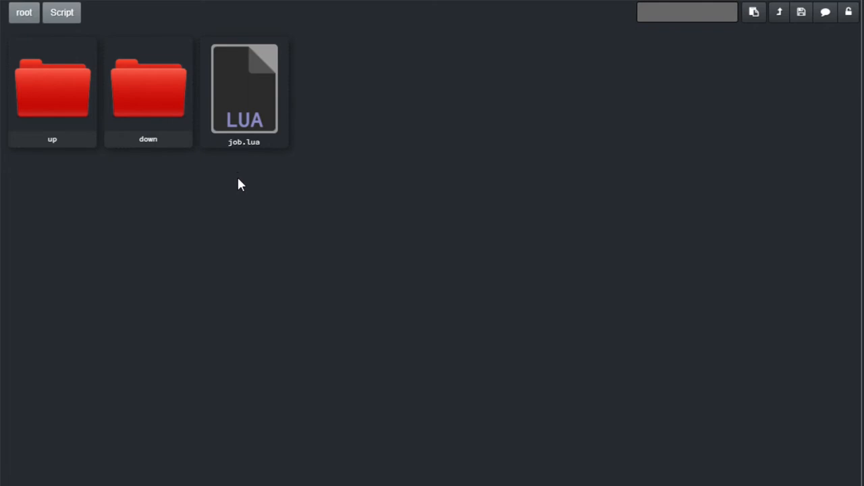
{"action": "mouse_move", "coordinate": [254, 177]}
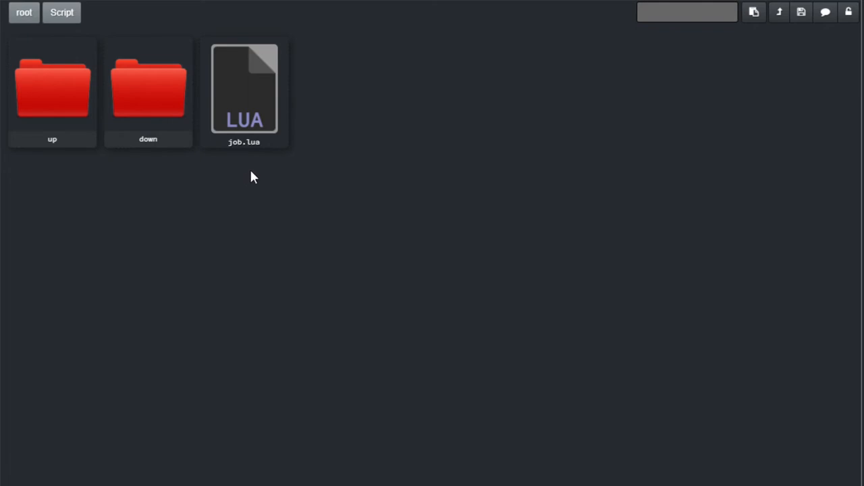
{"action": "mouse_move", "coordinate": [243, 173]}
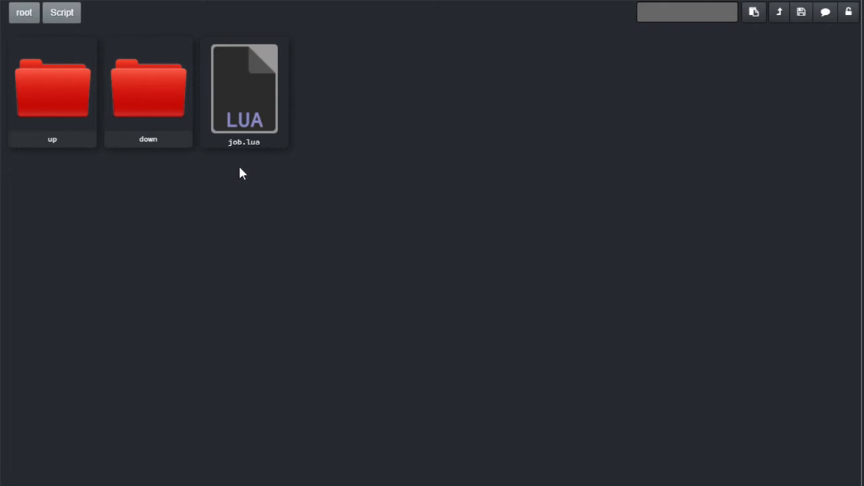
{"action": "double_click", "coordinate": [243, 88]}
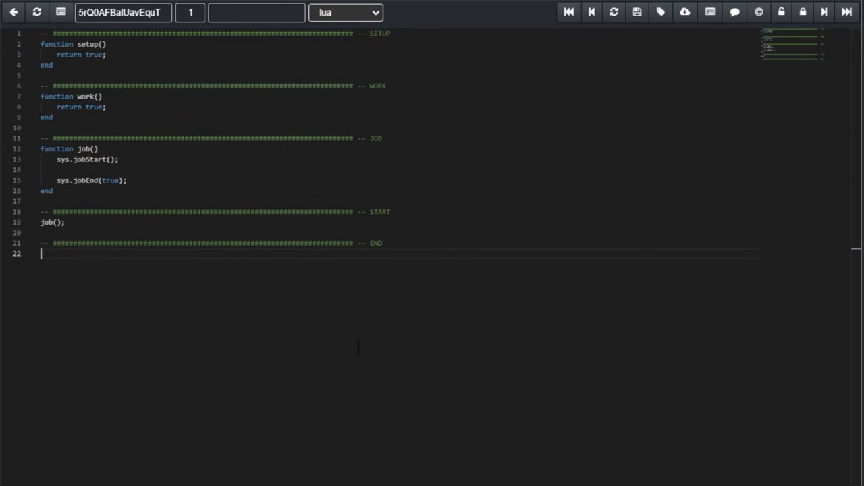
{"action": "mouse_move", "coordinate": [173, 372]}
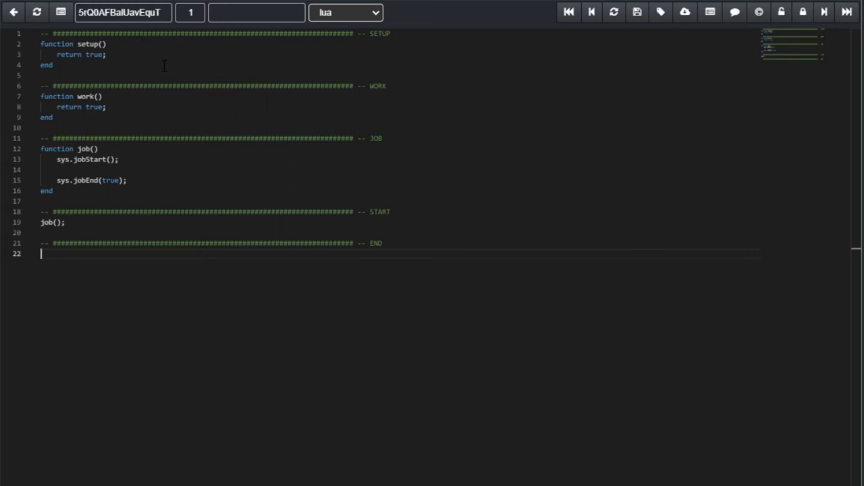
{"action": "mouse_move", "coordinate": [172, 96]}
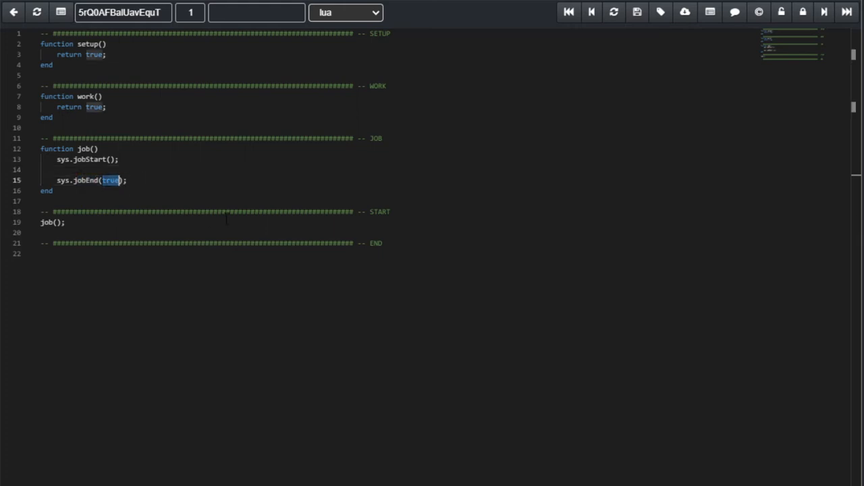
- Open job.lua in the code editor, highlighting the true value passed to jobEnd
{"action": "double_click", "coordinate": [81, 96]}
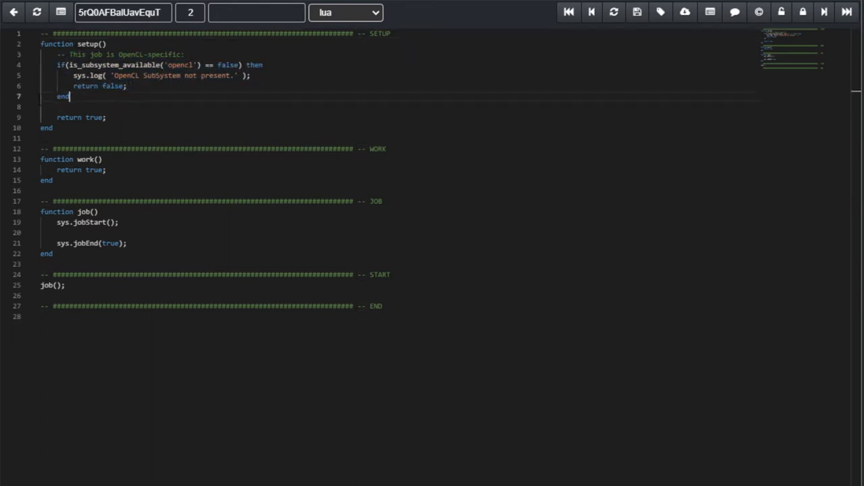
- Highlight the OpenCL availability check in setup and step to the next script revision
{"action": "left_click_drag", "start_coordinate": [56, 54], "coordinate": [68, 97]}
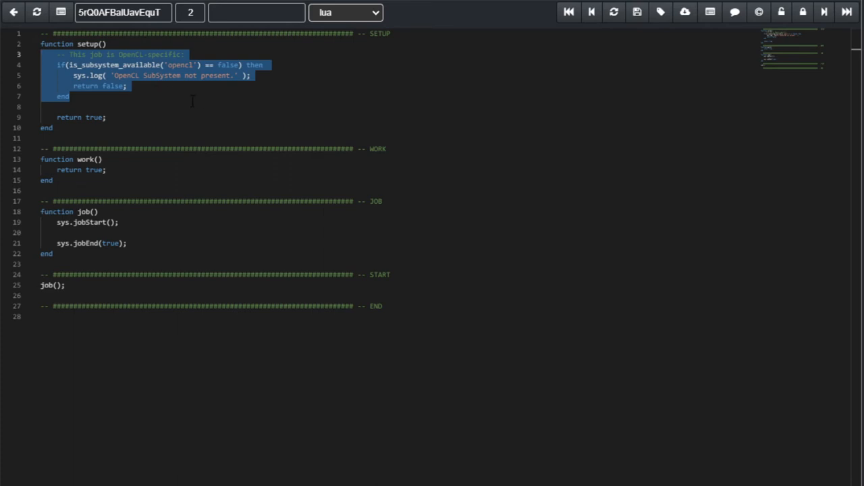
{"action": "mouse_move", "coordinate": [115, 65]}
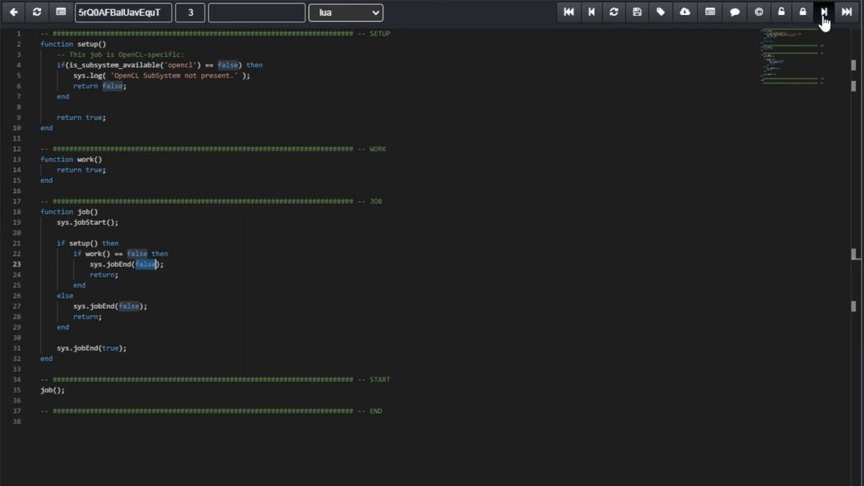
{"action": "left_click", "coordinate": [824, 12]}
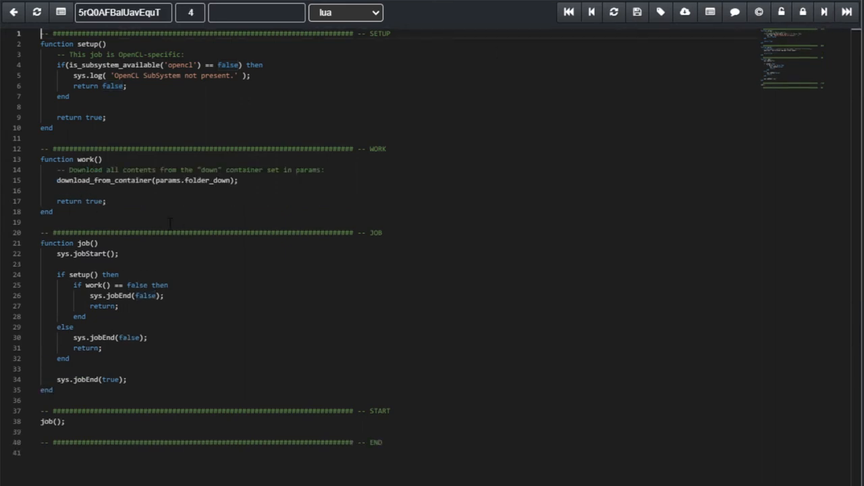
- Highlight params.folder_down in the download call and the grayscale arguments of run_opencl
{"action": "double_click", "coordinate": [104, 181]}
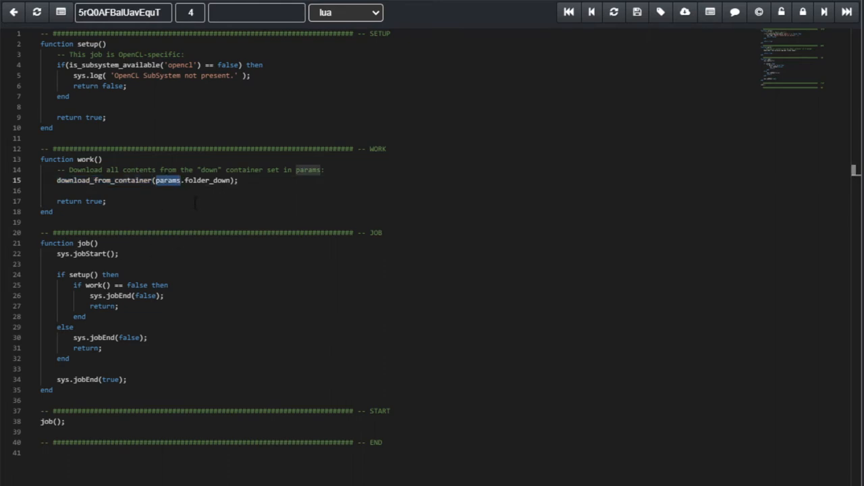
{"action": "double_click", "coordinate": [206, 181]}
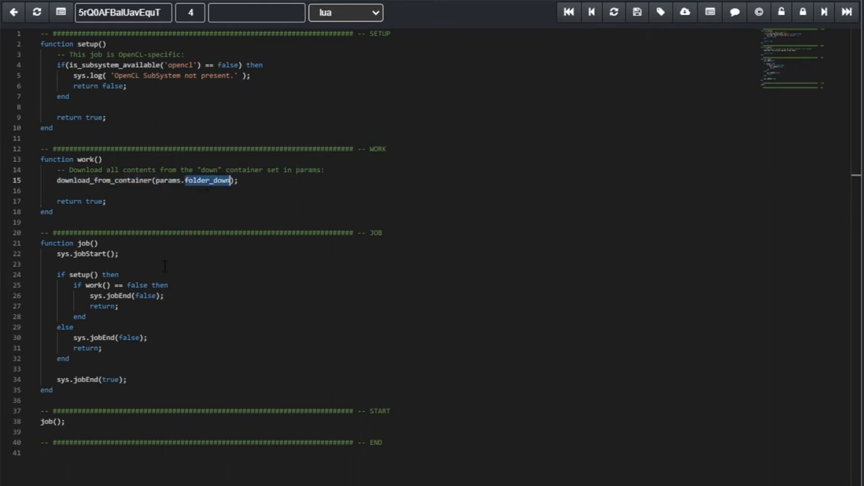
{"action": "mouse_move", "coordinate": [191, 208]}
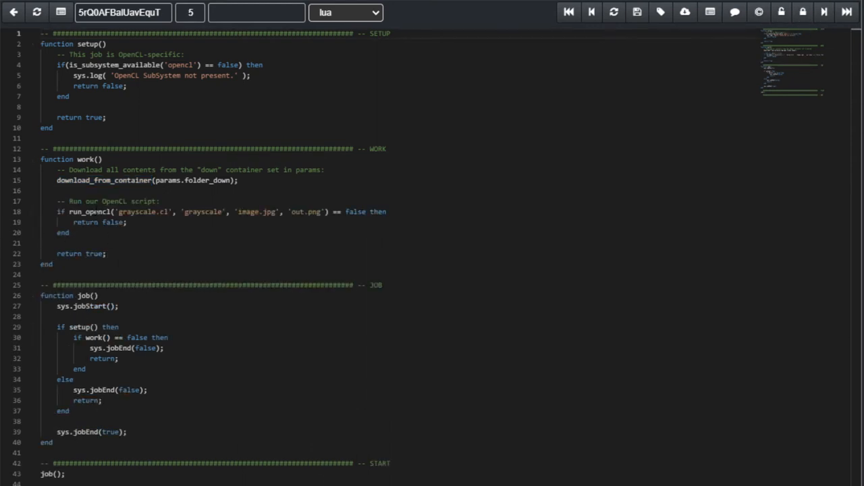
{"action": "double_click", "coordinate": [92, 211]}
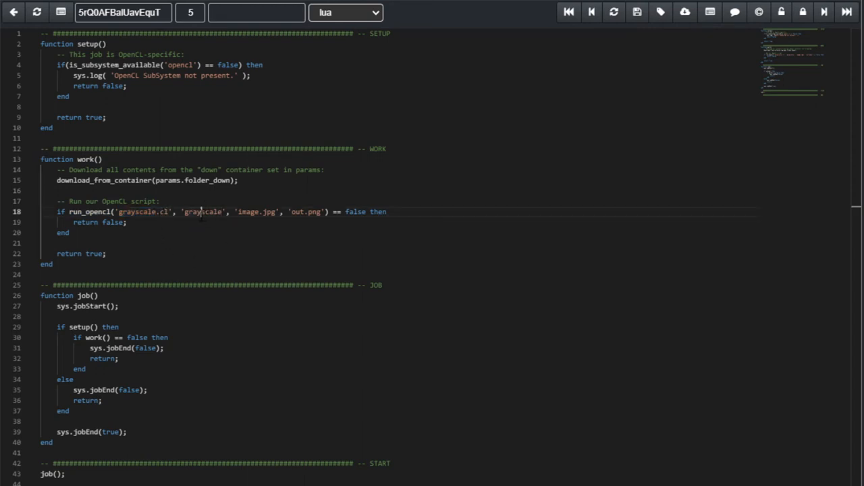
{"action": "double_click", "coordinate": [203, 211]}
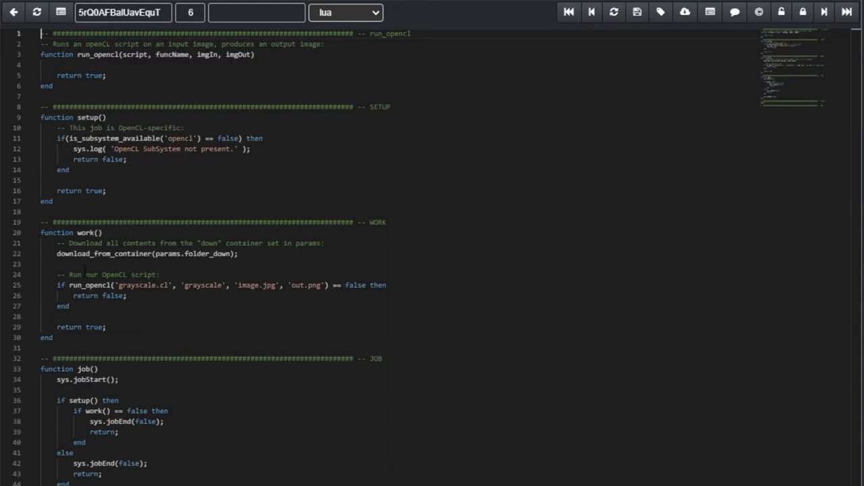
- Highlight the b1 output buffer and the image width and height used for the element count
{"action": "double_click", "coordinate": [90, 285]}
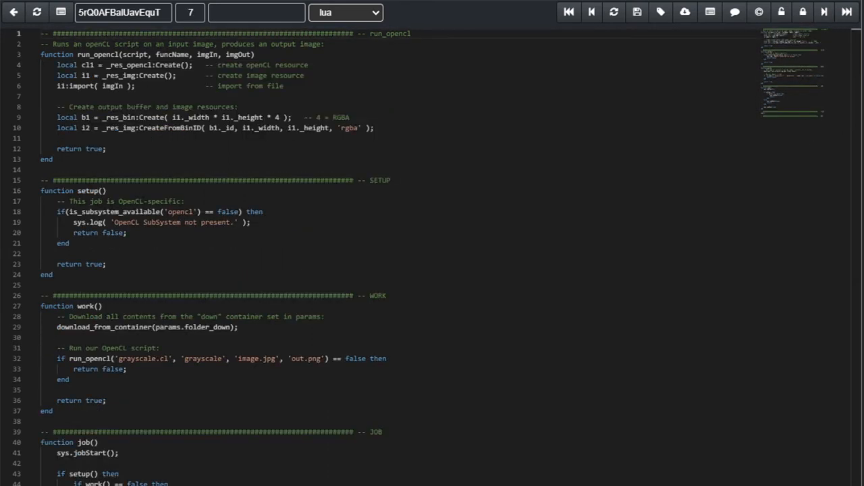
{"action": "double_click", "coordinate": [86, 65]}
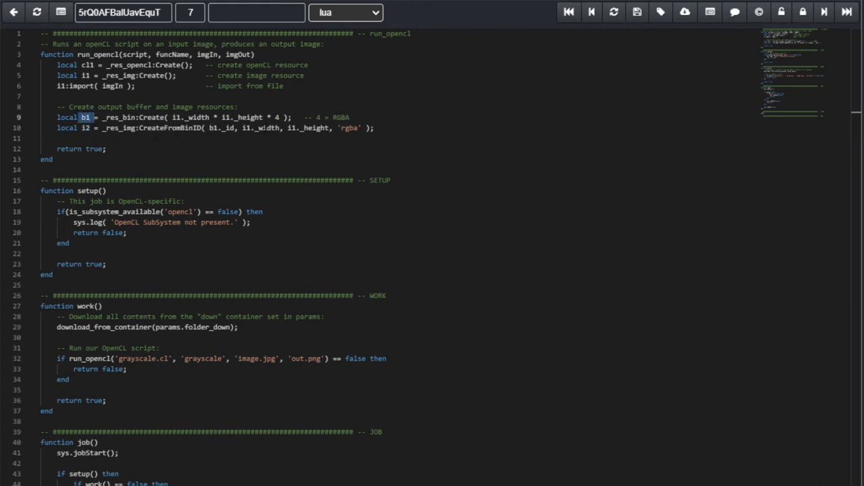
{"action": "double_click", "coordinate": [267, 127]}
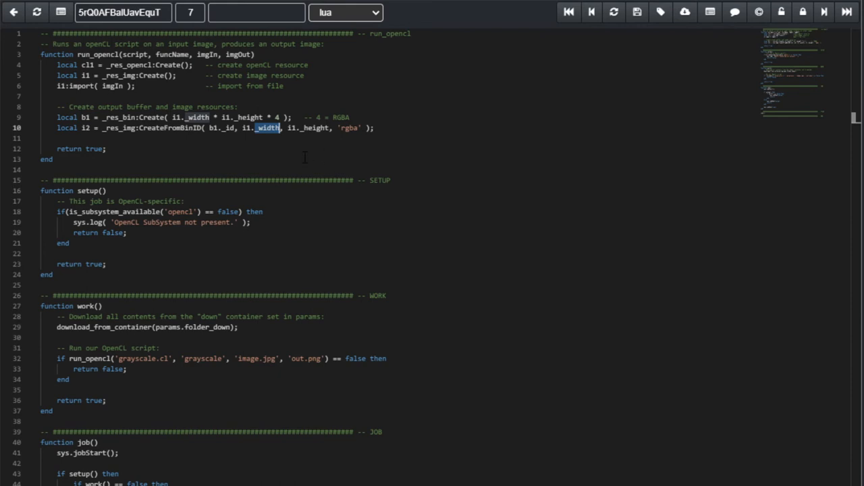
{"action": "double_click", "coordinate": [315, 127]}
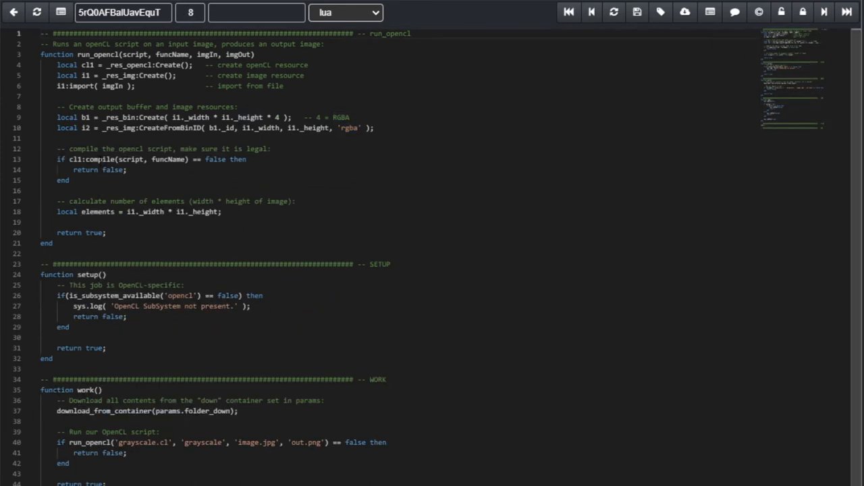
{"action": "double_click", "coordinate": [132, 159]}
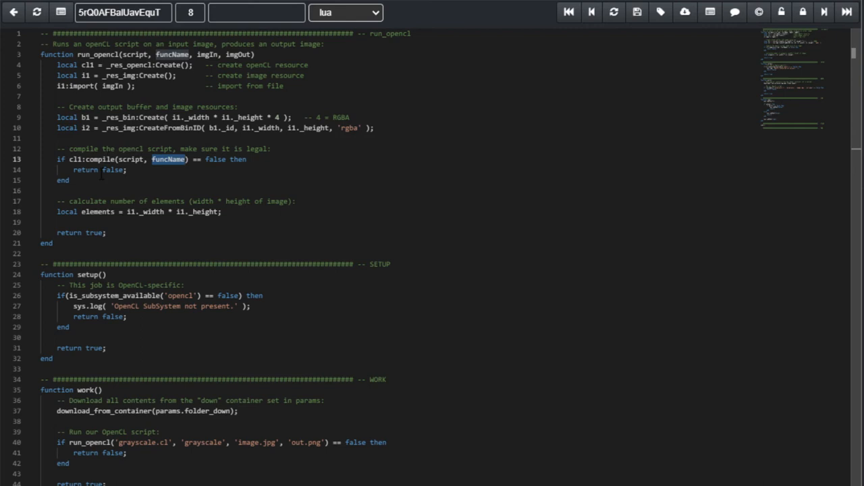
{"action": "double_click", "coordinate": [97, 211]}
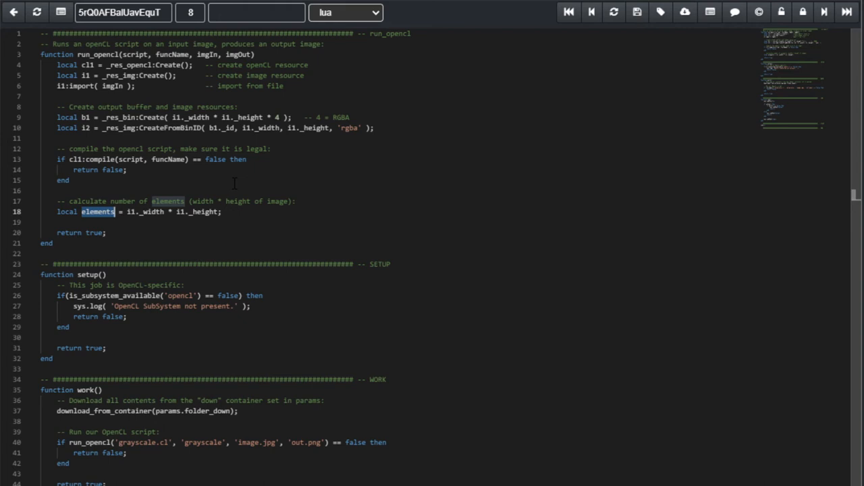
{"action": "double_click", "coordinate": [152, 211]}
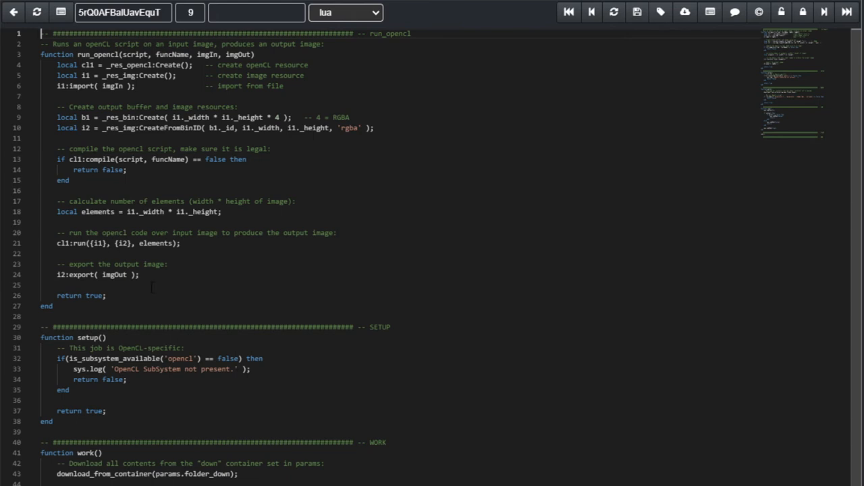
{"action": "double_click", "coordinate": [97, 243]}
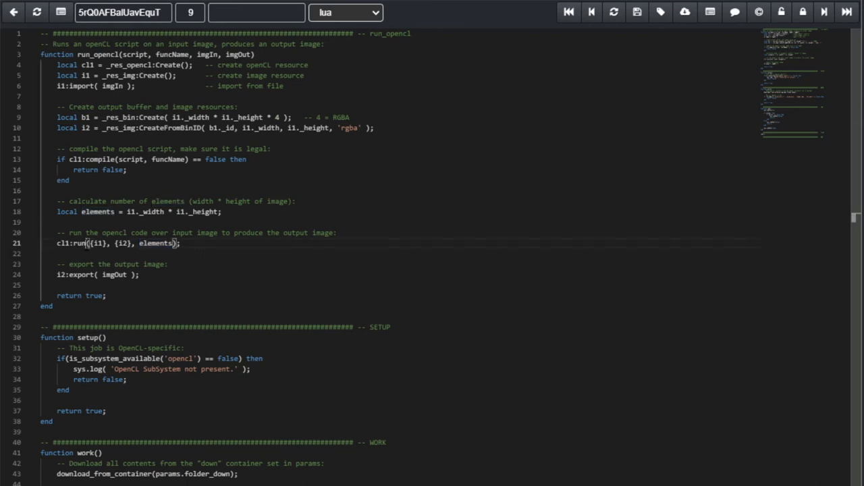
{"action": "double_click", "coordinate": [98, 243]}
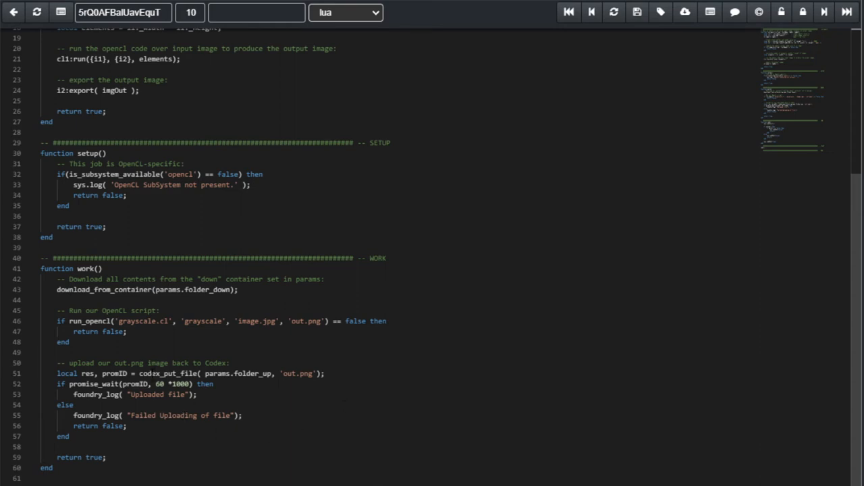
- Highlight out.png and the res, promID arguments in the upload call of job.lua
{"action": "double_click", "coordinate": [168, 373]}
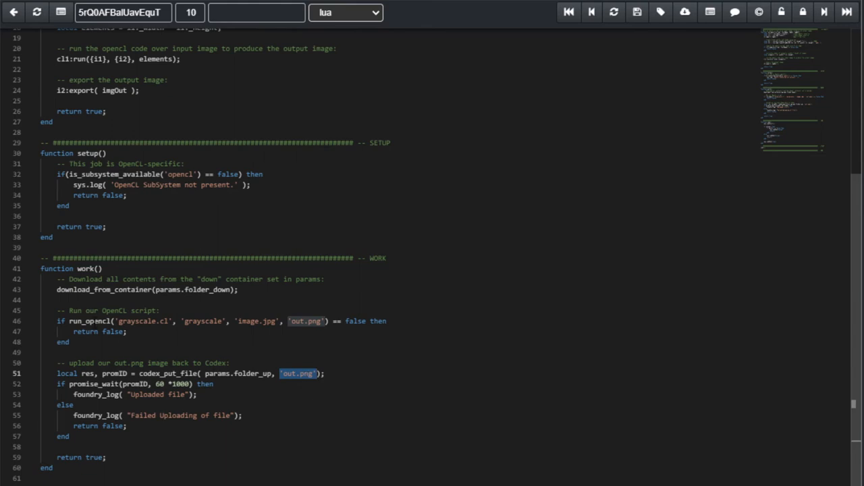
{"action": "double_click", "coordinate": [89, 321]}
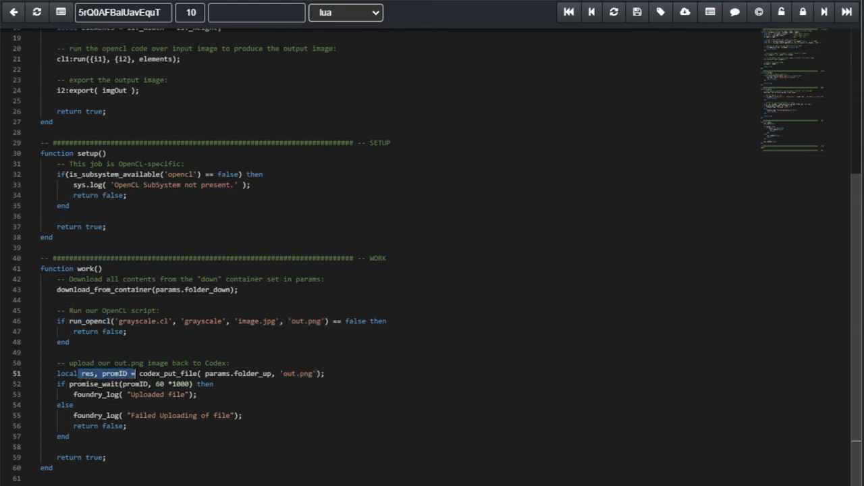
{"action": "left_click", "coordinate": [65, 406]}
{"action": "type", "text": "bird"}
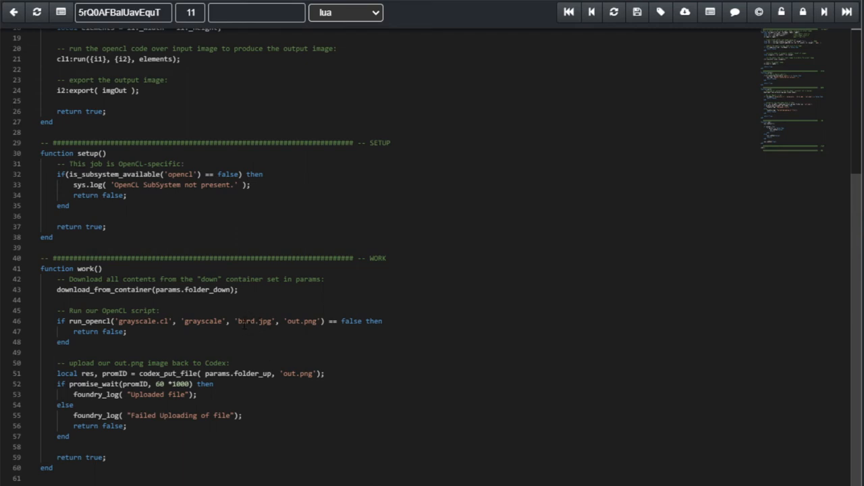
{"action": "double_click", "coordinate": [246, 321]}
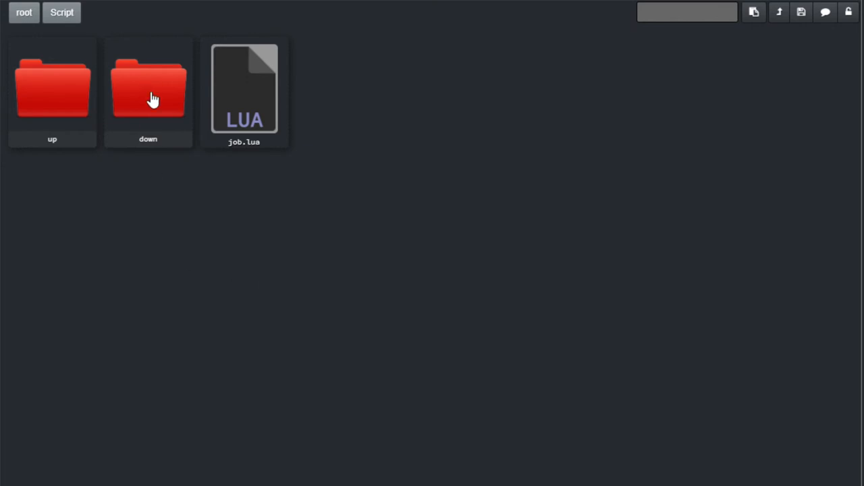
- Load grayscale.cl from the down folder and jump back to version 1, the empty kernel stub
{"action": "double_click", "coordinate": [148, 87]}
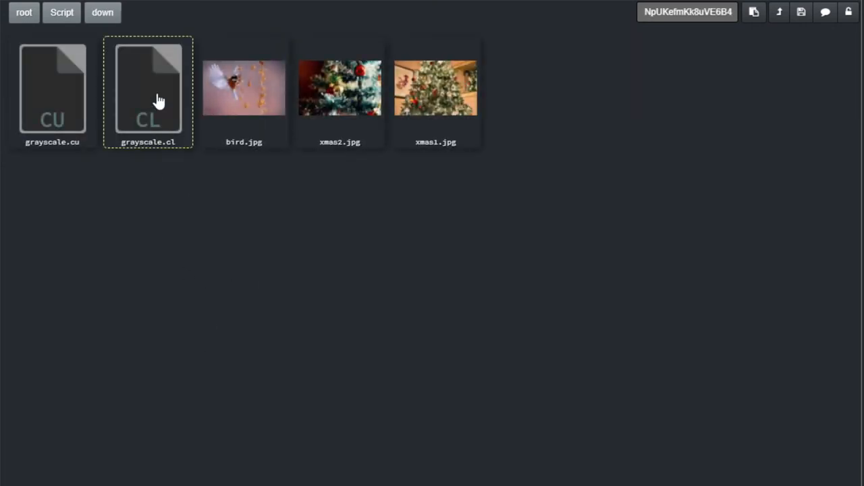
{"action": "double_click", "coordinate": [148, 89]}
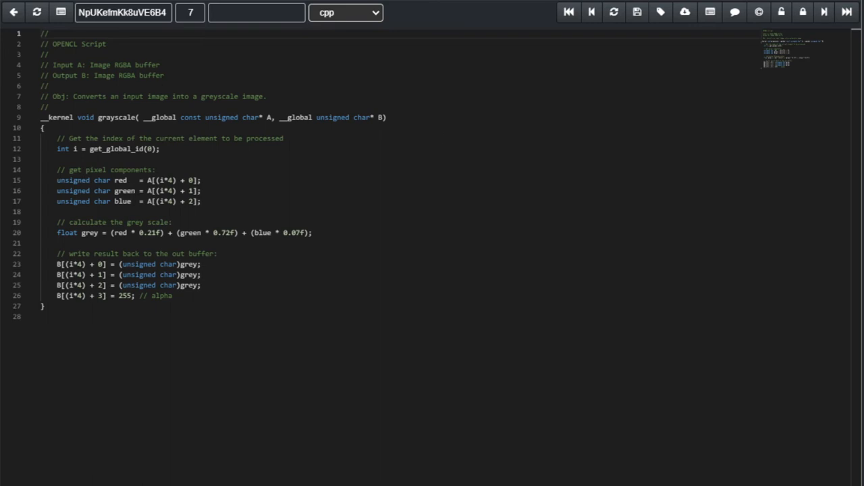
{"action": "left_click", "coordinate": [568, 12]}
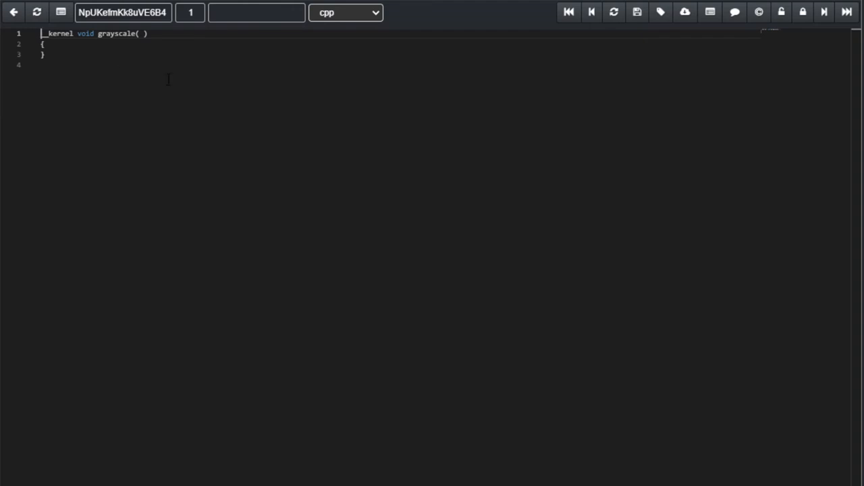
- Reach version 3, adding kernel parameters __global const unsigned char* A and __global unsigned char* B
{"action": "left_click", "coordinate": [824, 12]}
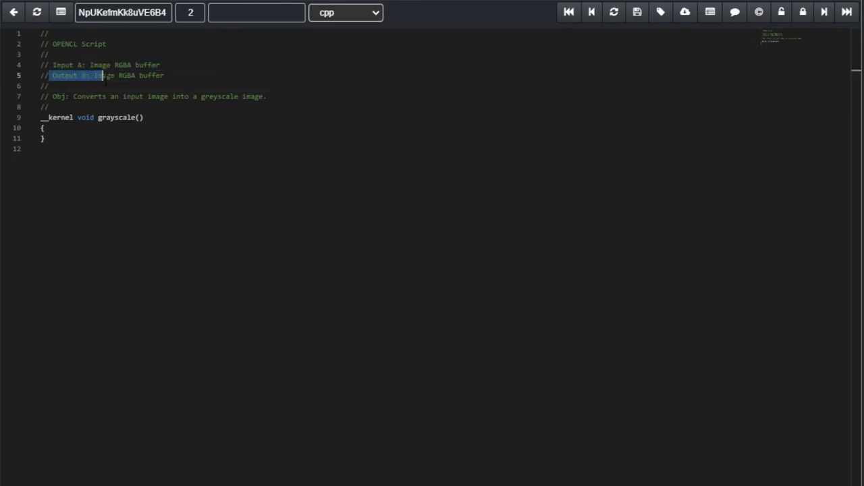
{"action": "left_click_drag", "start_coordinate": [95, 76], "coordinate": [163, 75]}
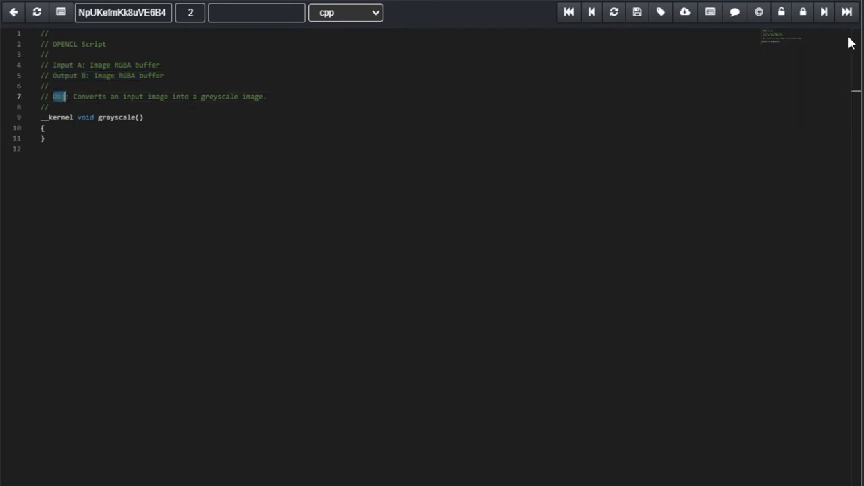
{"action": "type", "text": "__global const unsigned char* A, __global unsigned char* B"}
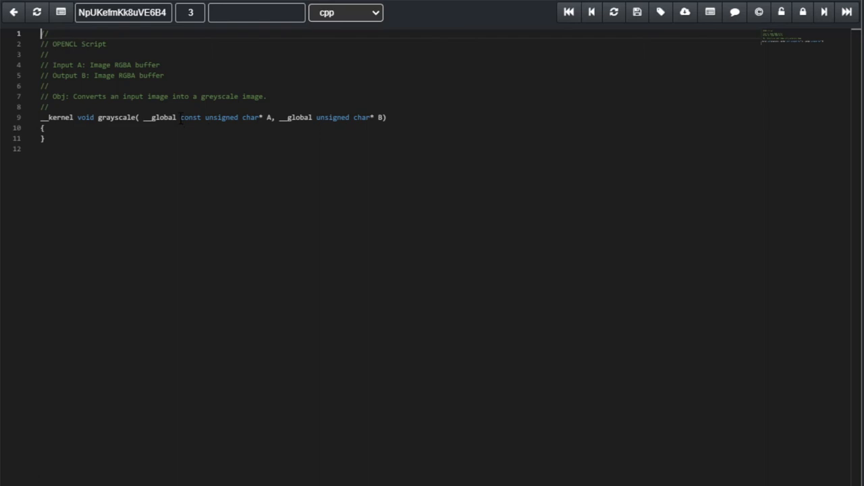
- Highlight the get_global_id(0) index line added in version 4
{"action": "left_click_drag", "start_coordinate": [179, 116], "coordinate": [276, 116]}
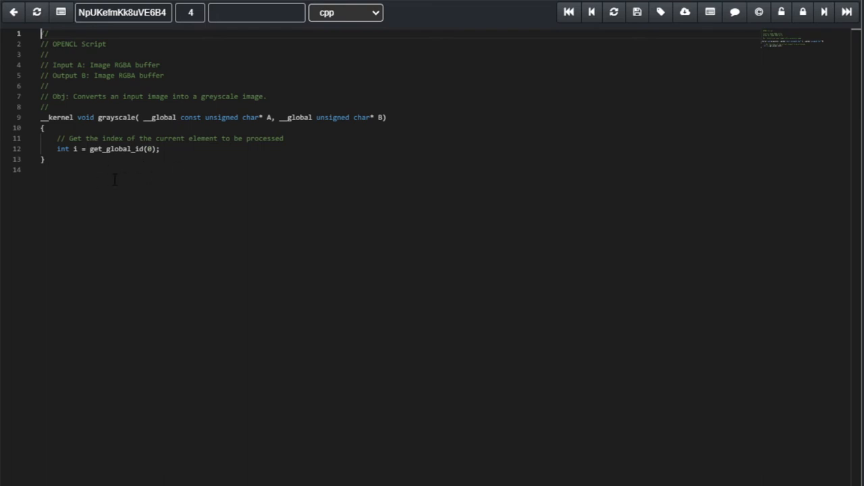
{"action": "mouse_move", "coordinate": [139, 203]}
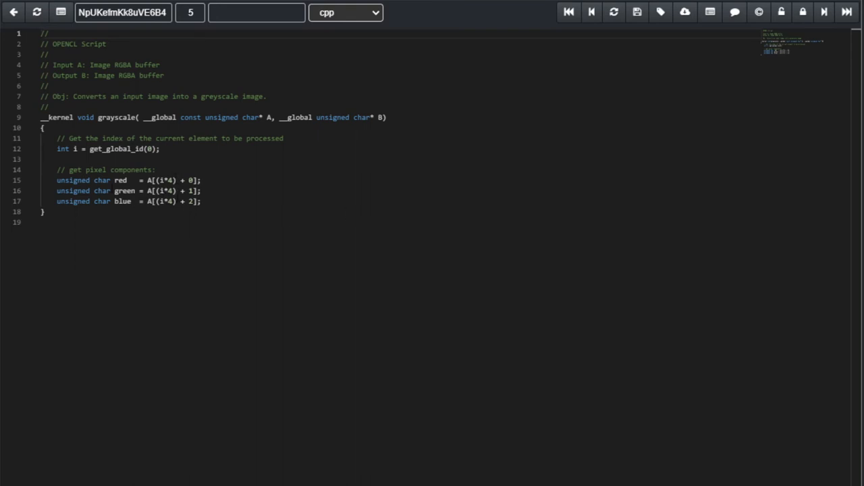
- Show version 7 and point out the grey variable uses and the alpha 255 assignment line
{"action": "left_click", "coordinate": [823, 12]}
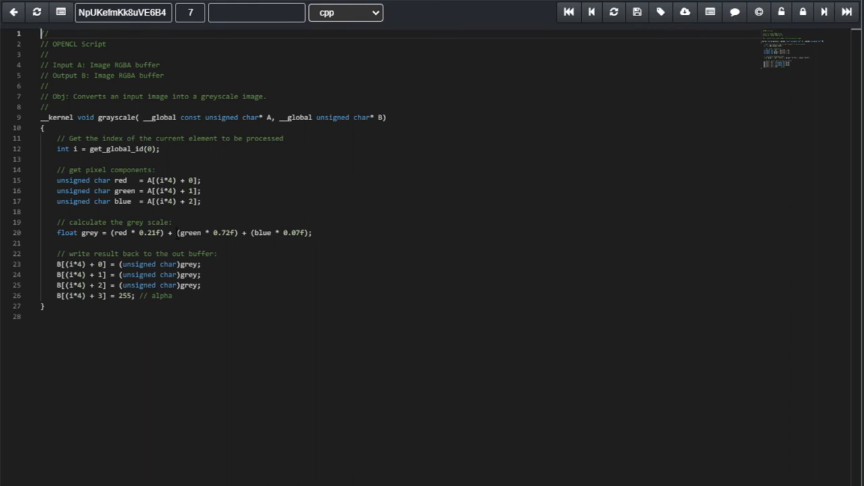
{"action": "double_click", "coordinate": [189, 263]}
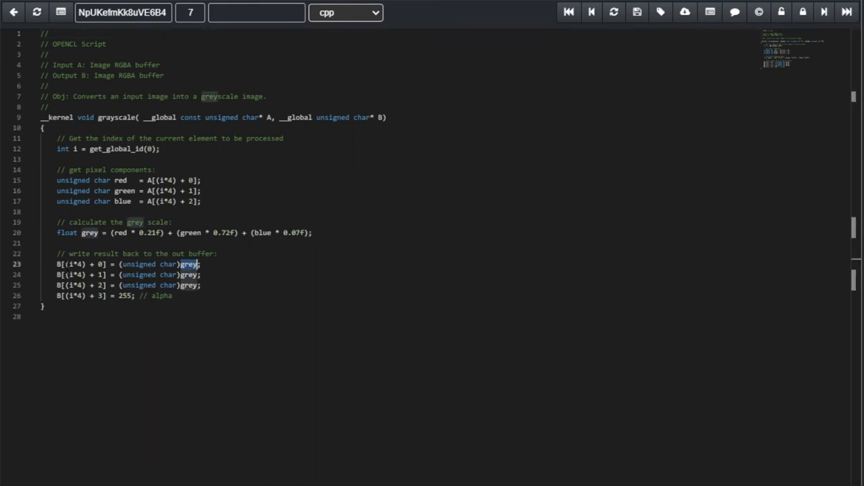
{"action": "left_click_drag", "start_coordinate": [57, 263], "coordinate": [200, 285]}
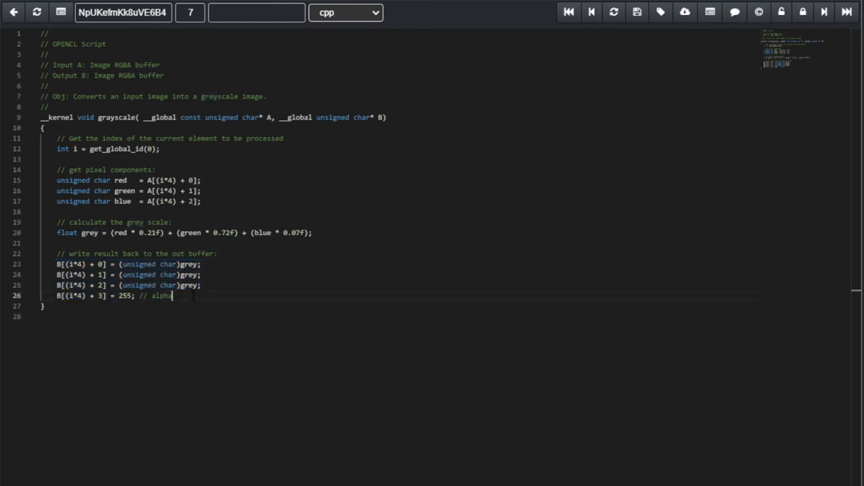
{"action": "triple_click", "coordinate": [115, 296]}
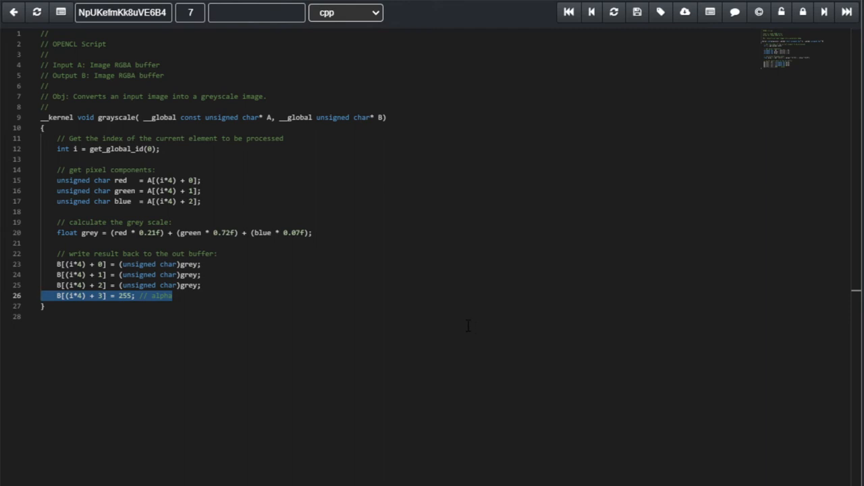
{"action": "mouse_move", "coordinate": [312, 187]}
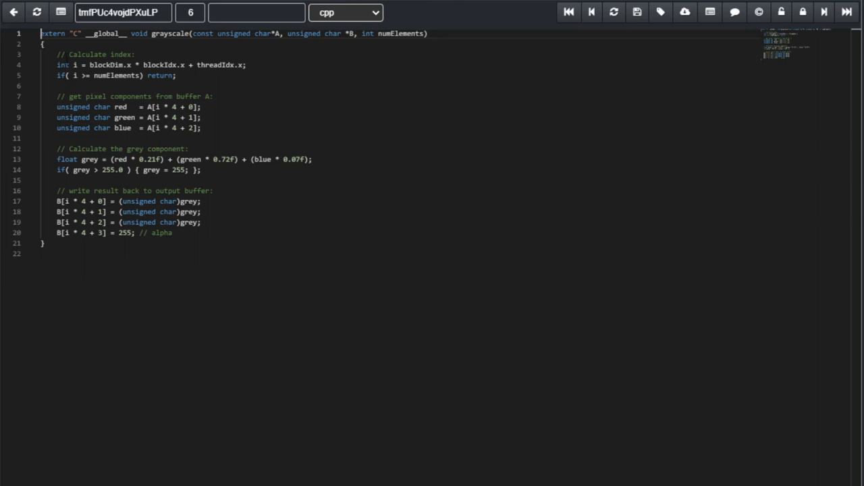
- Point out extern "C", __global__ and the int index type in grayscale.cu
{"action": "double_click", "coordinate": [51, 33]}
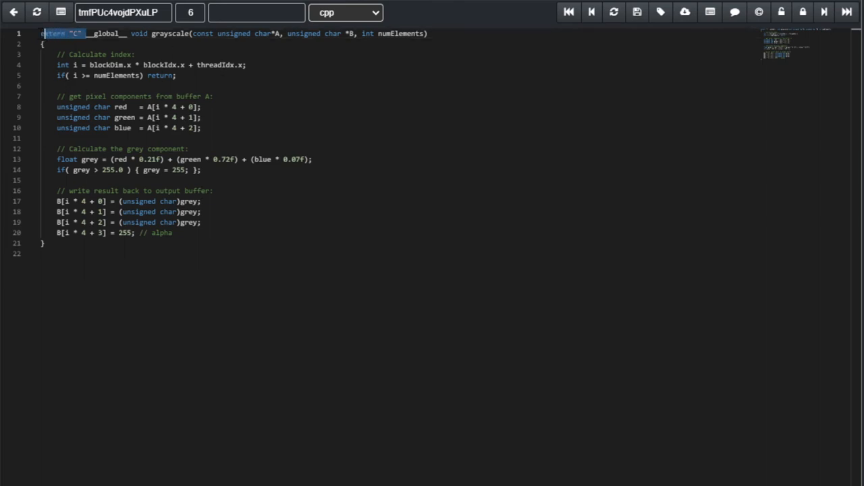
{"action": "double_click", "coordinate": [105, 33]}
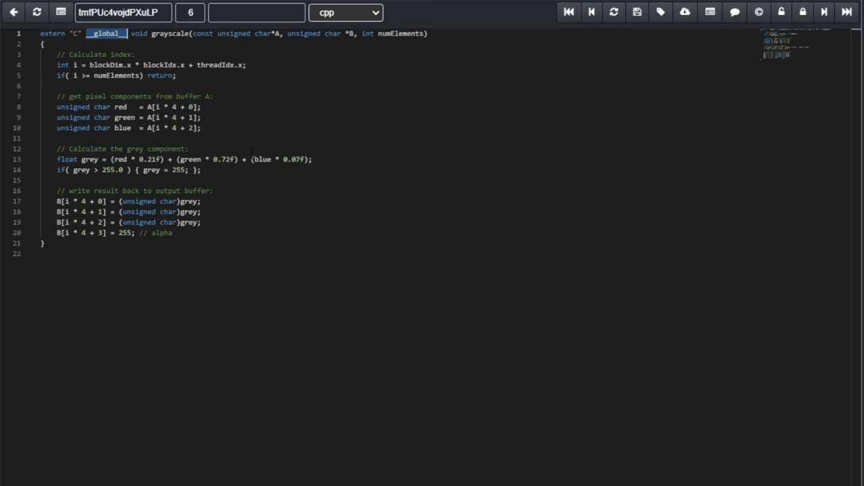
{"action": "double_click", "coordinate": [400, 33]}
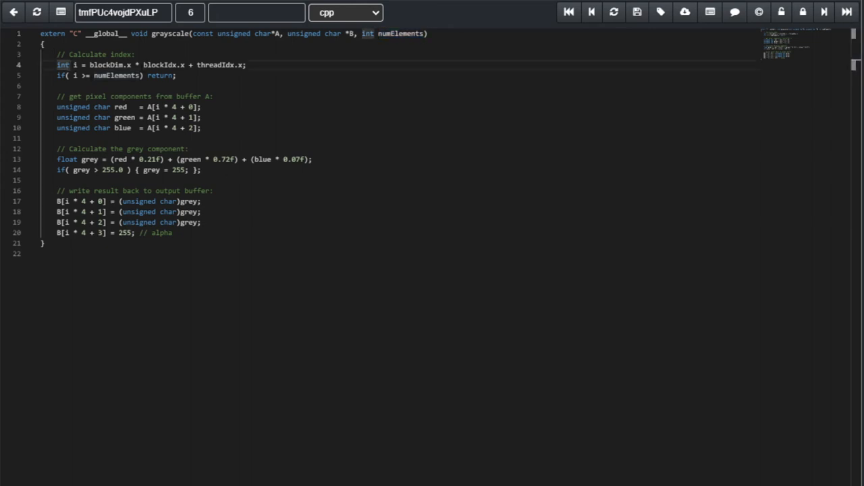
- Highlight the pixel-component and grey calculation block clamped at 255
{"action": "left_click_drag", "start_coordinate": [60, 65], "coordinate": [177, 76]}
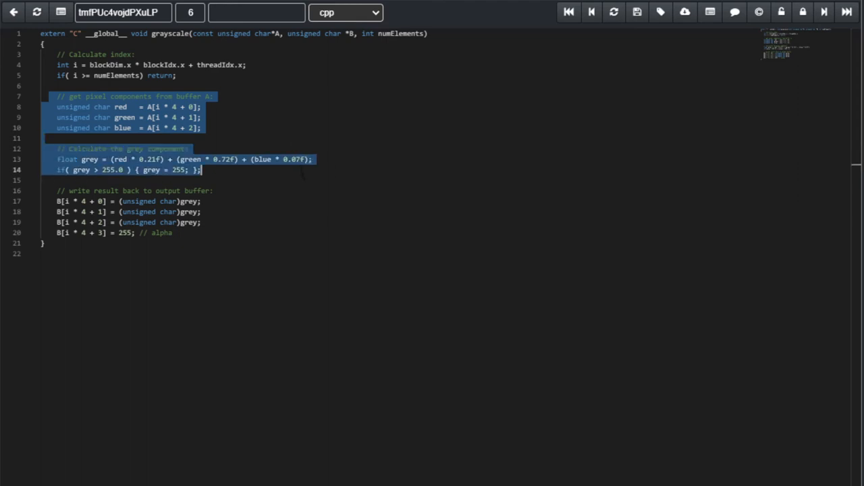
{"action": "left_click", "coordinate": [286, 213]}
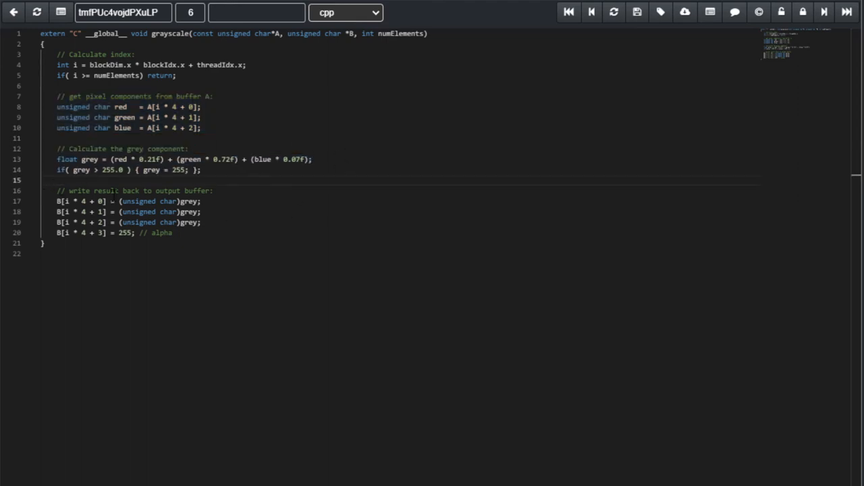
{"action": "left_click_drag", "start_coordinate": [57, 190], "coordinate": [173, 232]}
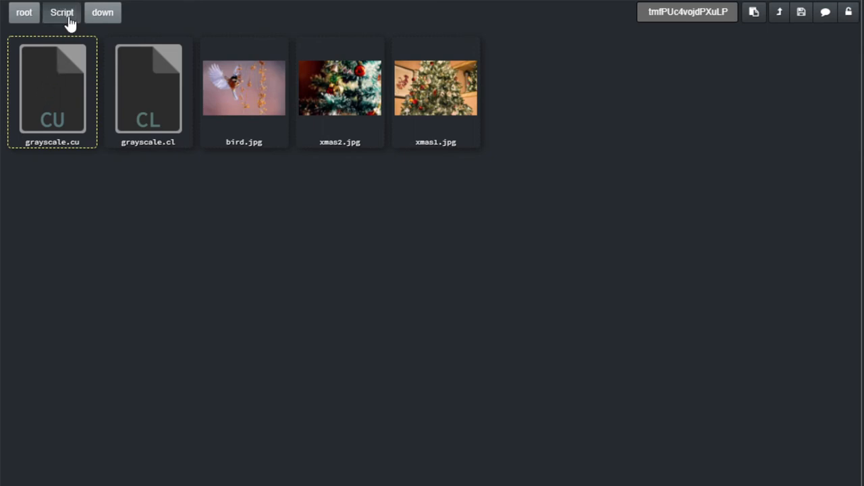
{"action": "mouse_move", "coordinate": [287, 314]}
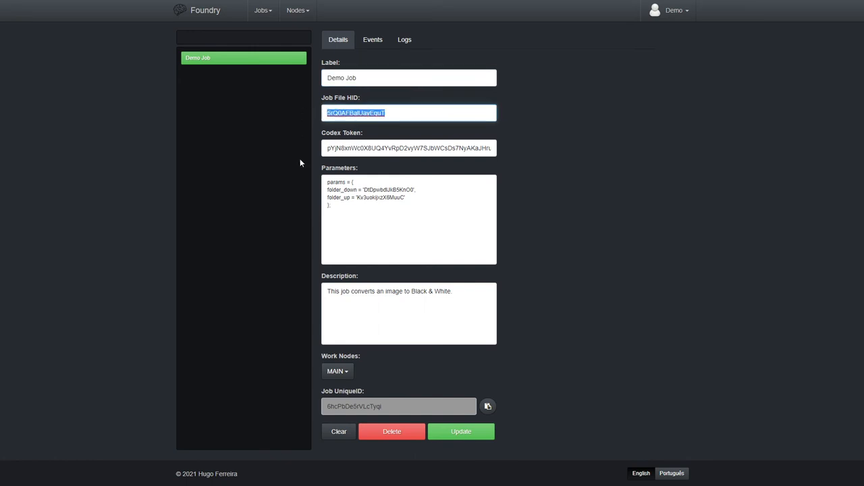
{"action": "mouse_move", "coordinate": [535, 169]}
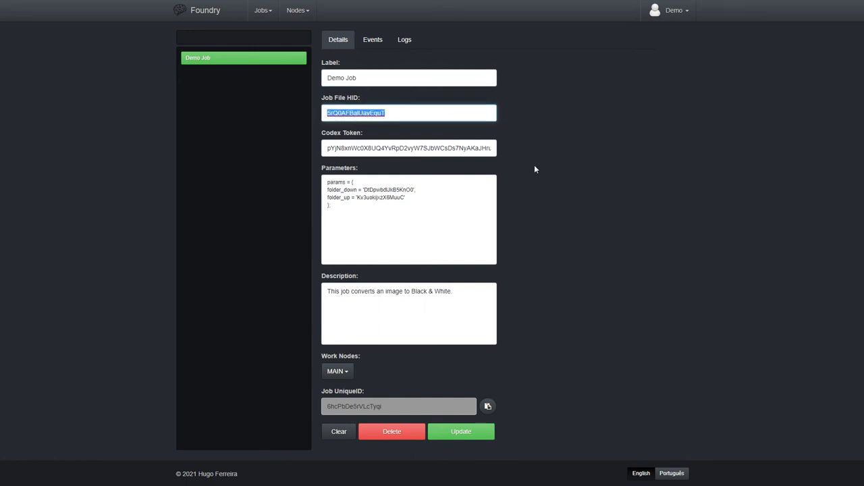
{"action": "mouse_move", "coordinate": [341, 140]}
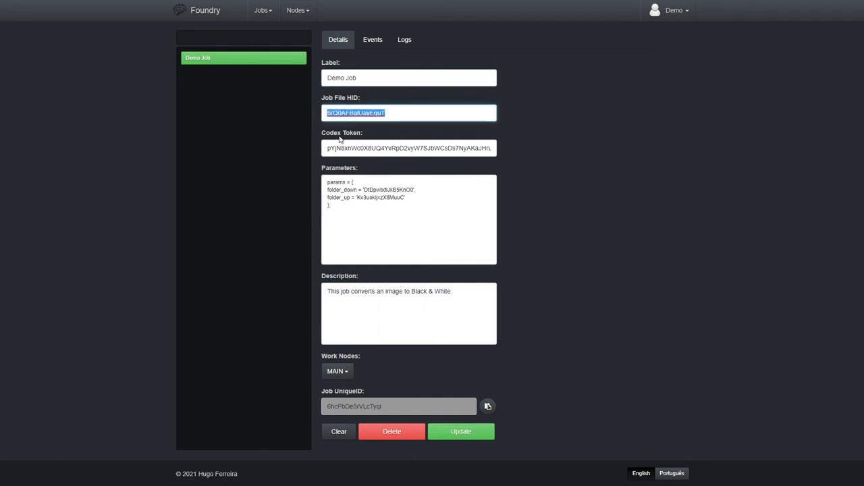
- Review the Demo Job's parameters, Black & White description and MAIN work node
{"action": "left_click", "coordinate": [408, 147]}
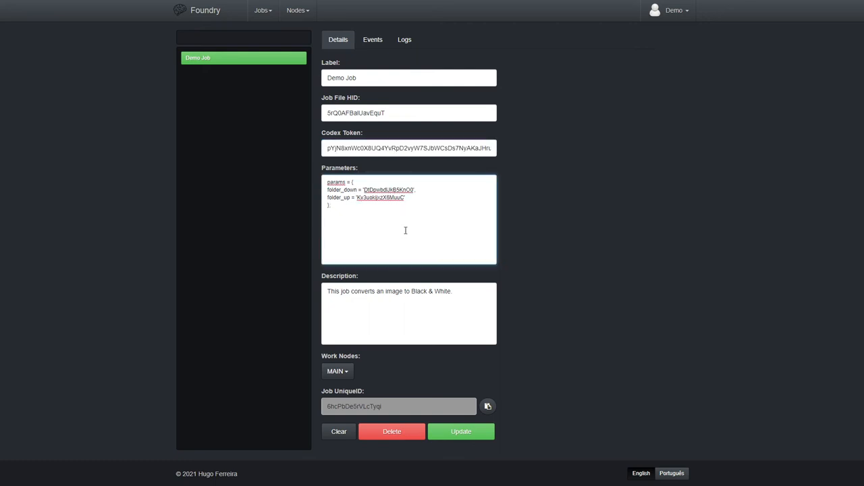
{"action": "double_click", "coordinate": [340, 189]}
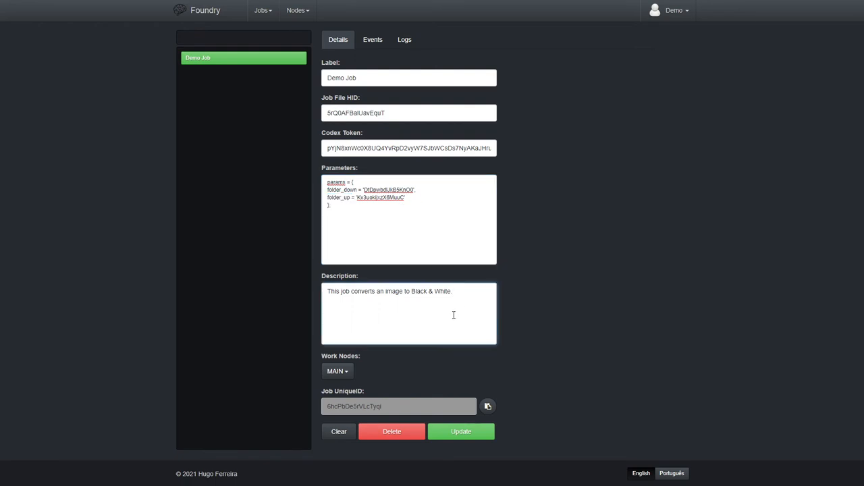
{"action": "mouse_move", "coordinate": [351, 375]}
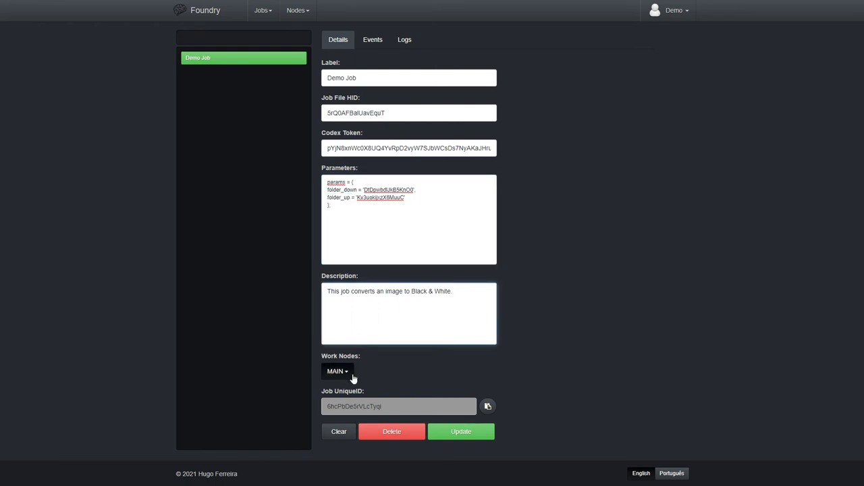
{"action": "left_click", "coordinate": [337, 370]}
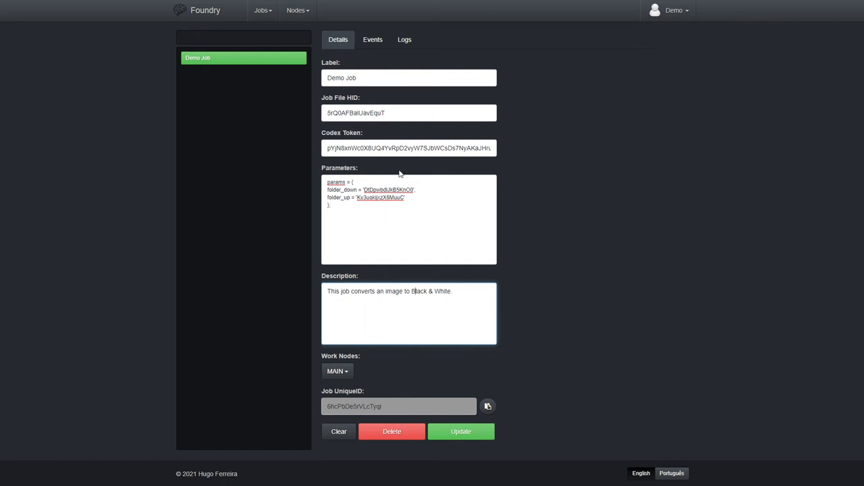
{"action": "mouse_move", "coordinate": [565, 267]}
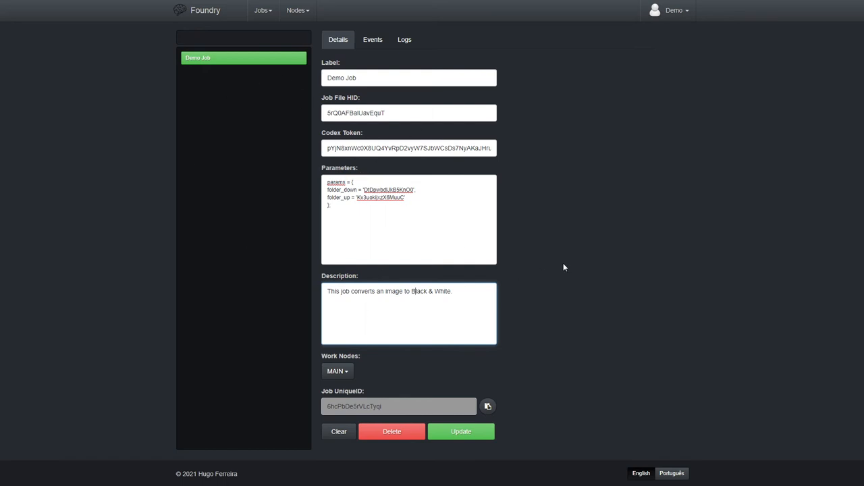
- Show the Demo Job's Events settings with its dormant-after-creation state
{"action": "left_click", "coordinate": [372, 39]}
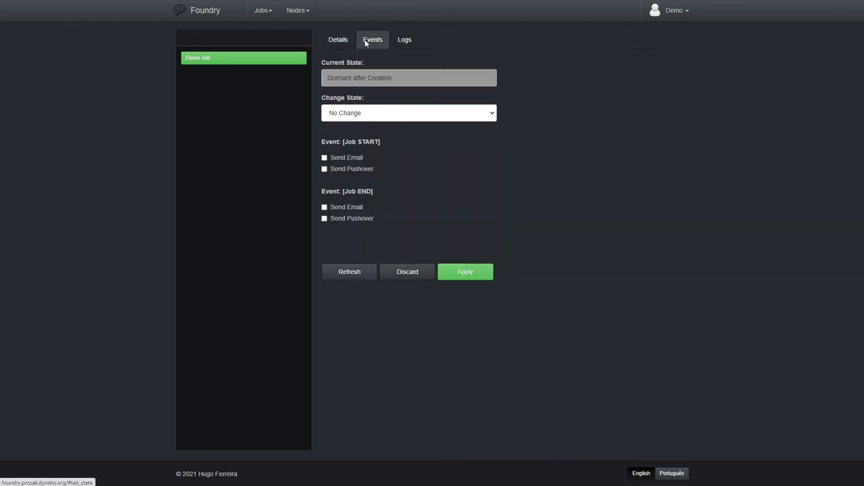
{"action": "mouse_move", "coordinate": [511, 230]}
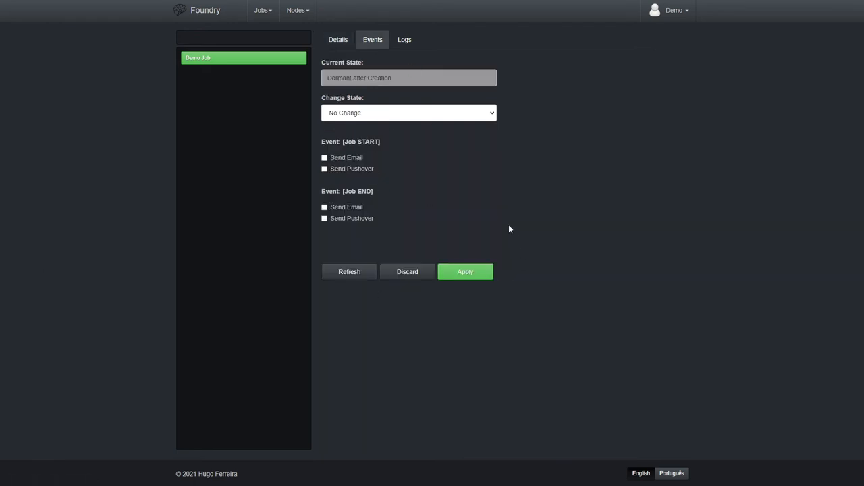
{"action": "left_click", "coordinate": [408, 114]}
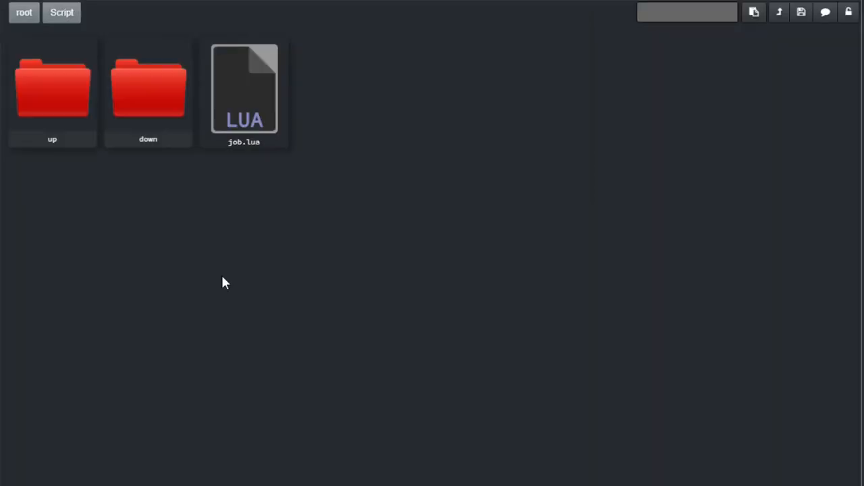
{"action": "mouse_move", "coordinate": [60, 77]}
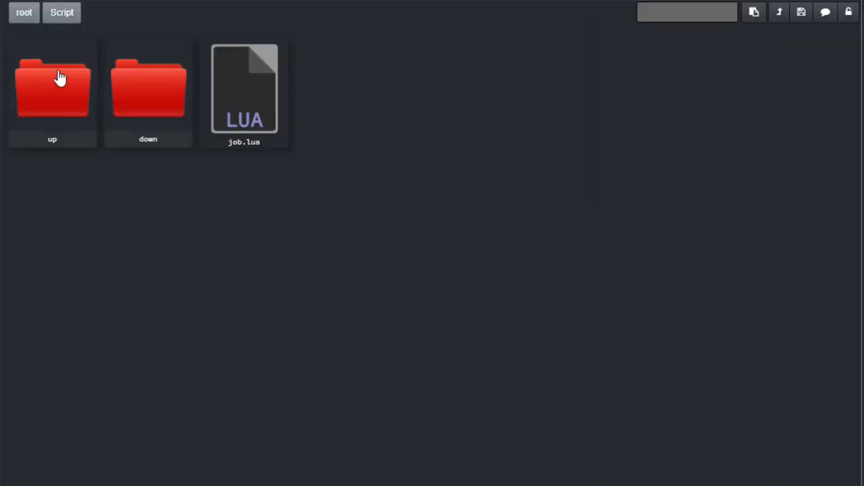
- Preview out.png from the up folder as the black-and-white bird image
{"action": "double_click", "coordinate": [52, 88]}
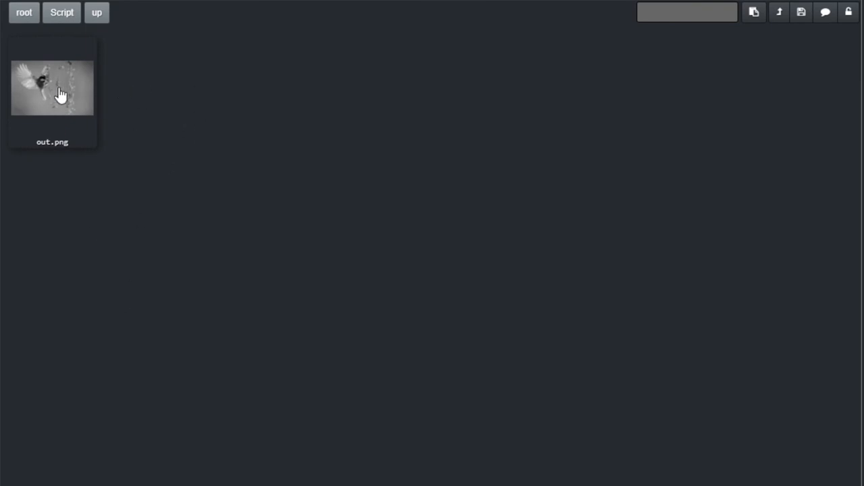
{"action": "mouse_move", "coordinate": [81, 197]}
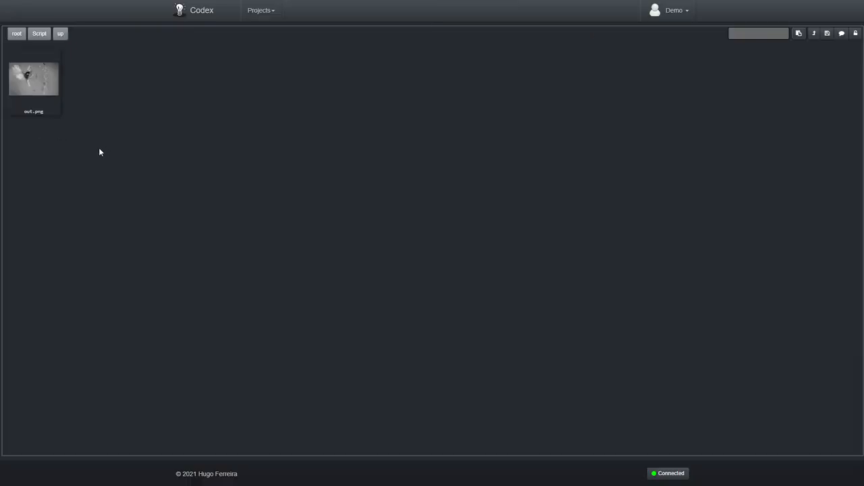
{"action": "left_click", "coordinate": [33, 77]}
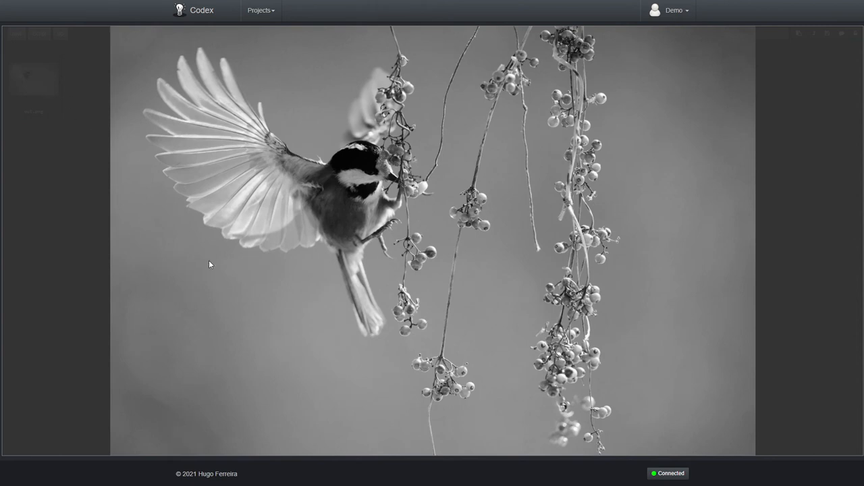
{"action": "mouse_move", "coordinate": [196, 303]}
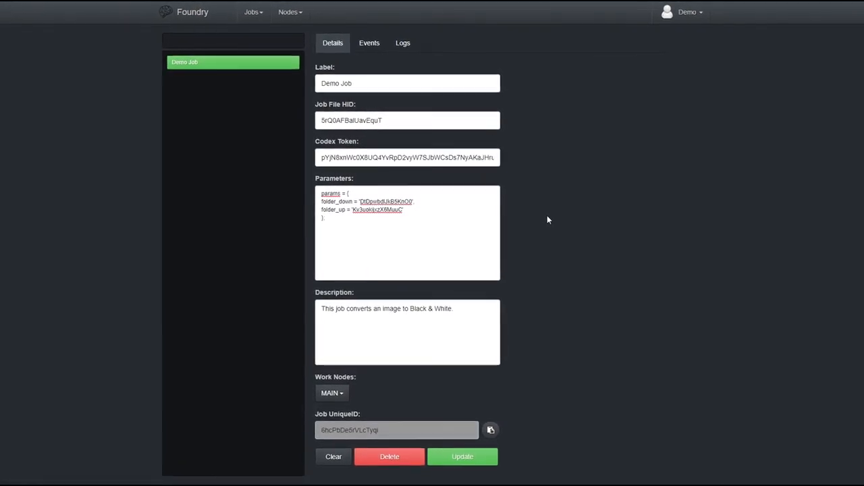
- Show session 1's run log ending in Job End - Success
{"action": "left_click", "coordinate": [370, 42]}
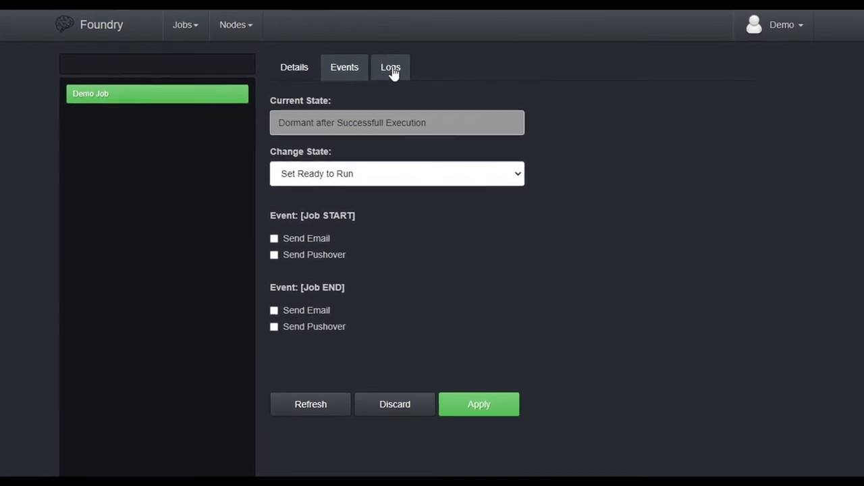
{"action": "left_click", "coordinate": [390, 67]}
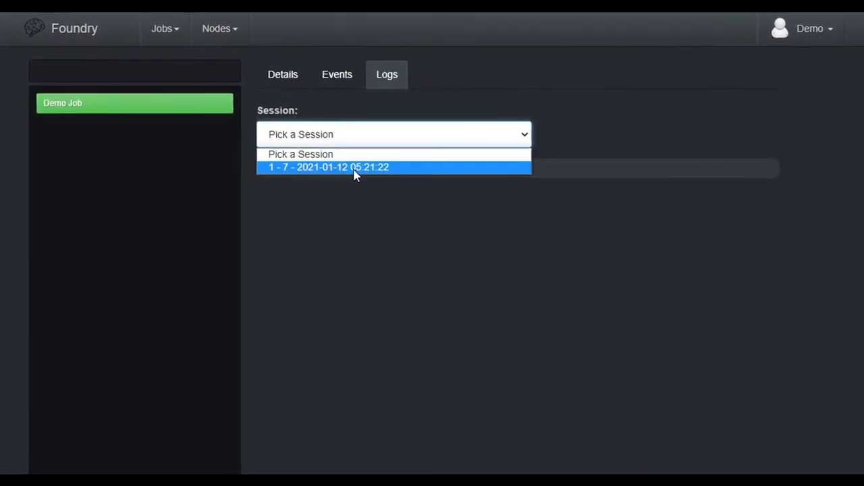
{"action": "left_click", "coordinate": [330, 168]}
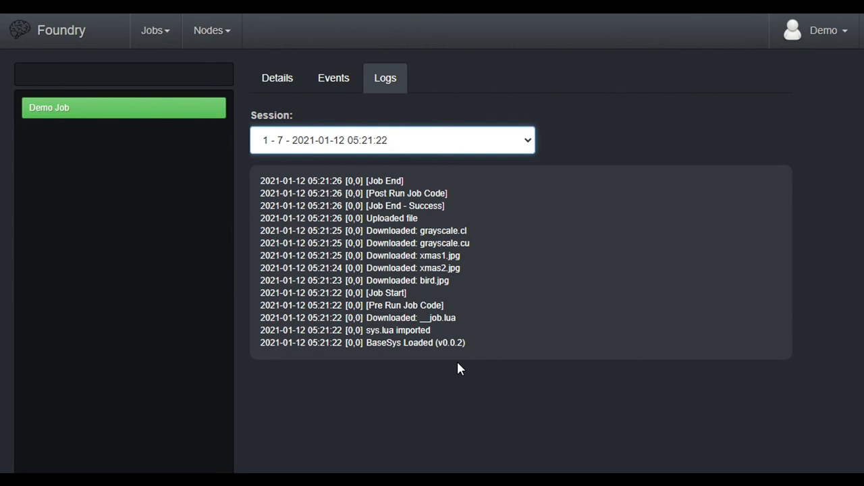
{"action": "mouse_move", "coordinate": [527, 329]}
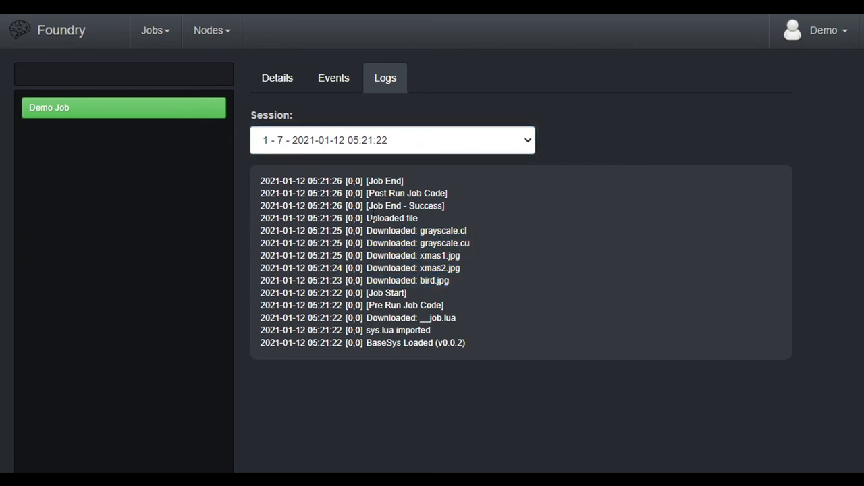
{"action": "double_click", "coordinate": [391, 219]}
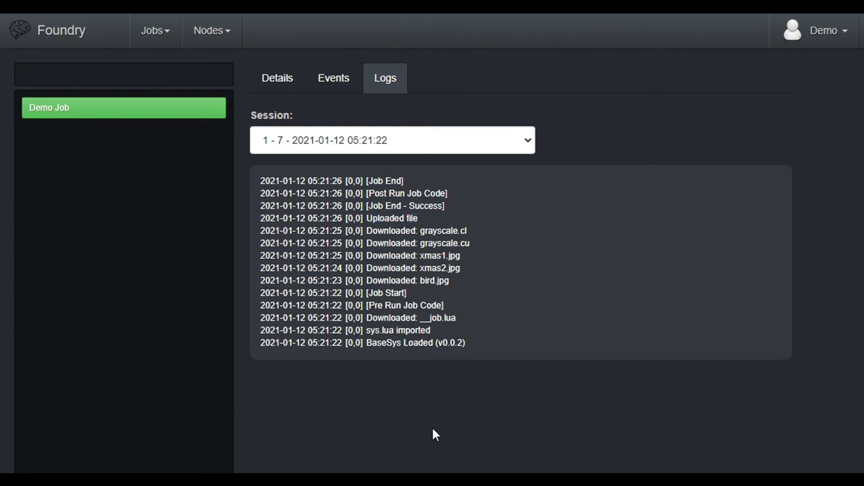
{"action": "mouse_move", "coordinate": [519, 417]}
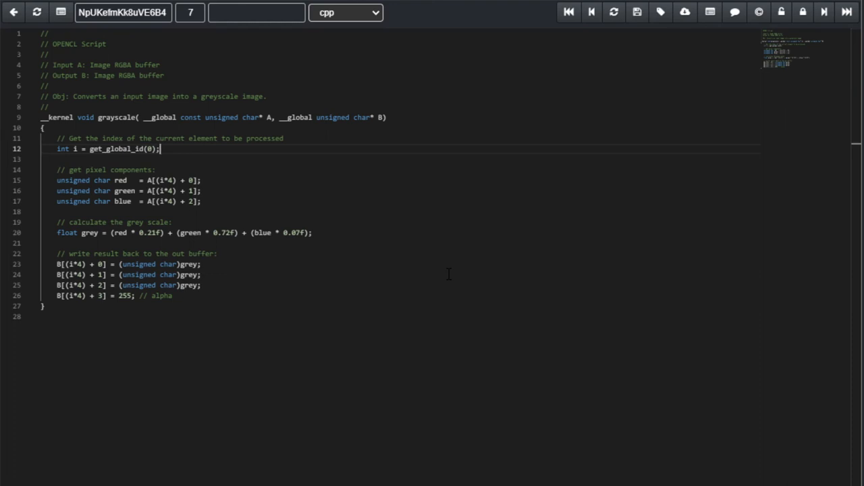
- Append stray dots after the get_global_id(0) line to break the kernel
{"action": "type", "text": "..."}
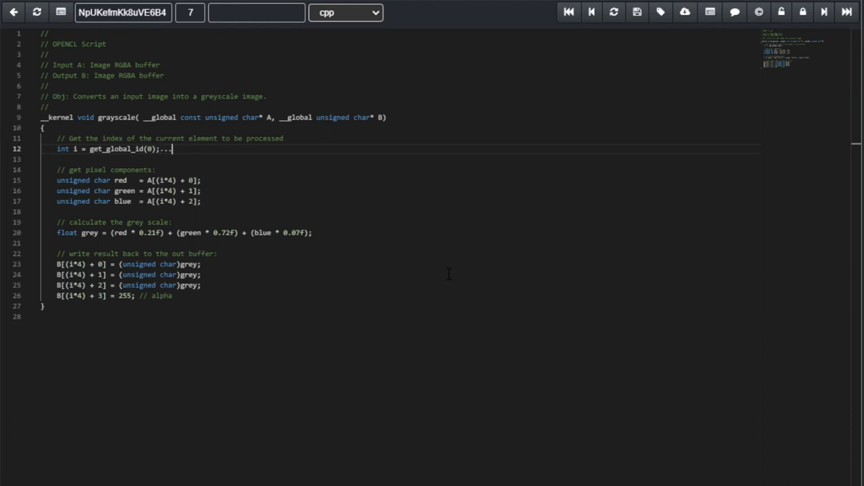
{"action": "type", "text": ".........."}
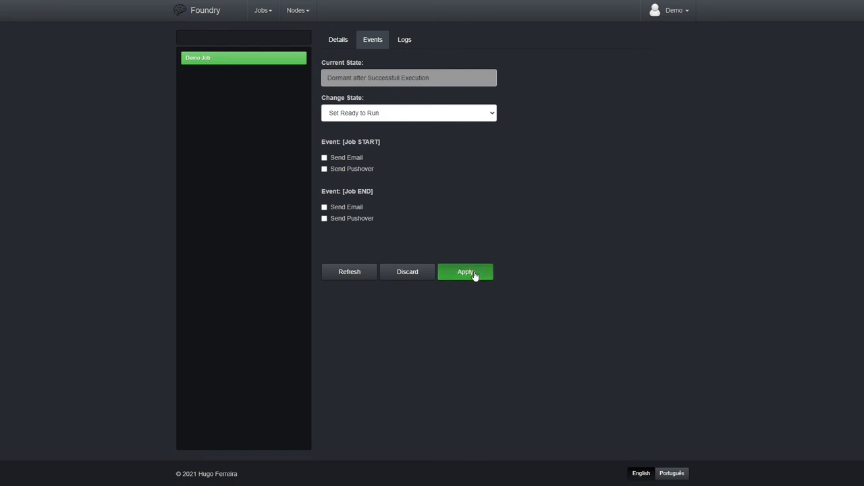
- Rerun Demo Job via Set Ready to Run and view session 2's log with its OpenCL compile error
{"action": "left_click", "coordinate": [465, 271]}
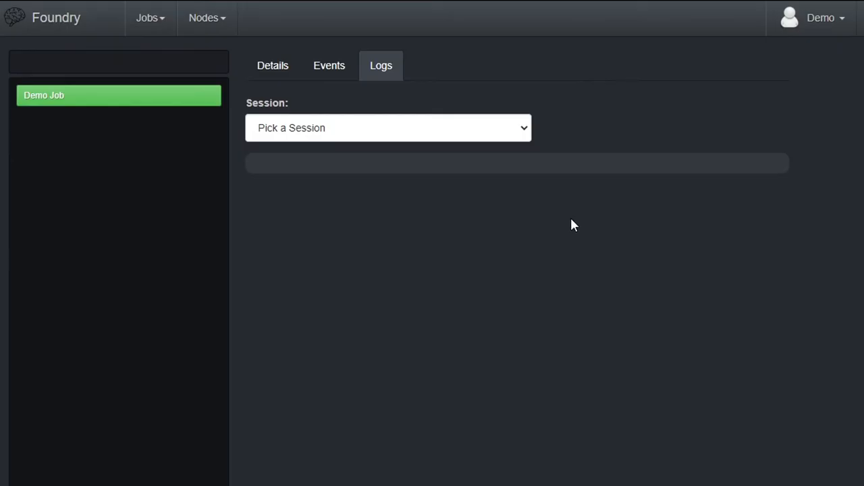
{"action": "left_click", "coordinate": [389, 126]}
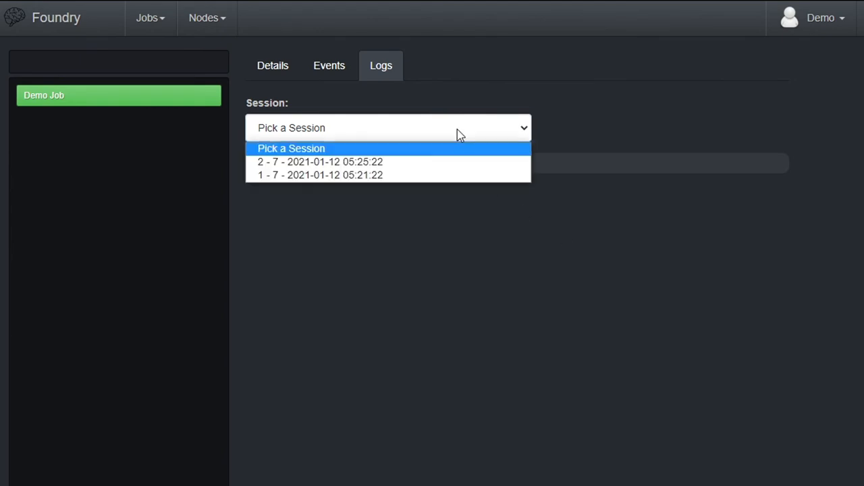
{"action": "left_click", "coordinate": [320, 162]}
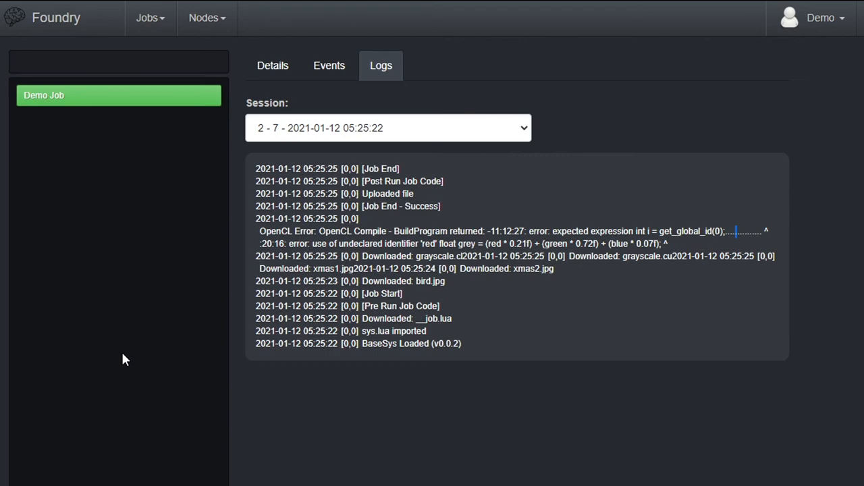
{"action": "mouse_move", "coordinate": [124, 410]}
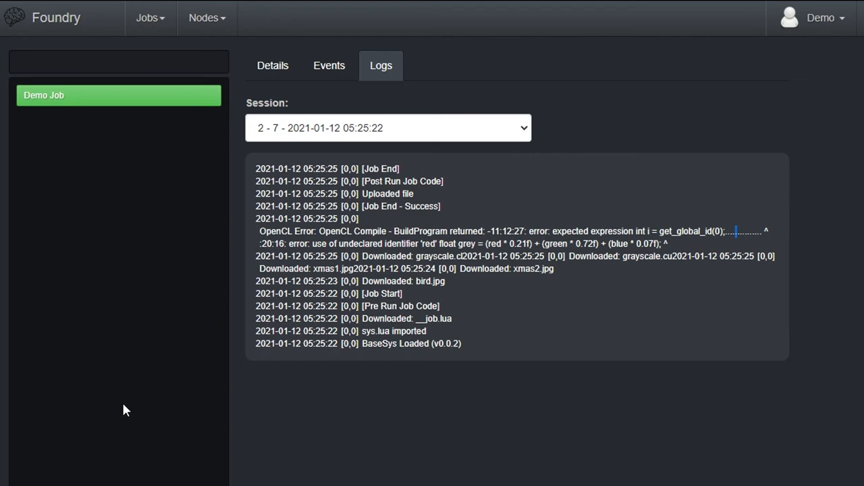